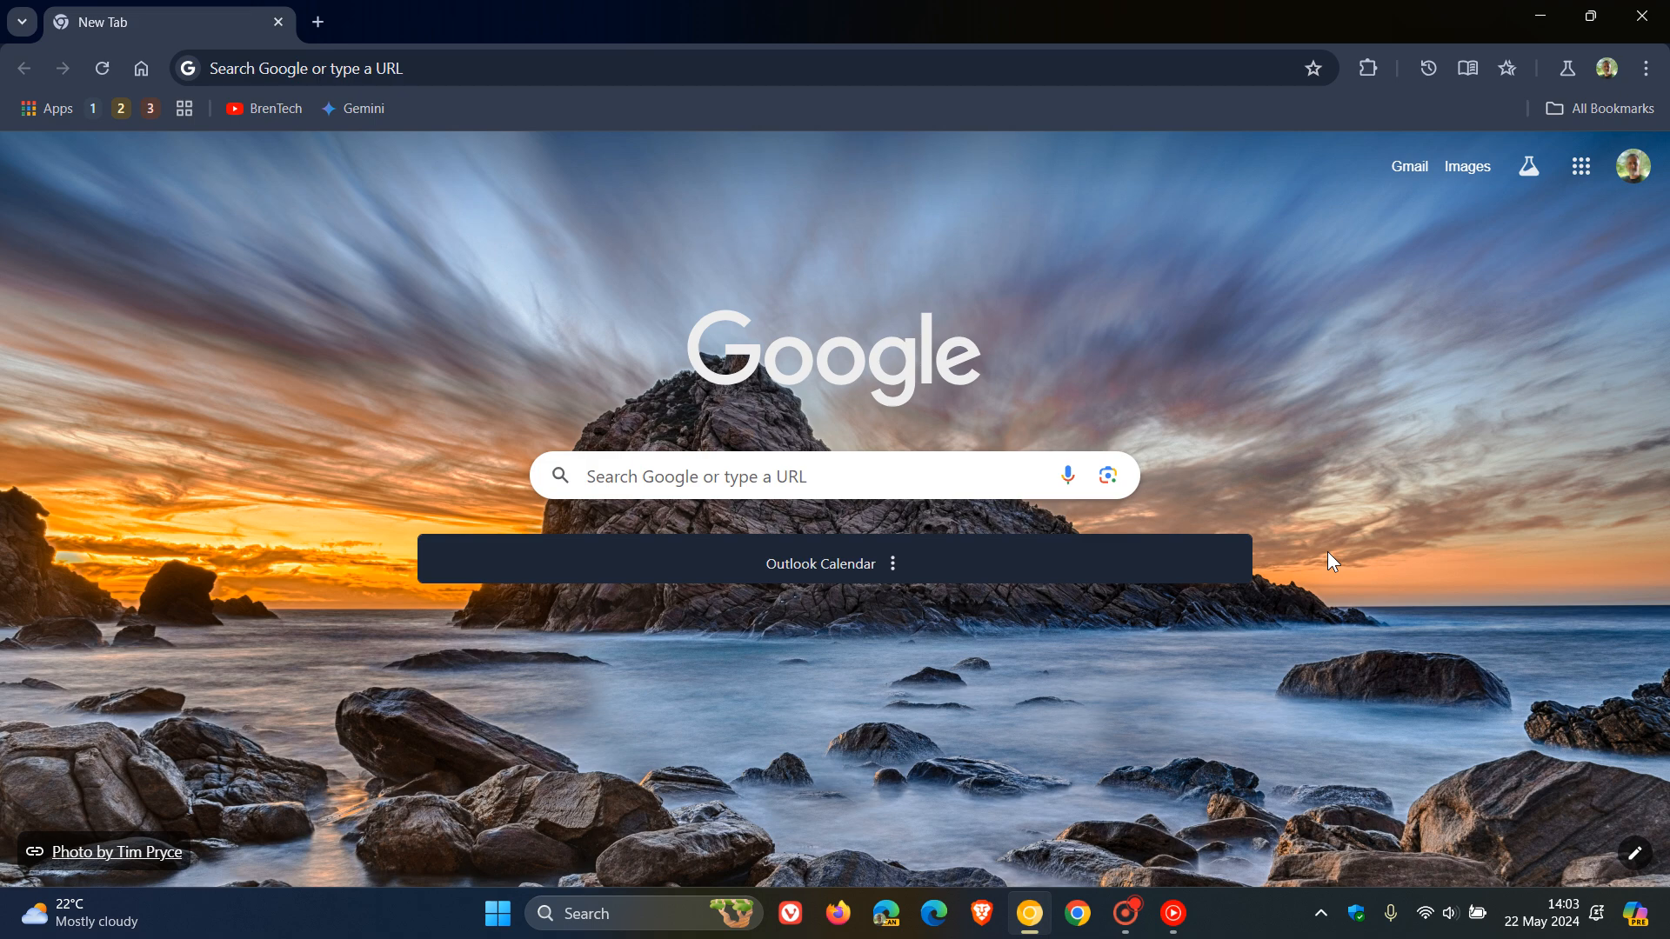
mouse_move(1427, 68)
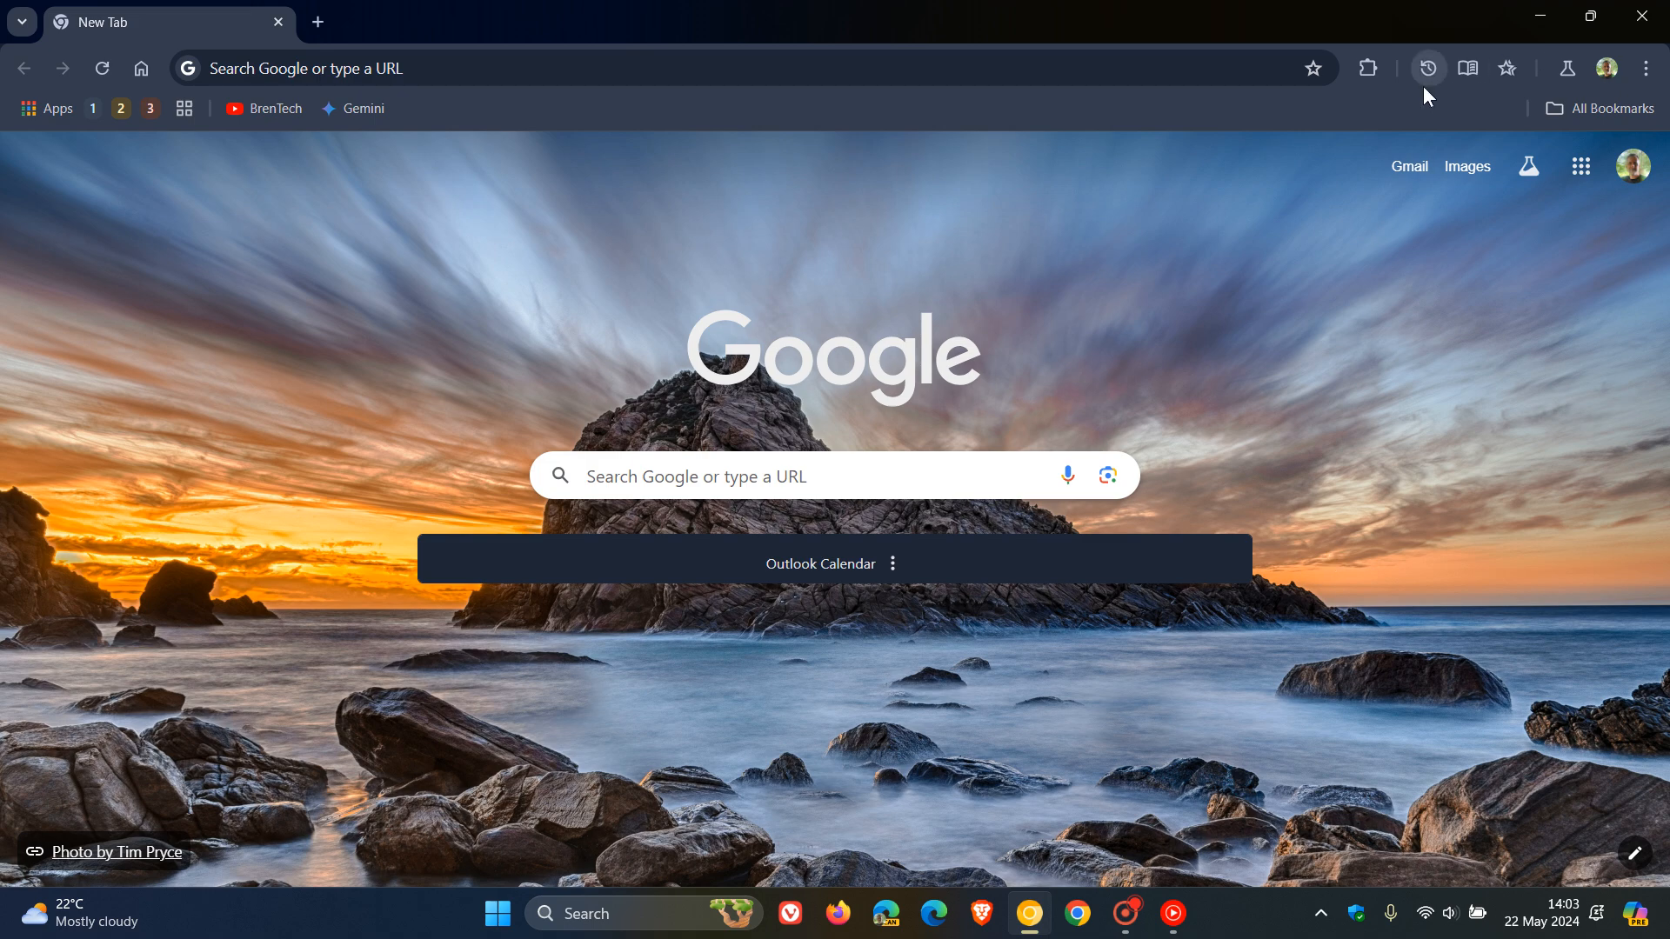
mouse_move(1468, 97)
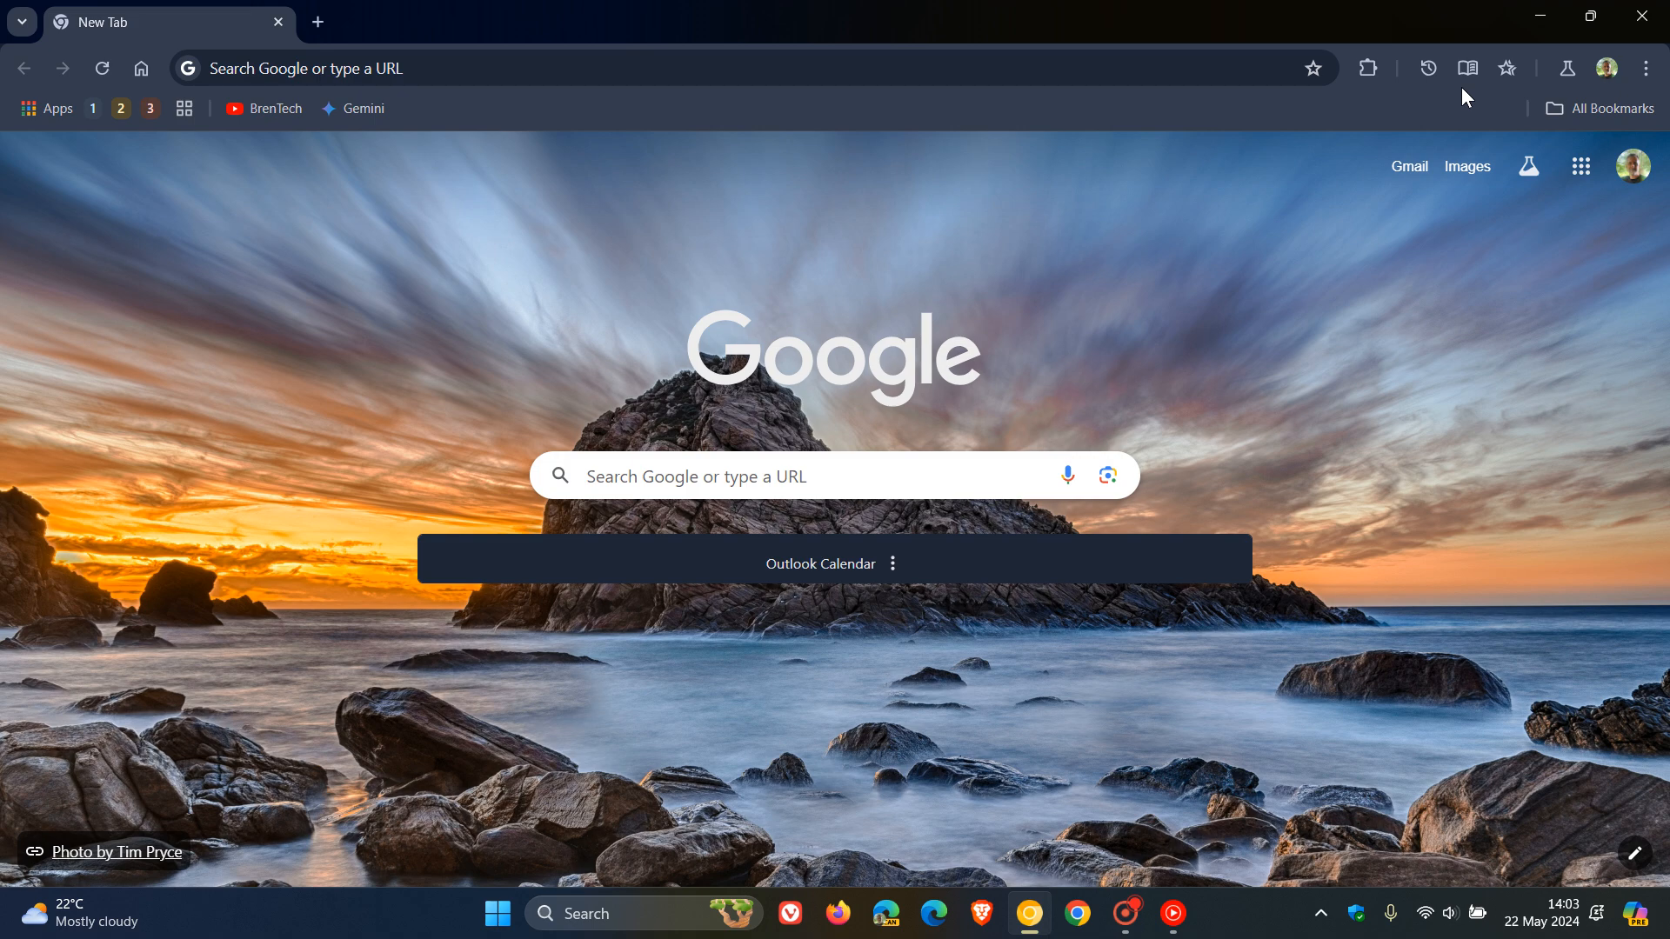
mouse_move(1399, 515)
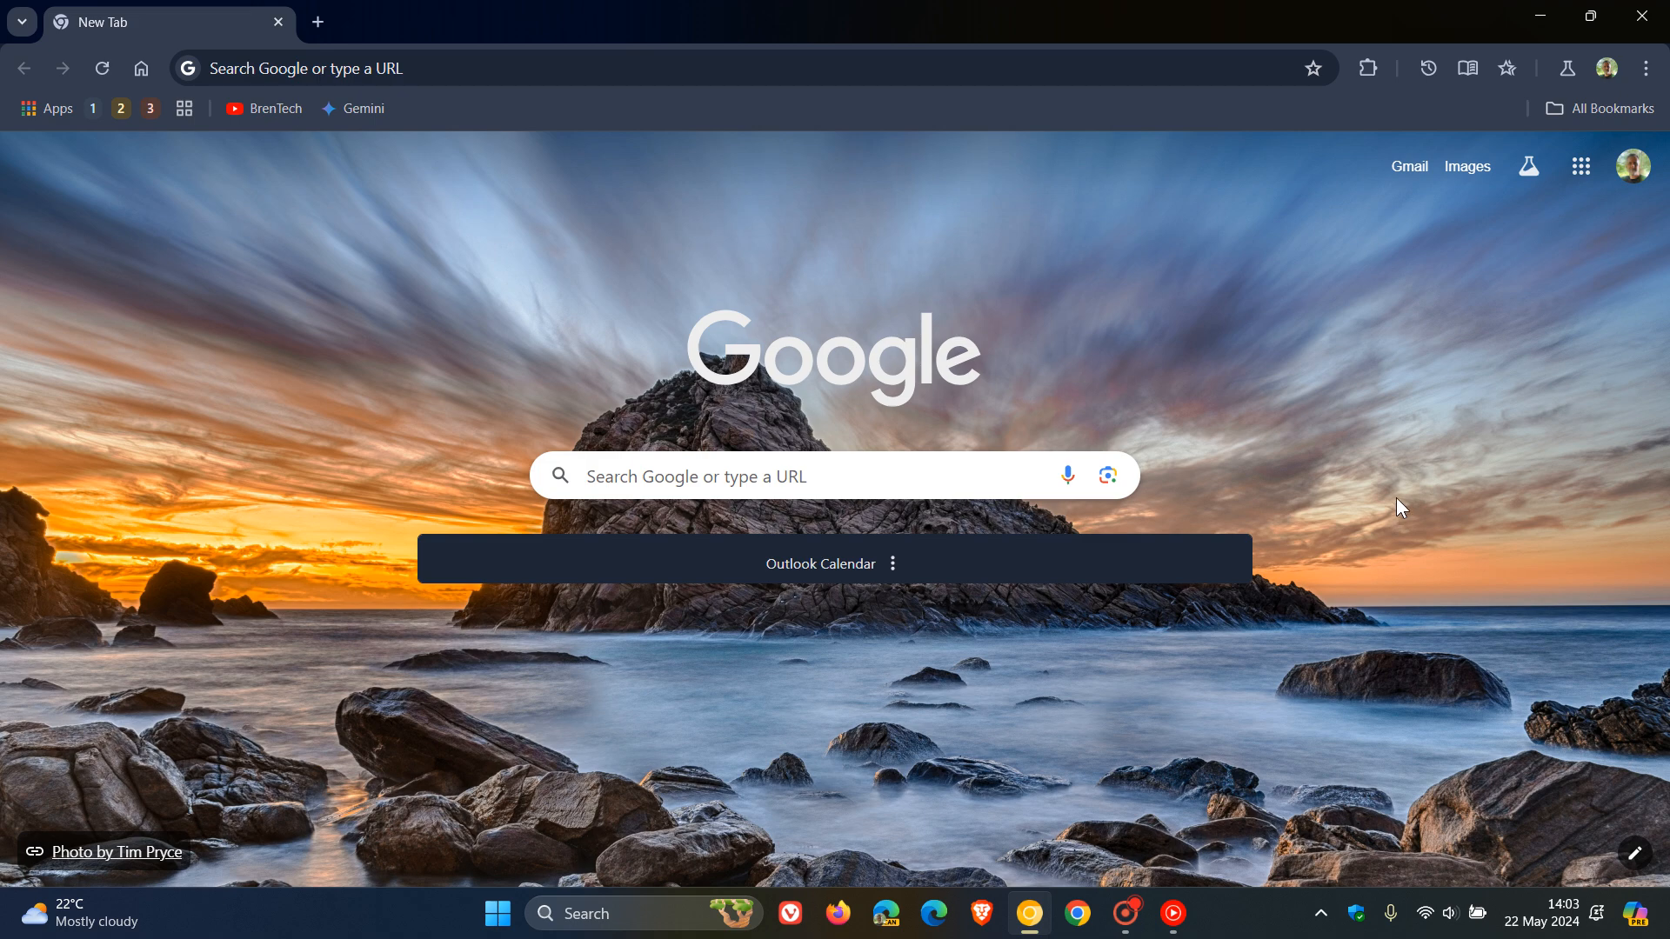
mouse_move(1435, 466)
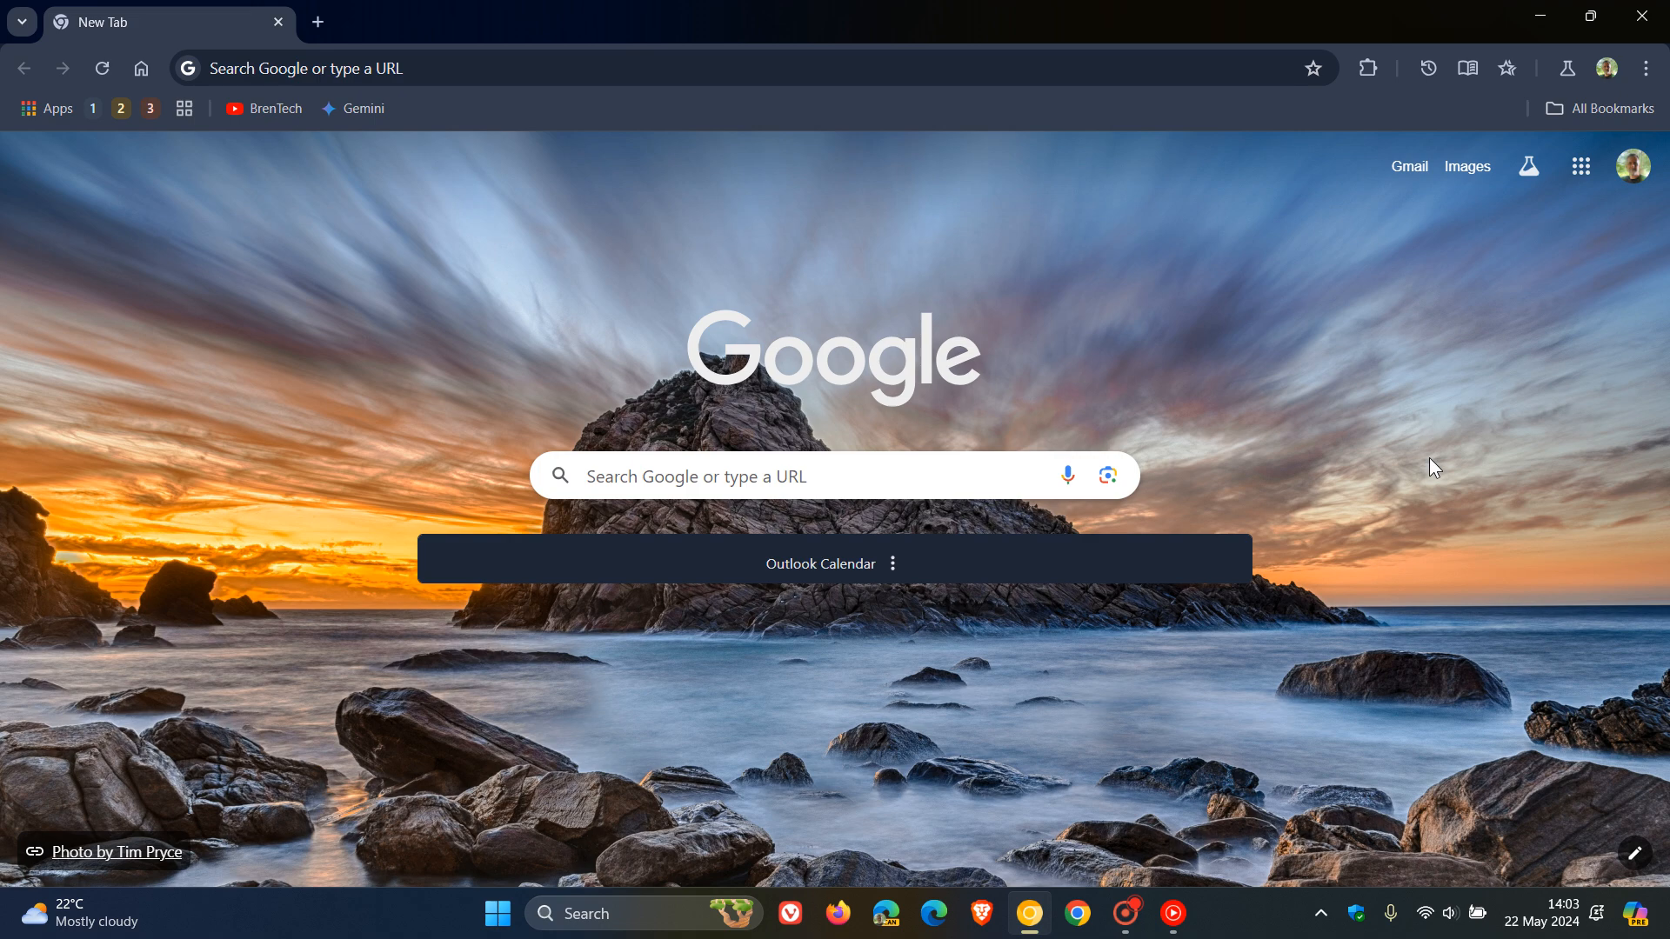
mouse_move(1467, 108)
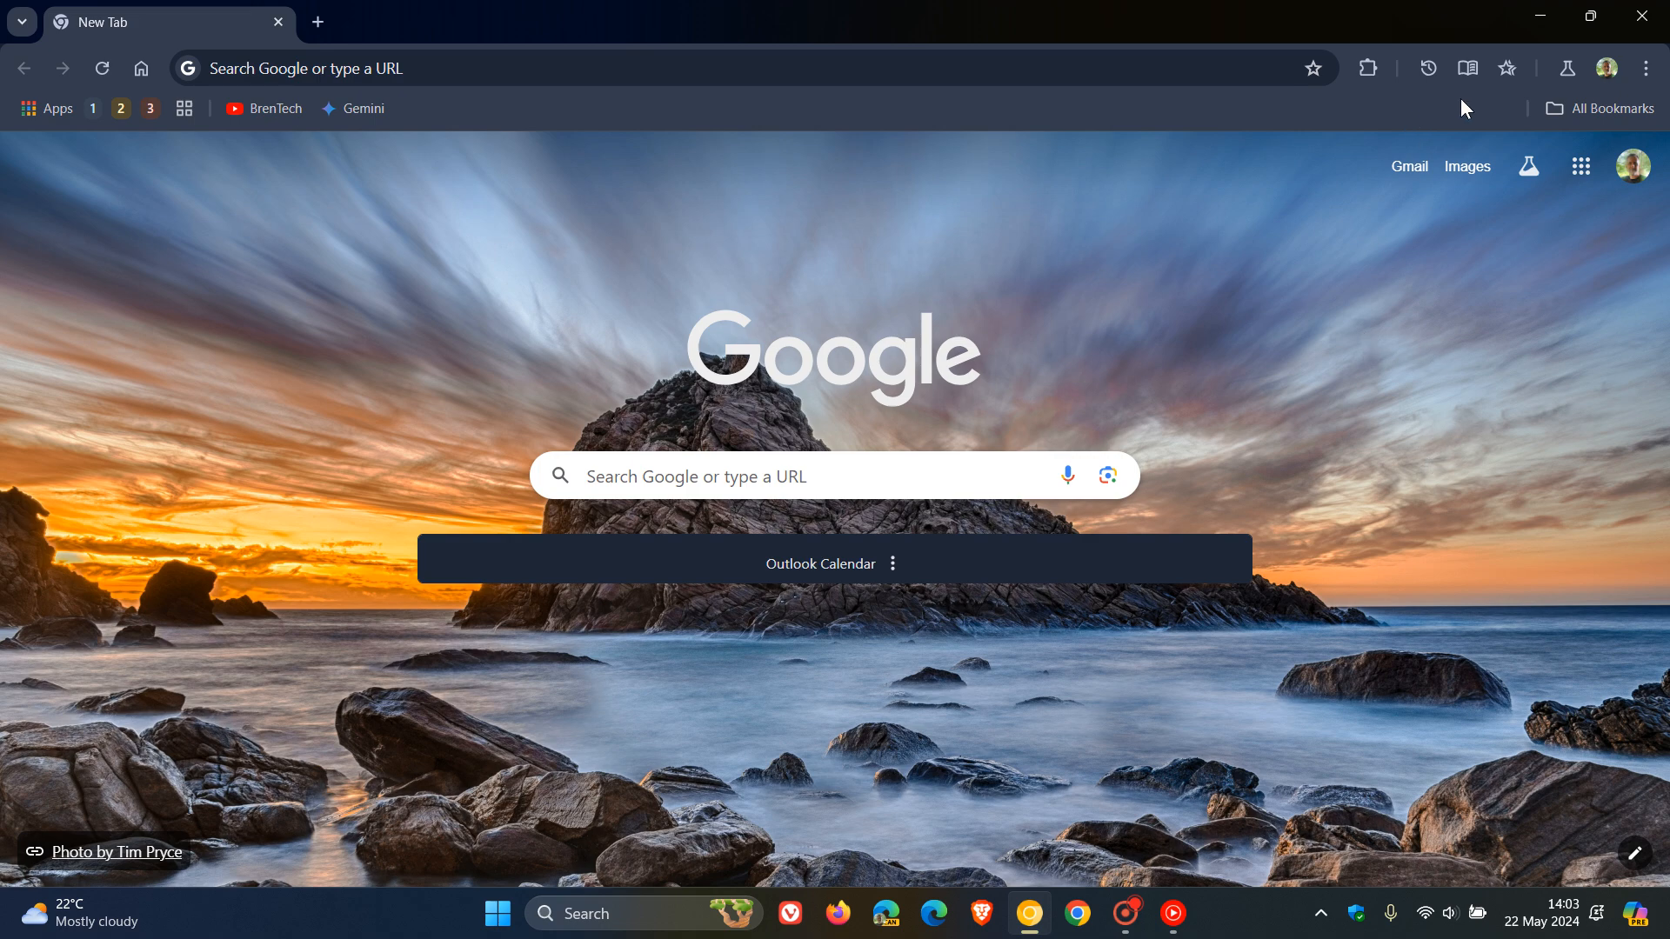
mouse_move(1427, 64)
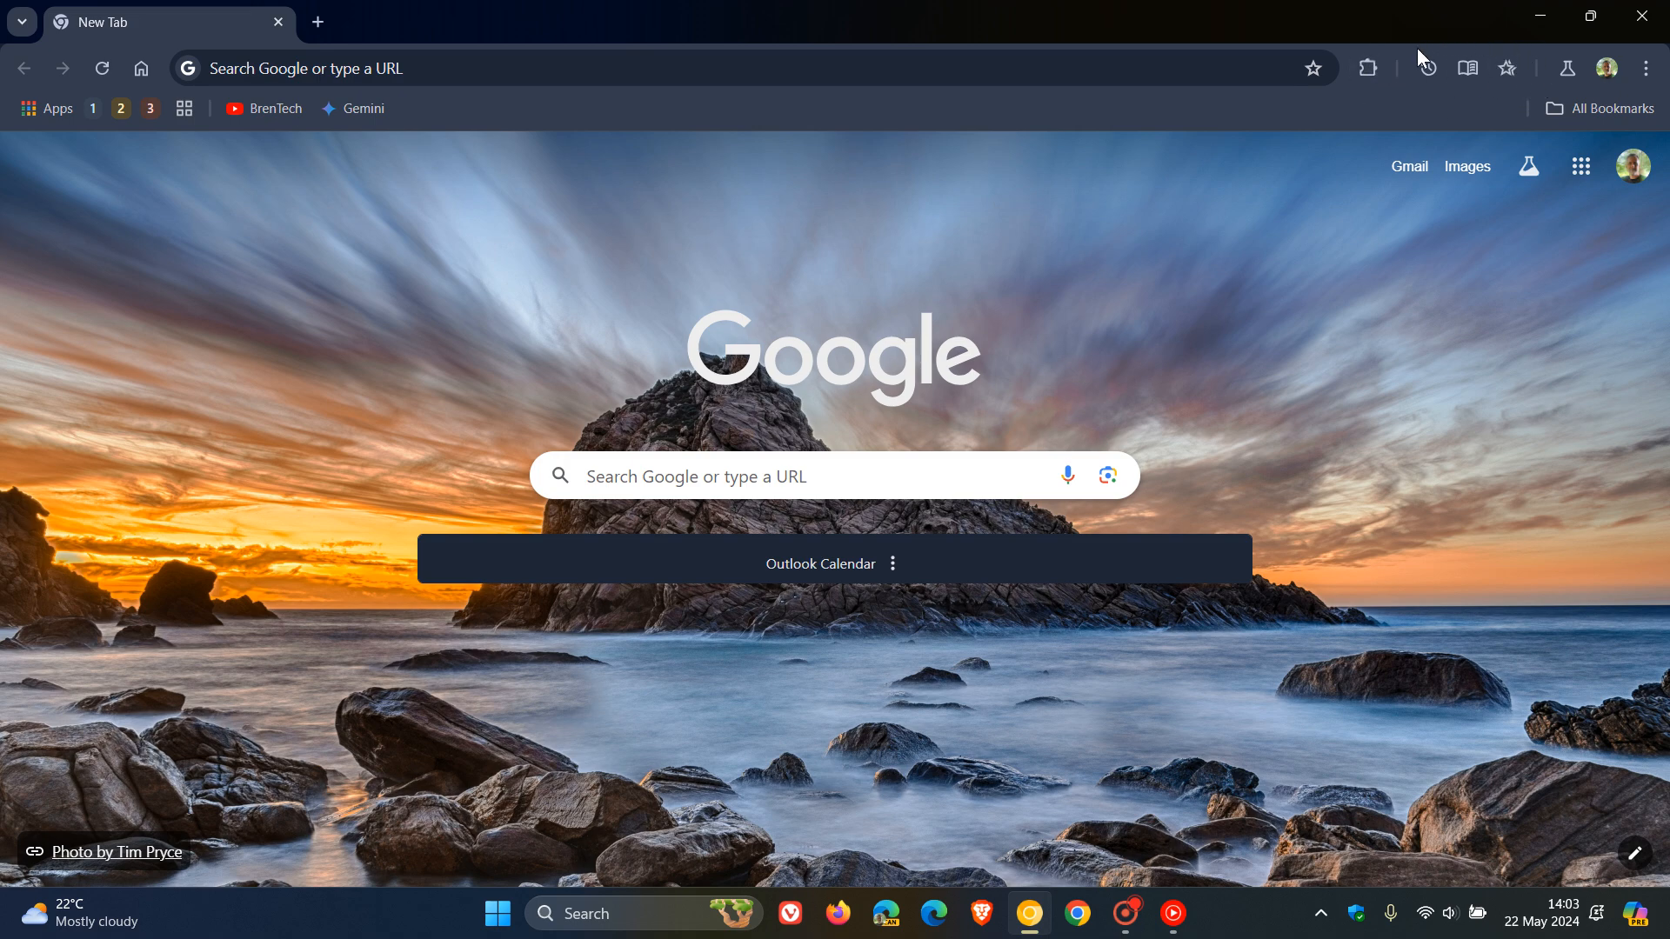
mouse_move(1451, 40)
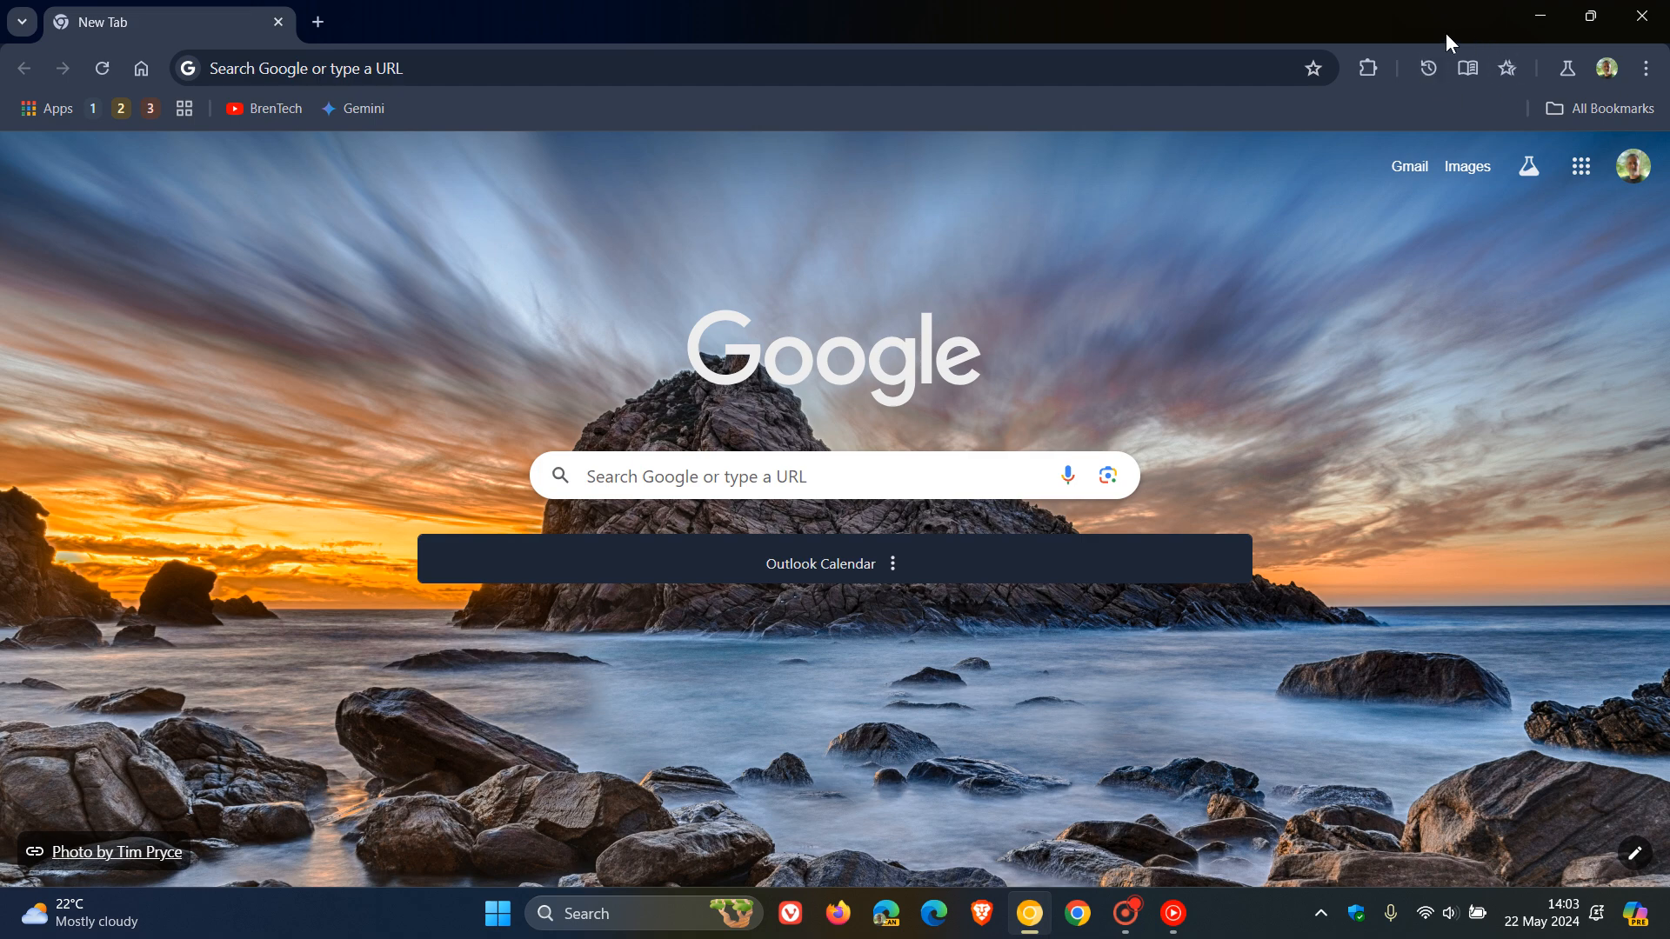
mouse_move(1439, 232)
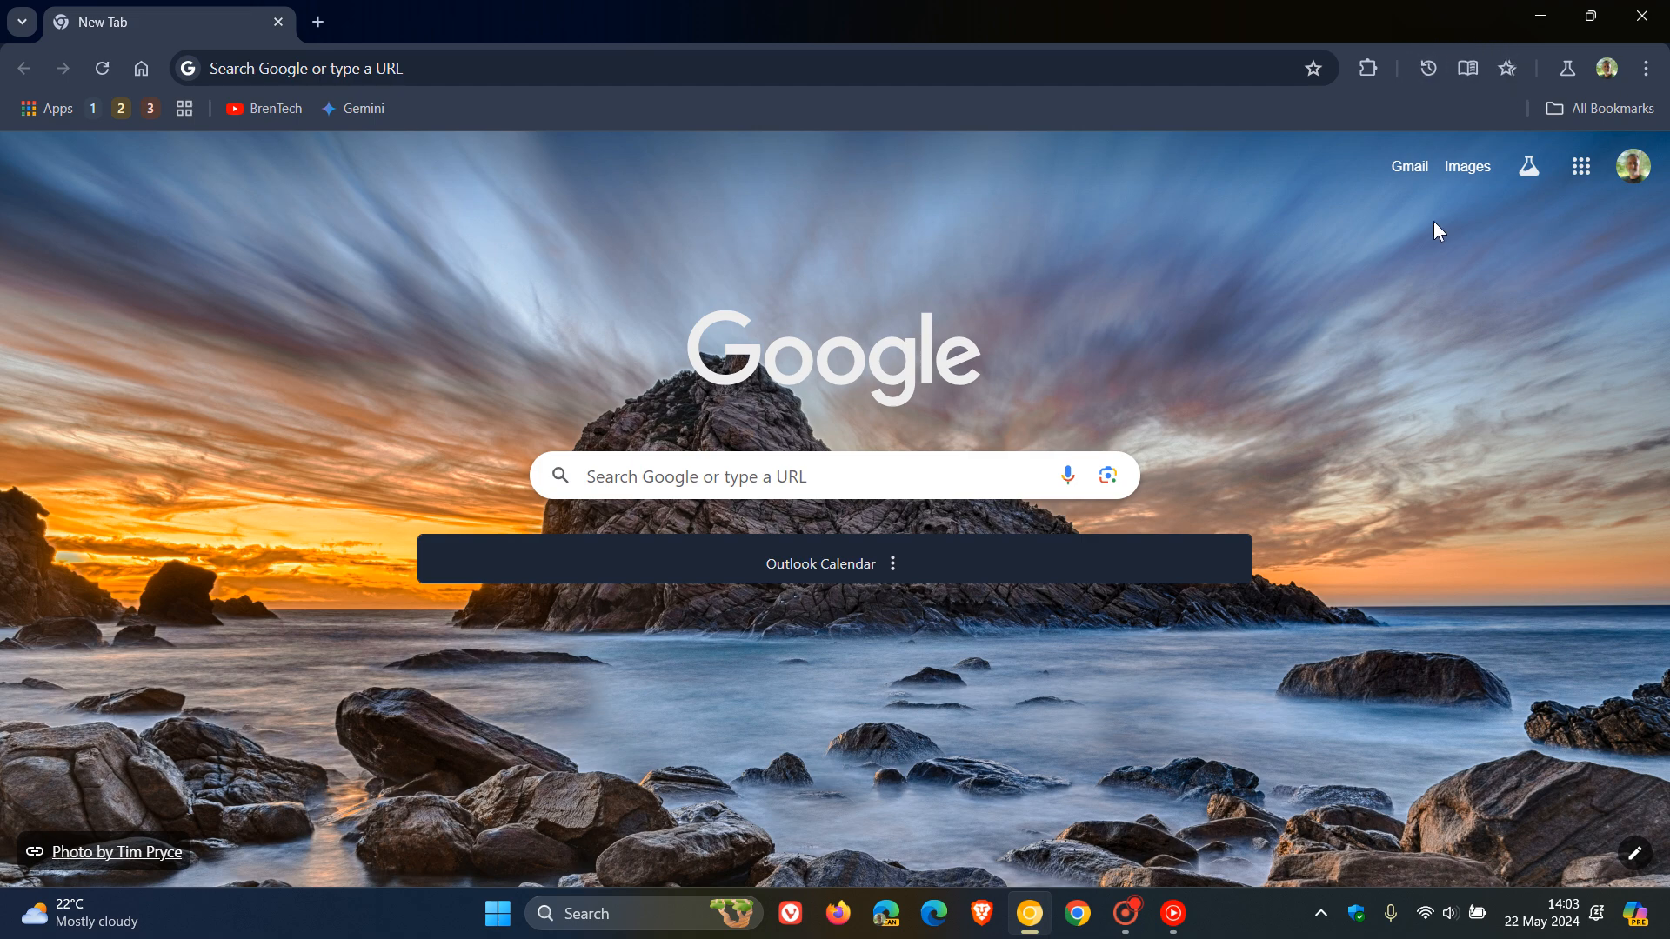
- Switch the side panel between Reading mode, History and Bookmarks, ending on Reading mode
left_click(1468, 67)
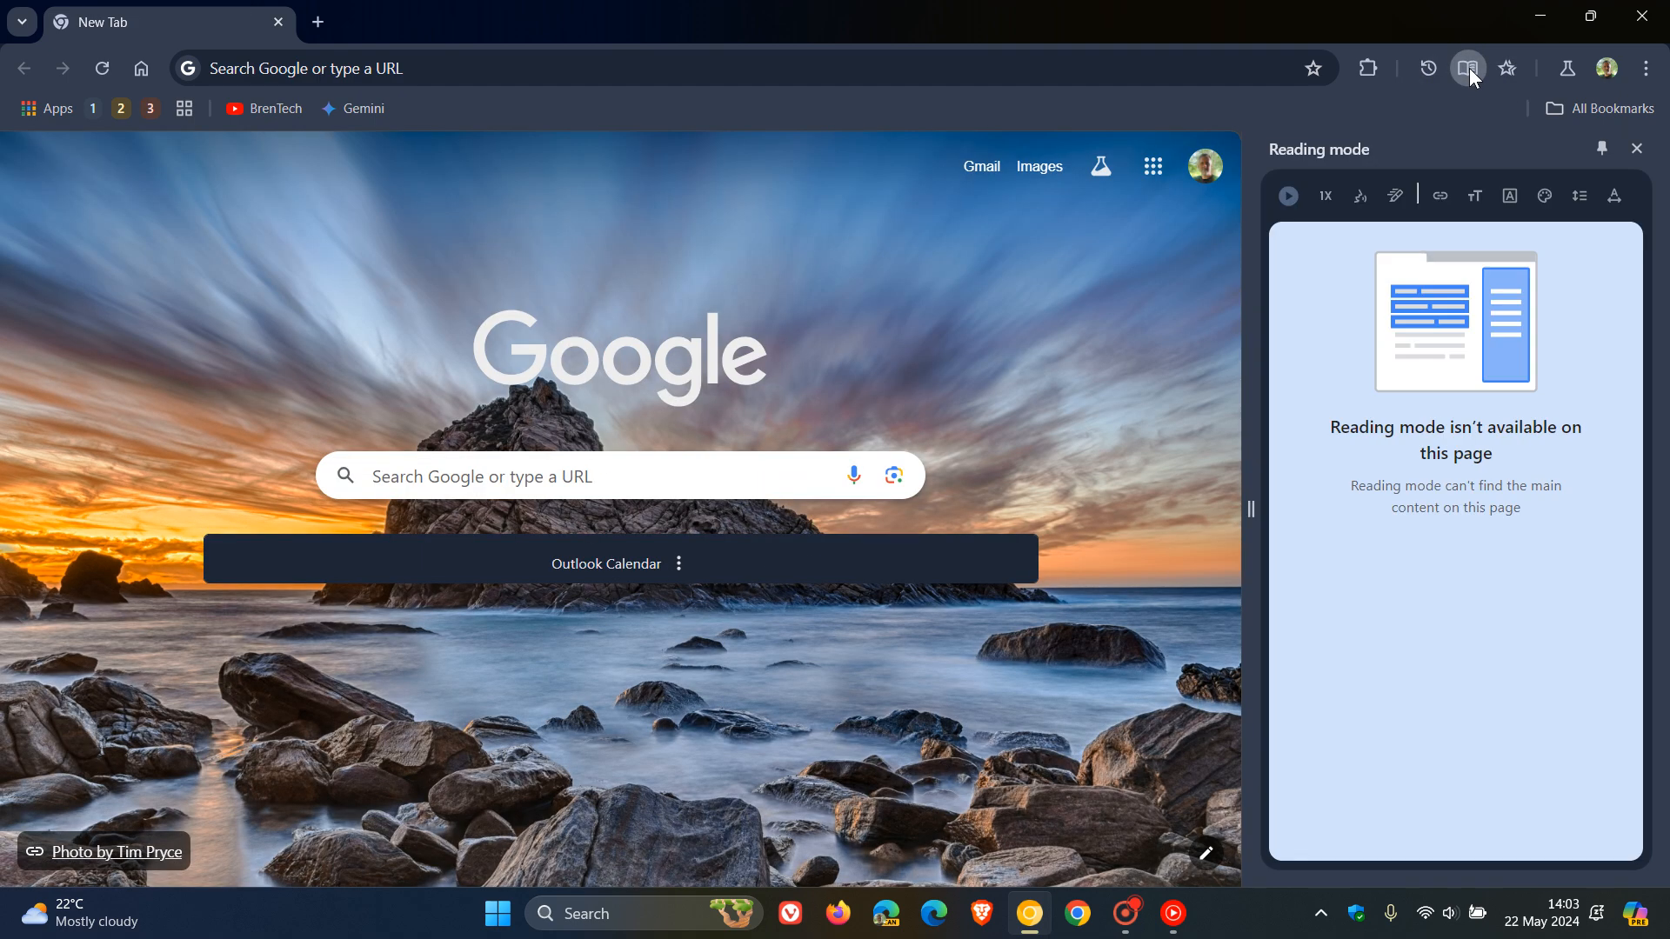
left_click(1505, 68)
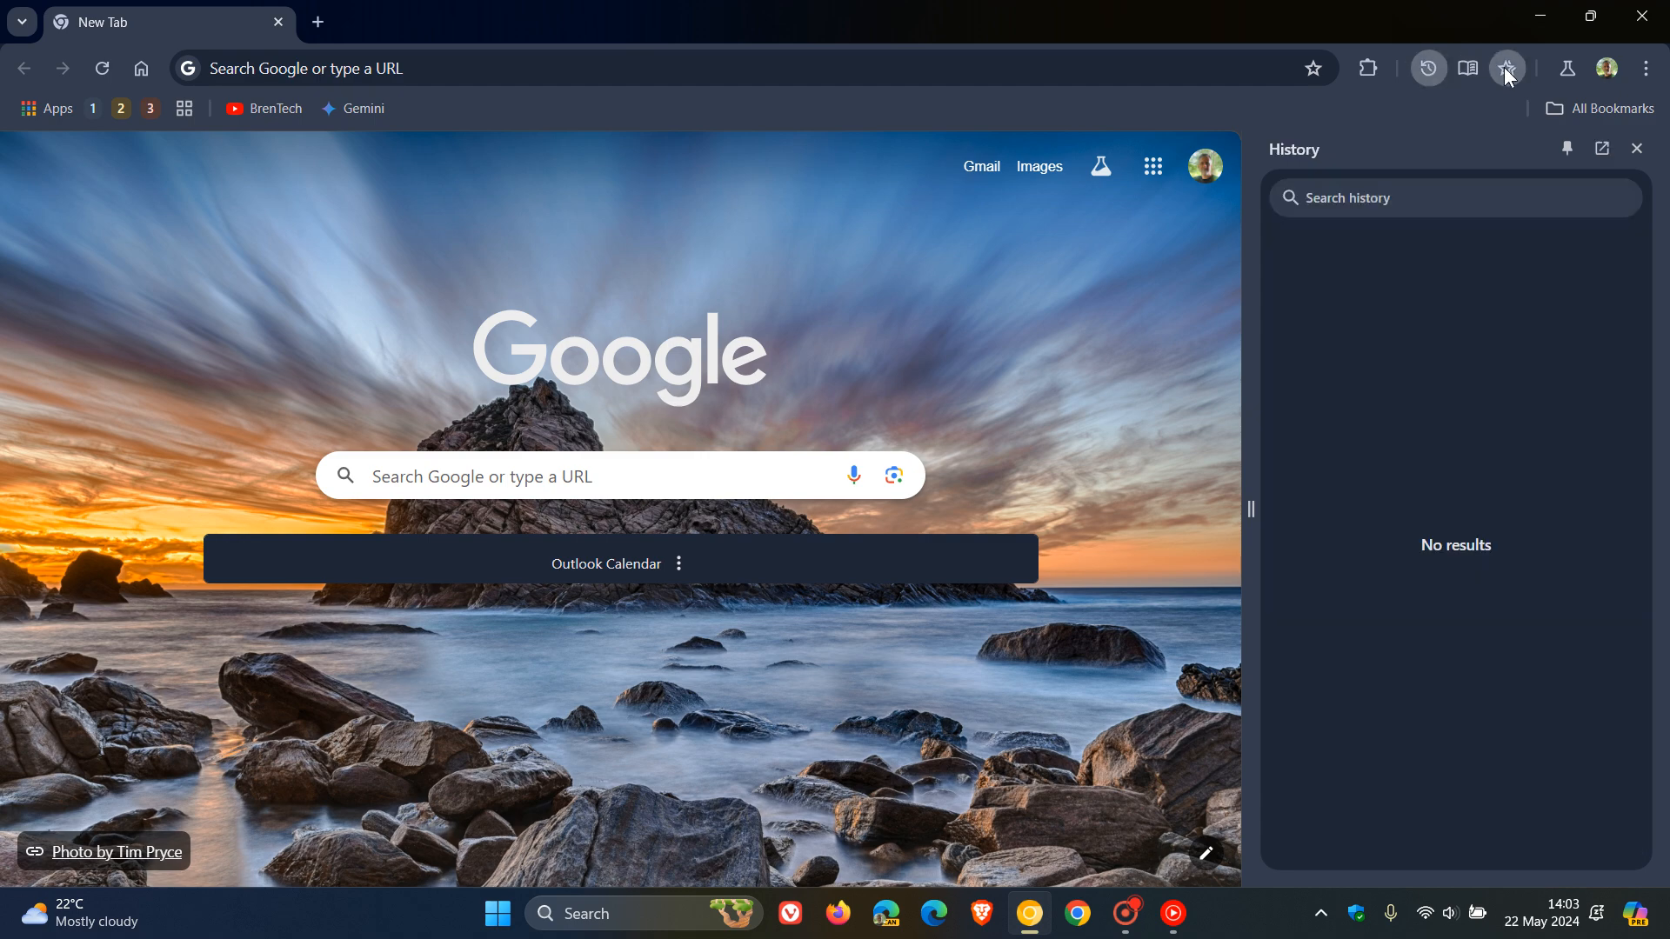
left_click(1468, 68)
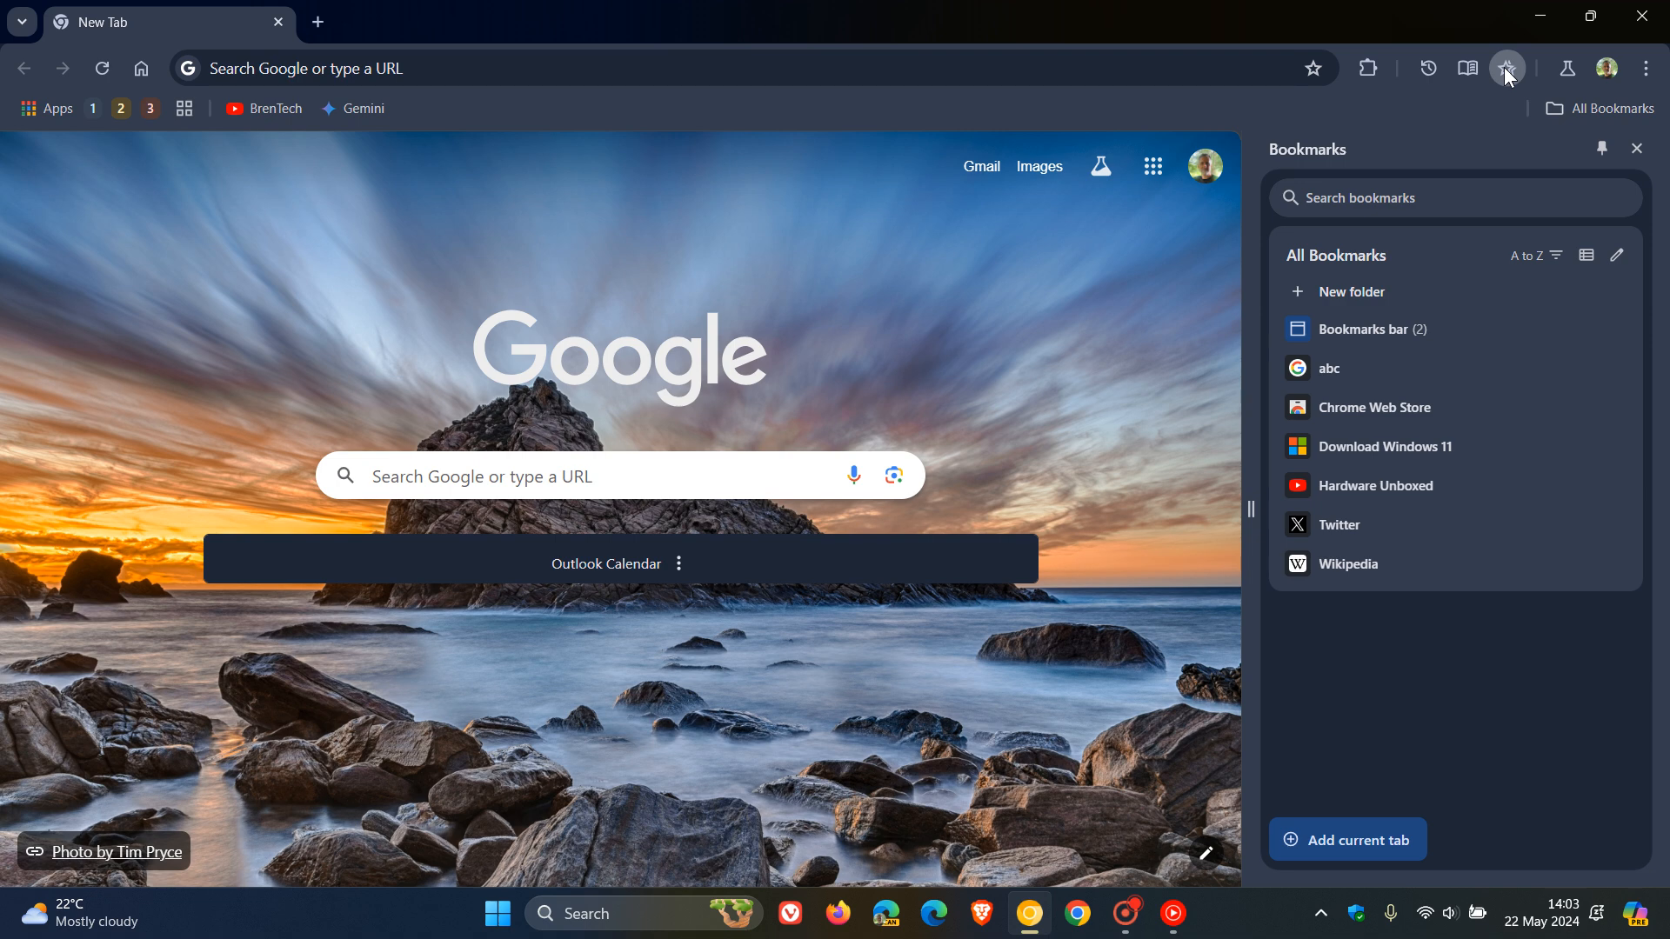
mouse_move(1468, 68)
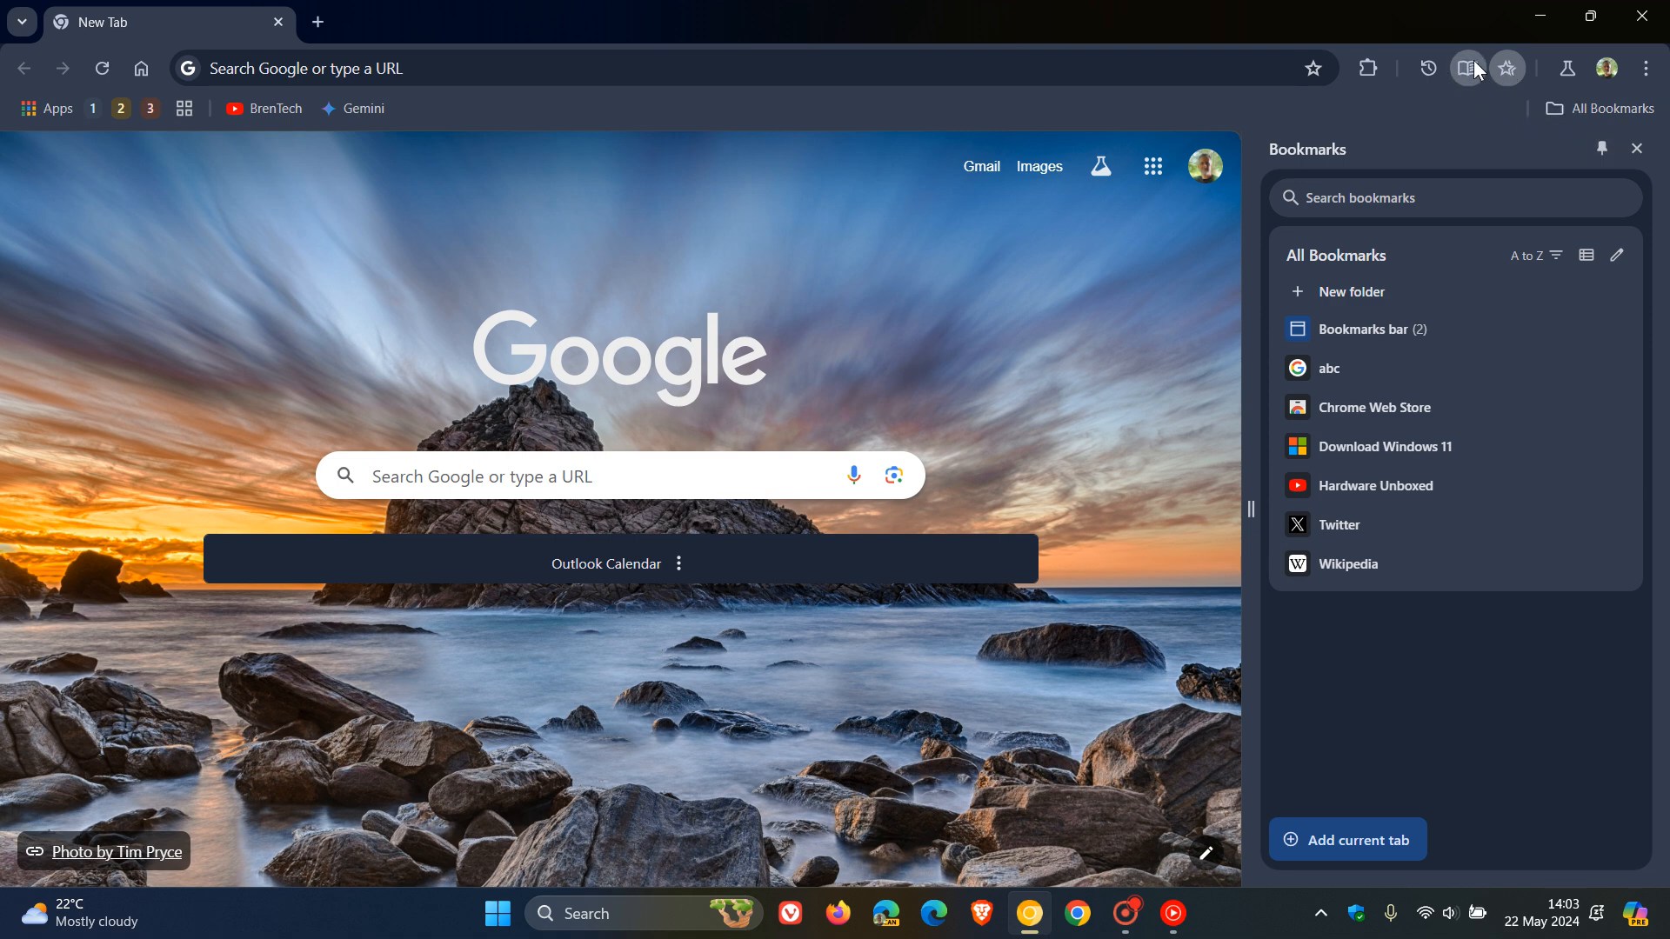
left_click(1468, 68)
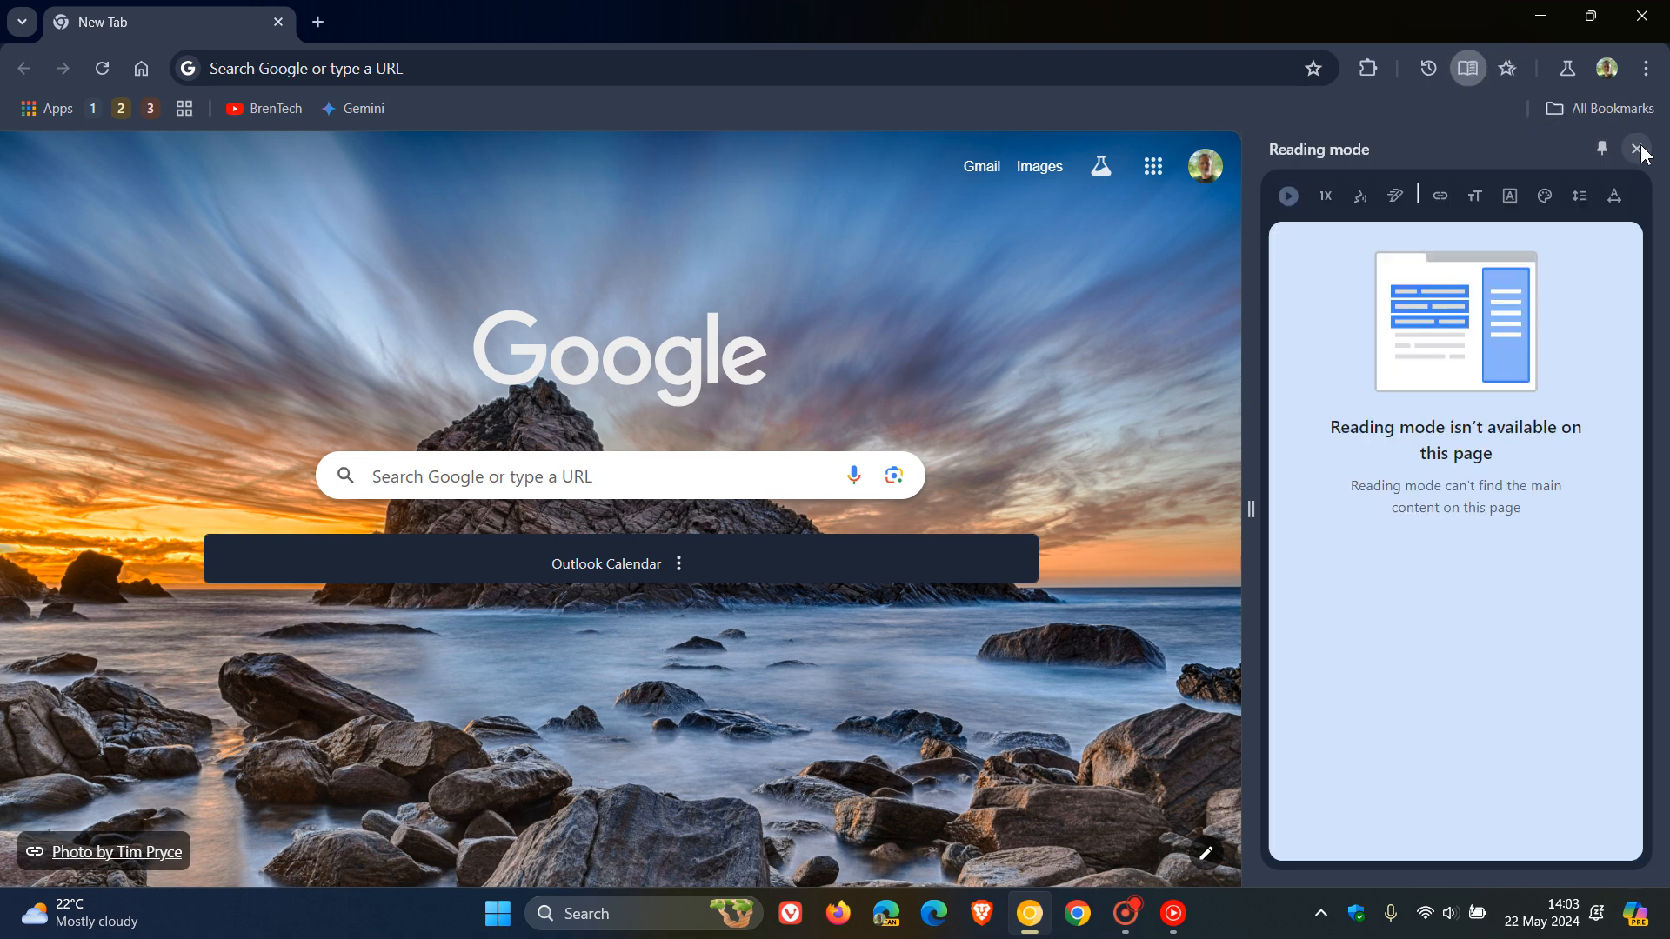
mouse_move(1639, 150)
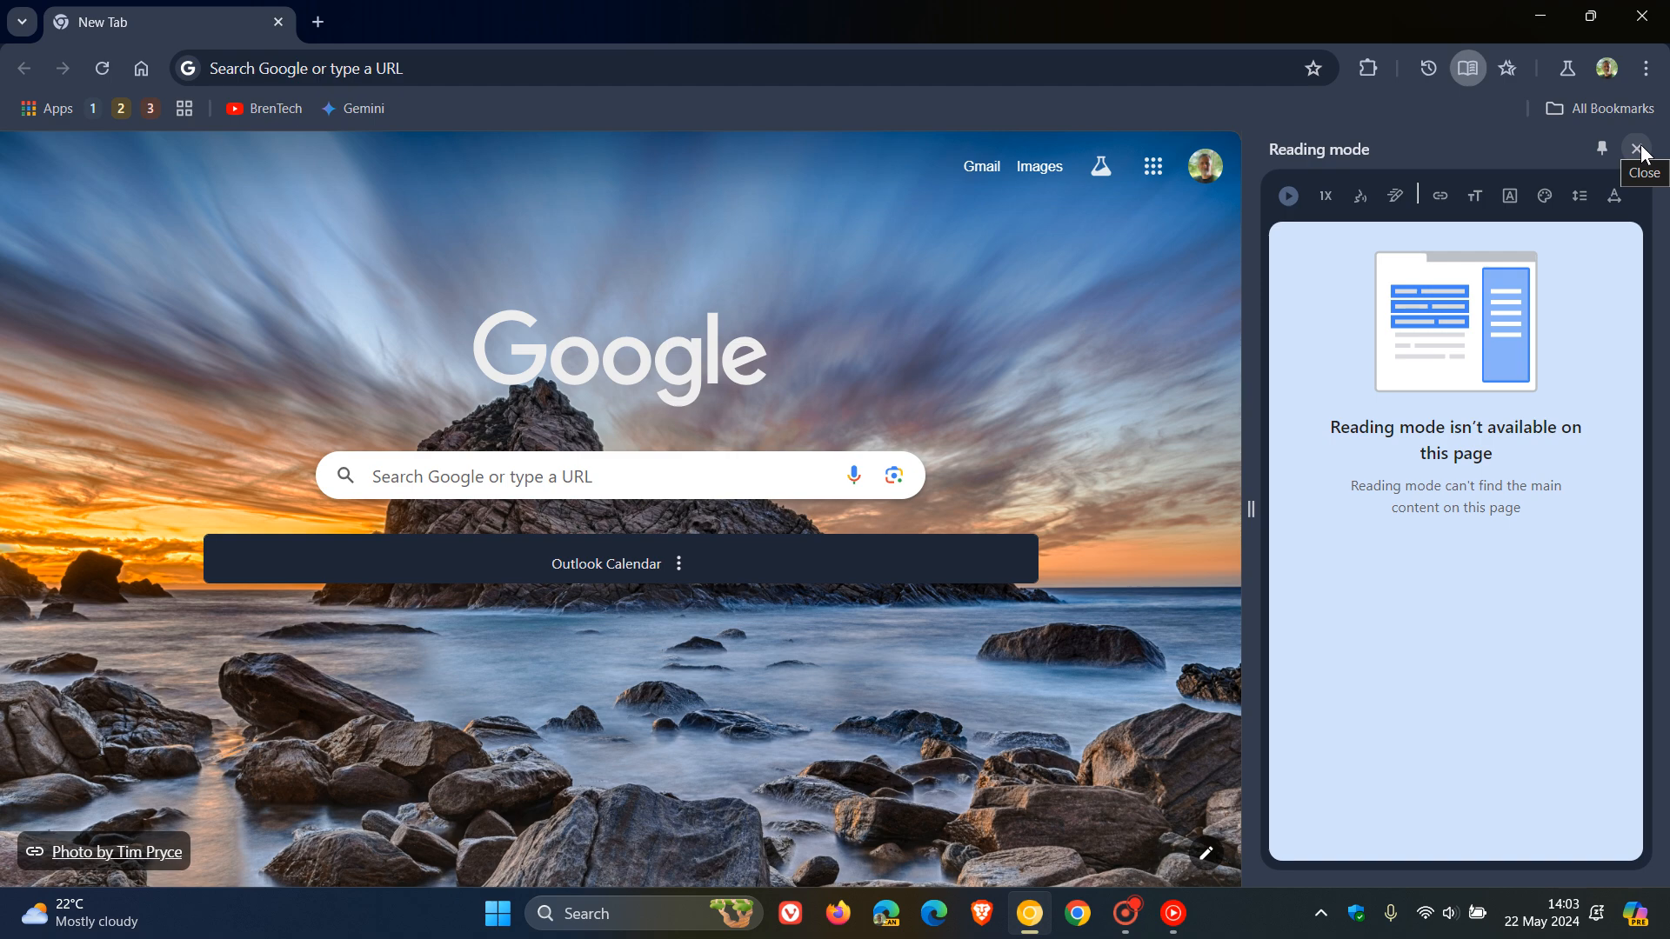
- Close the side panel and bring up Customize Chrome scrolled down to Toolbar Icons
left_click(1640, 149)
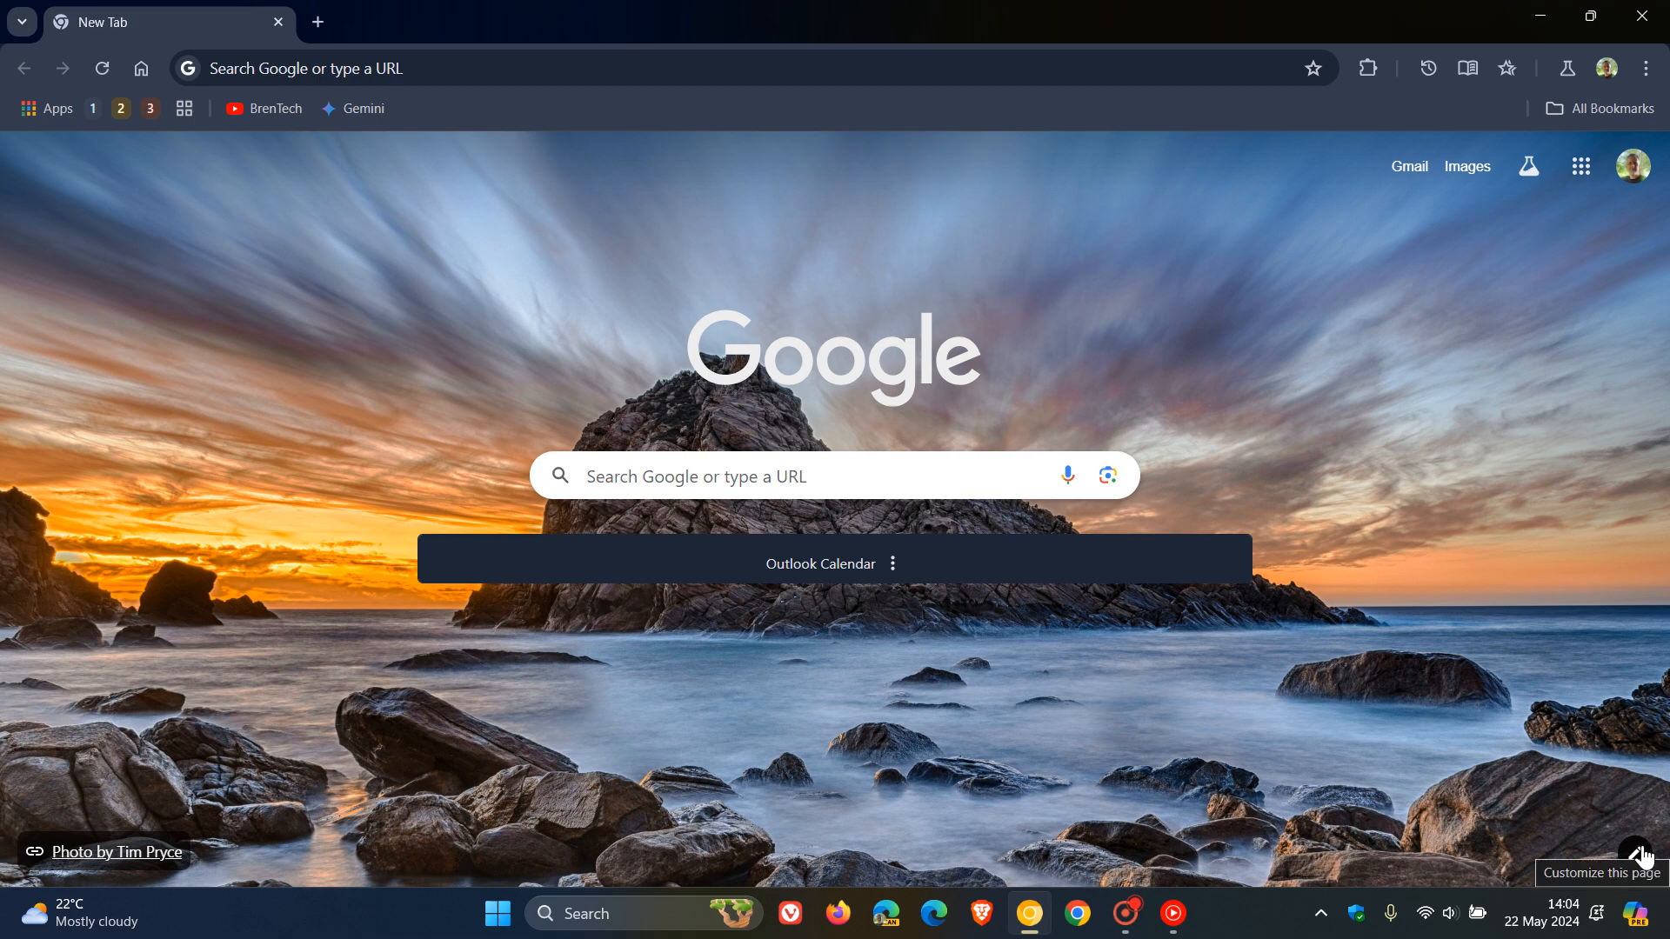
left_click(1633, 856)
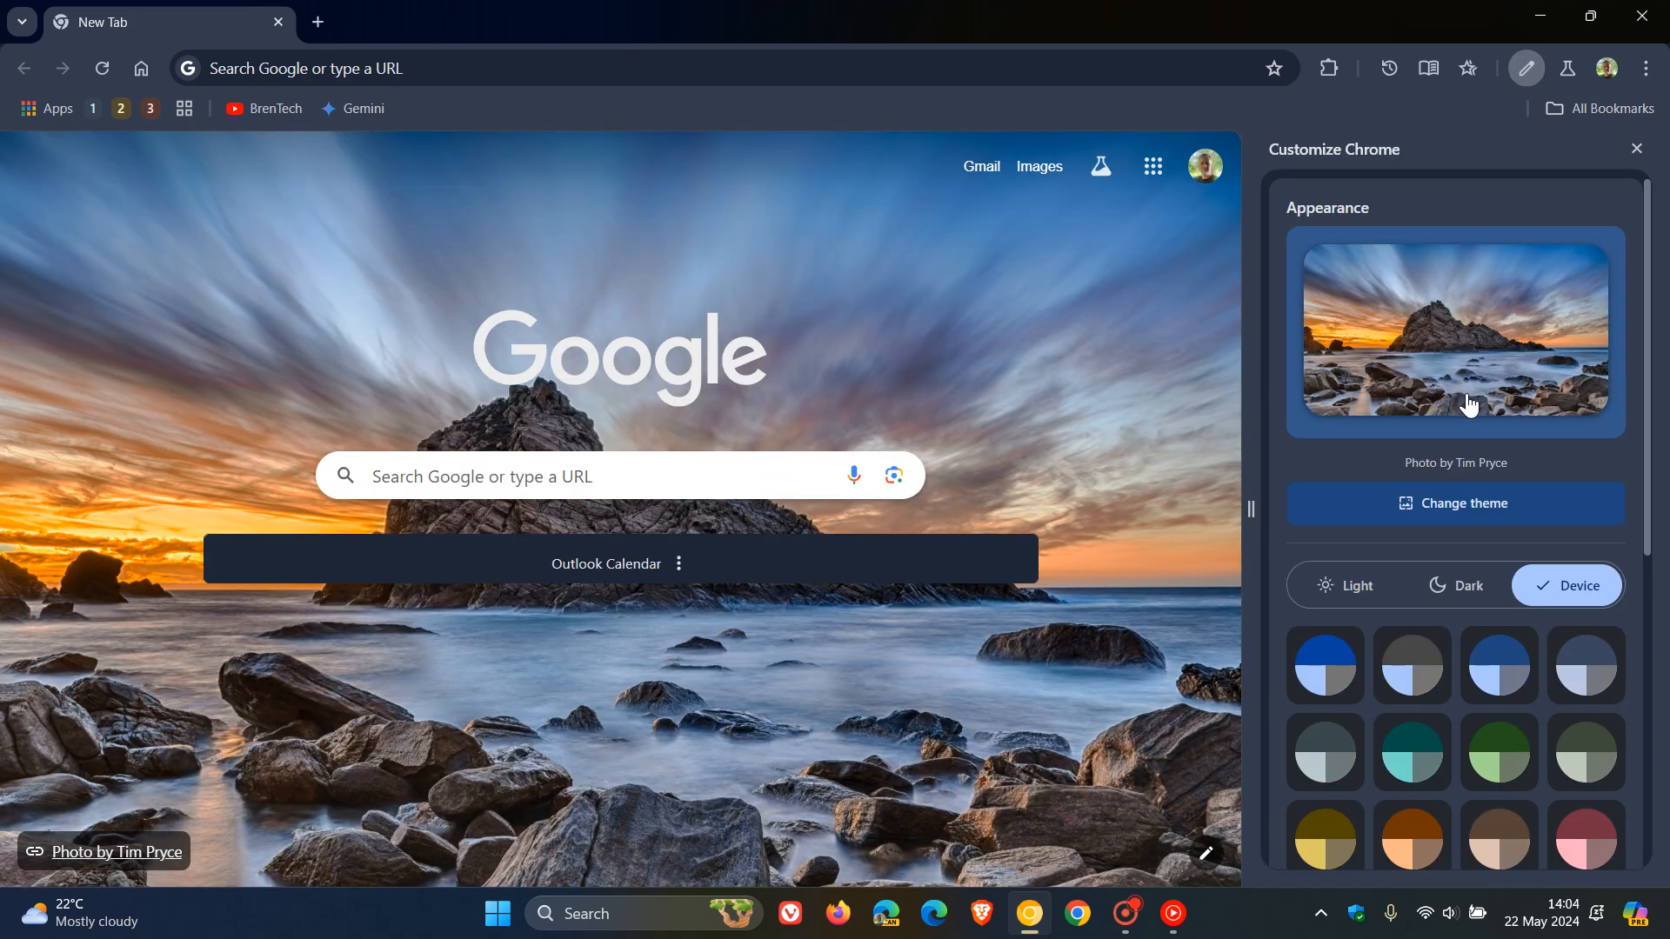
scroll("down", 3)
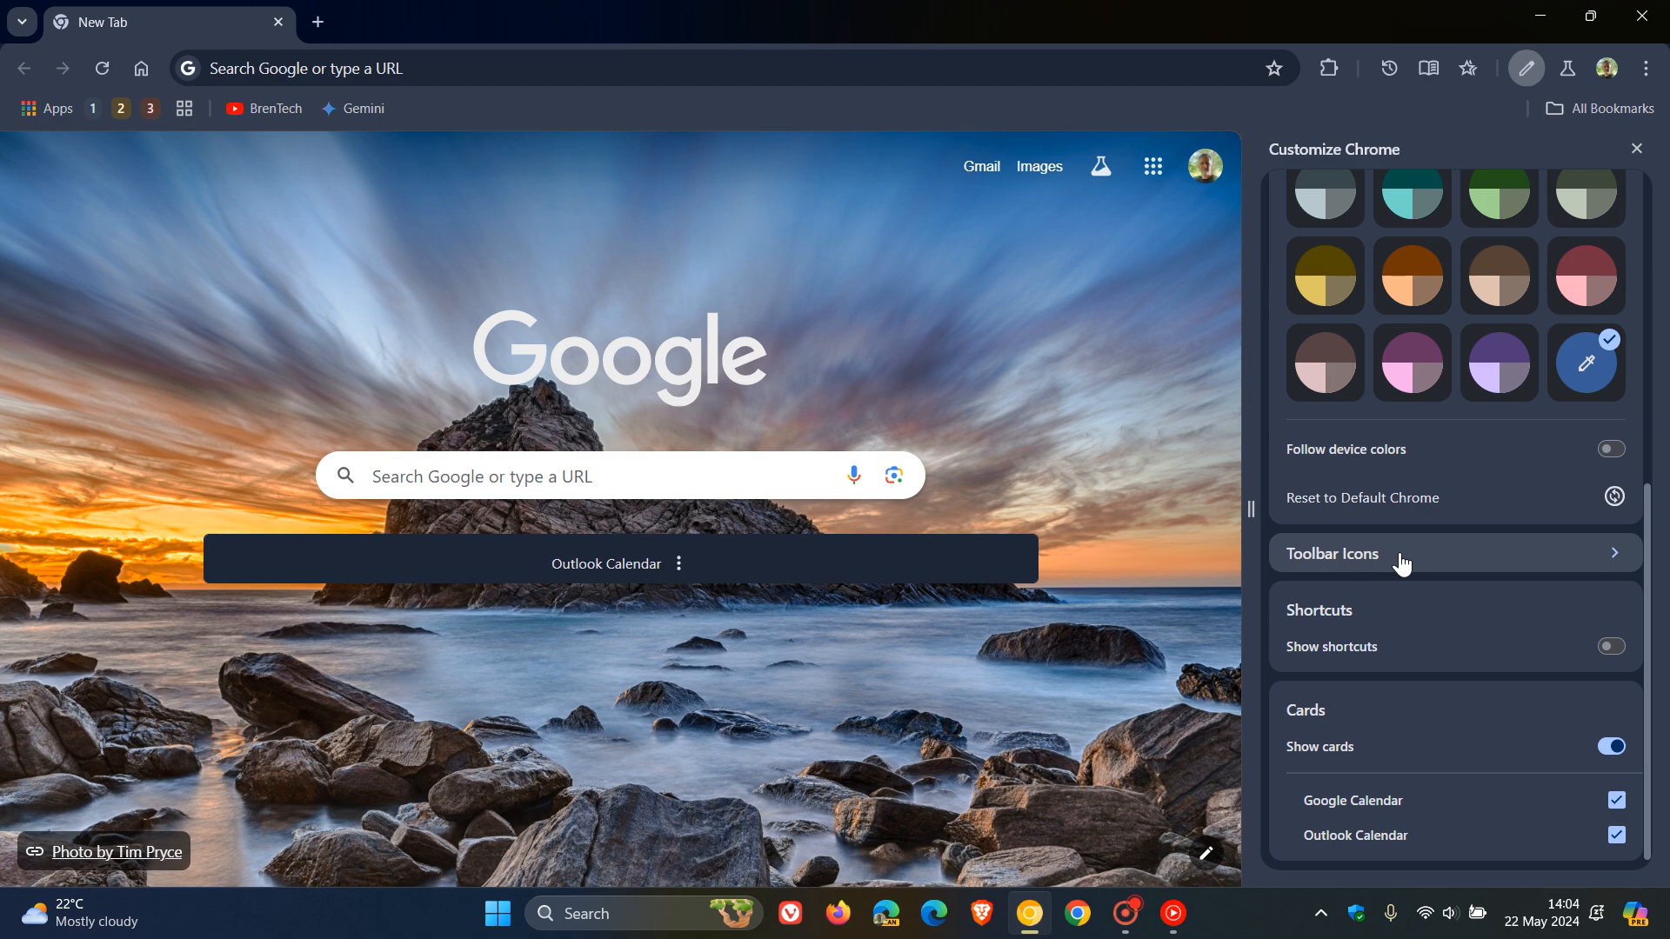
- In Toolbar Icons, switch on Reading list, New Incognito window, Delete browsing data and Print, then close the panel
left_click(1330, 553)
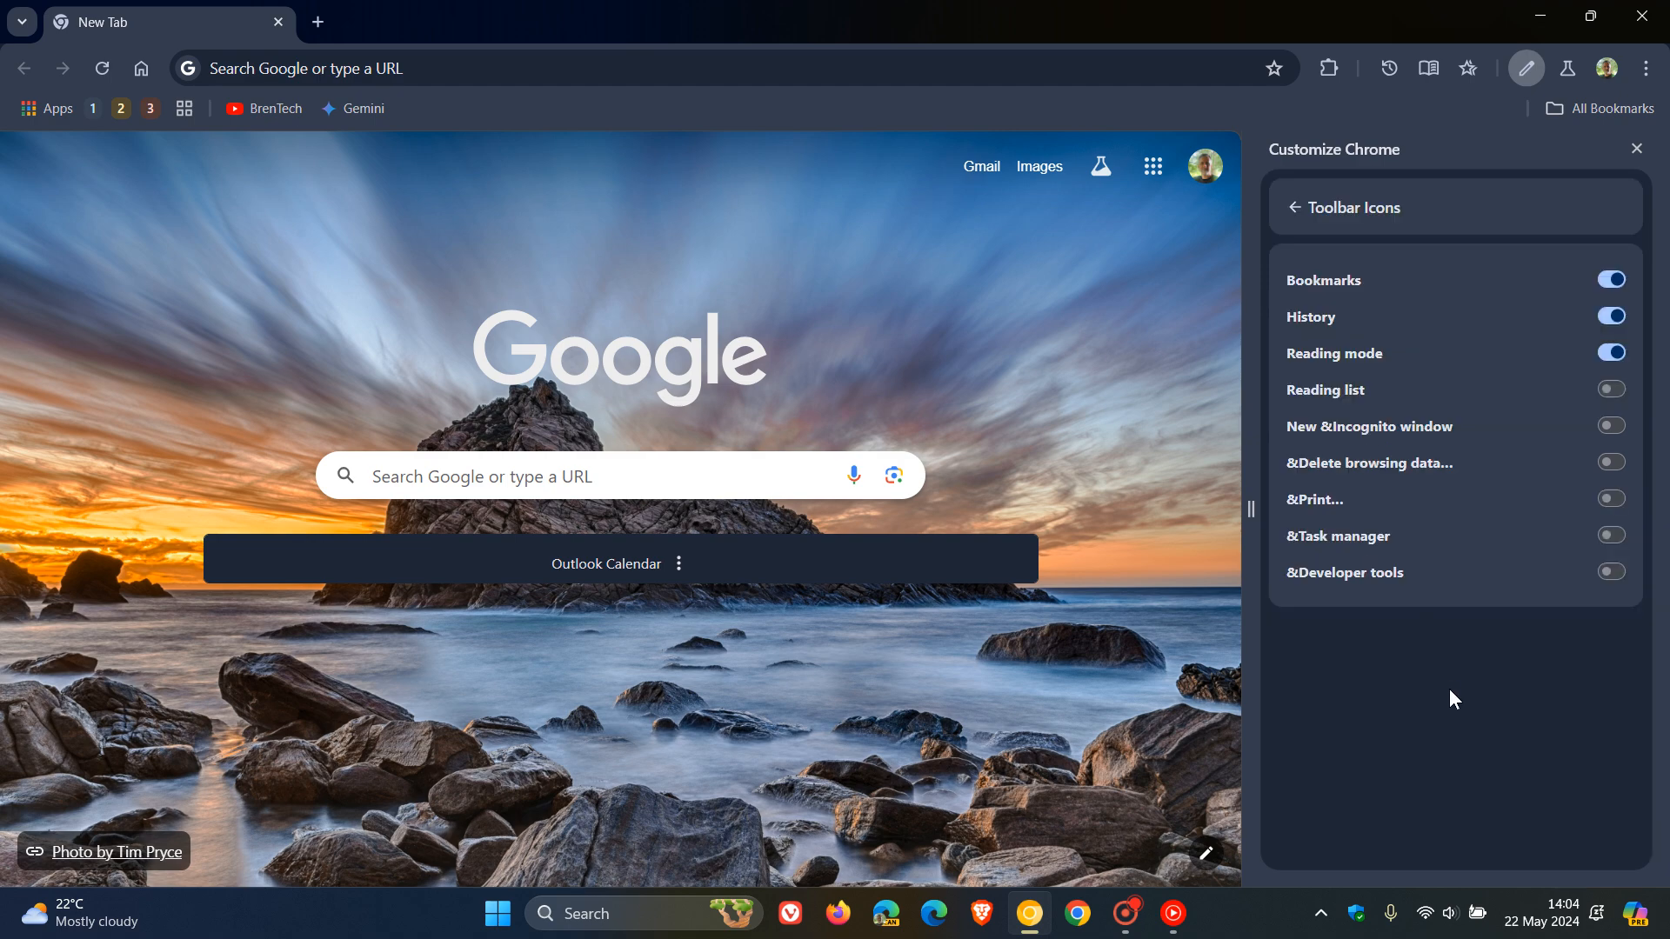
mouse_move(1464, 306)
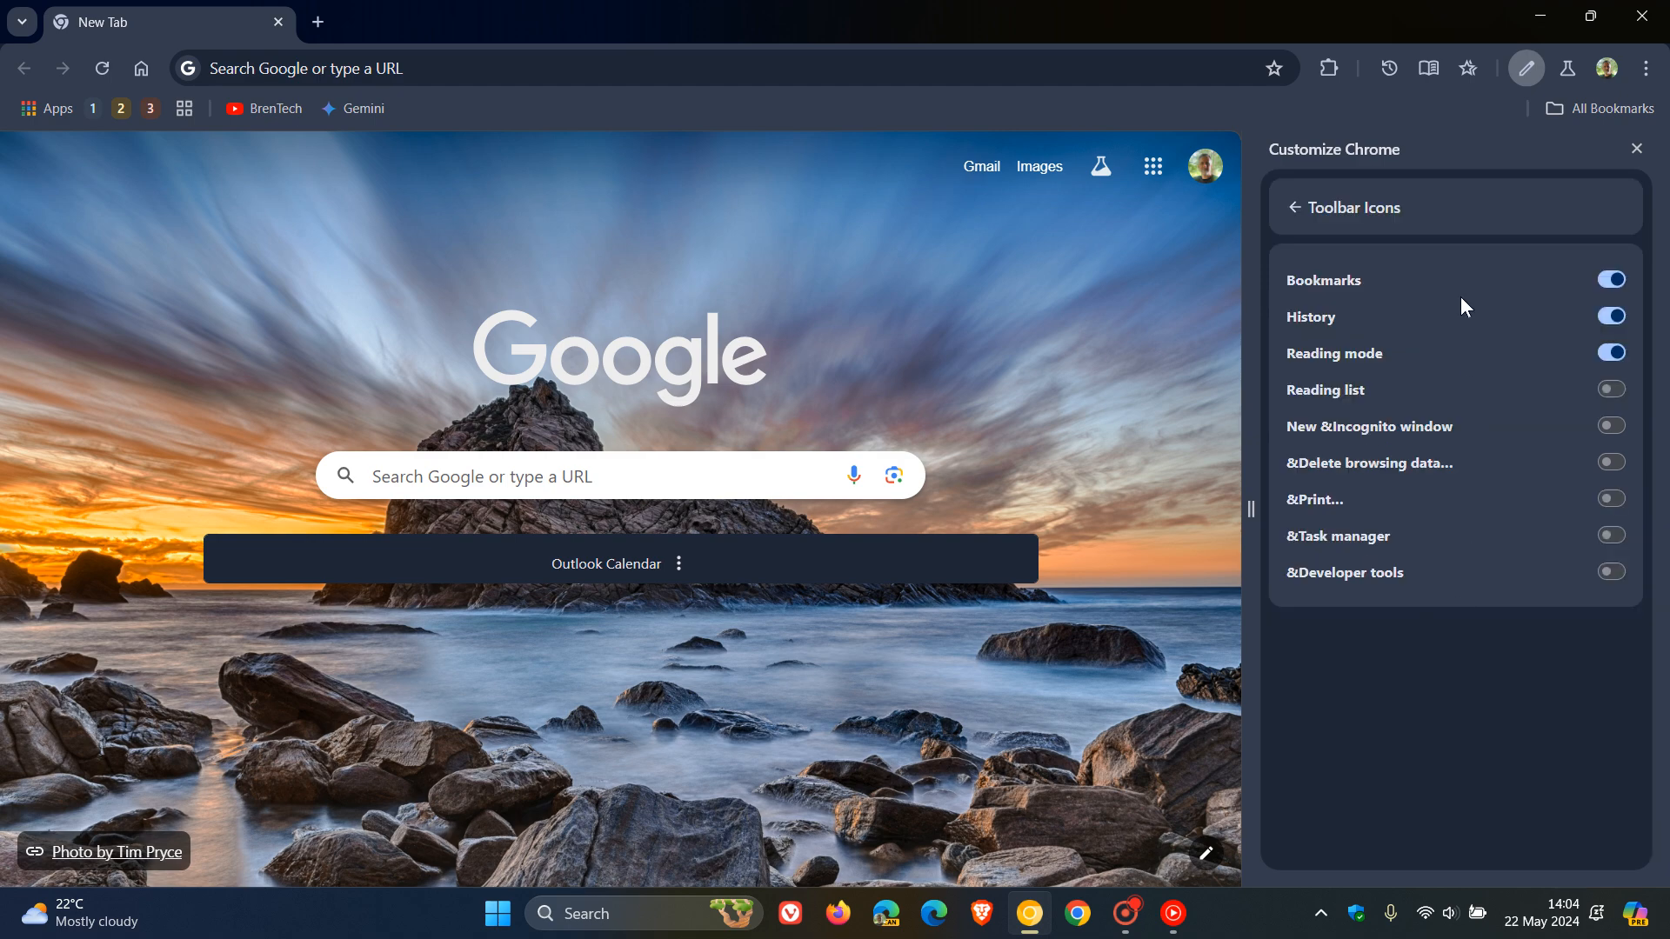
mouse_move(1458, 661)
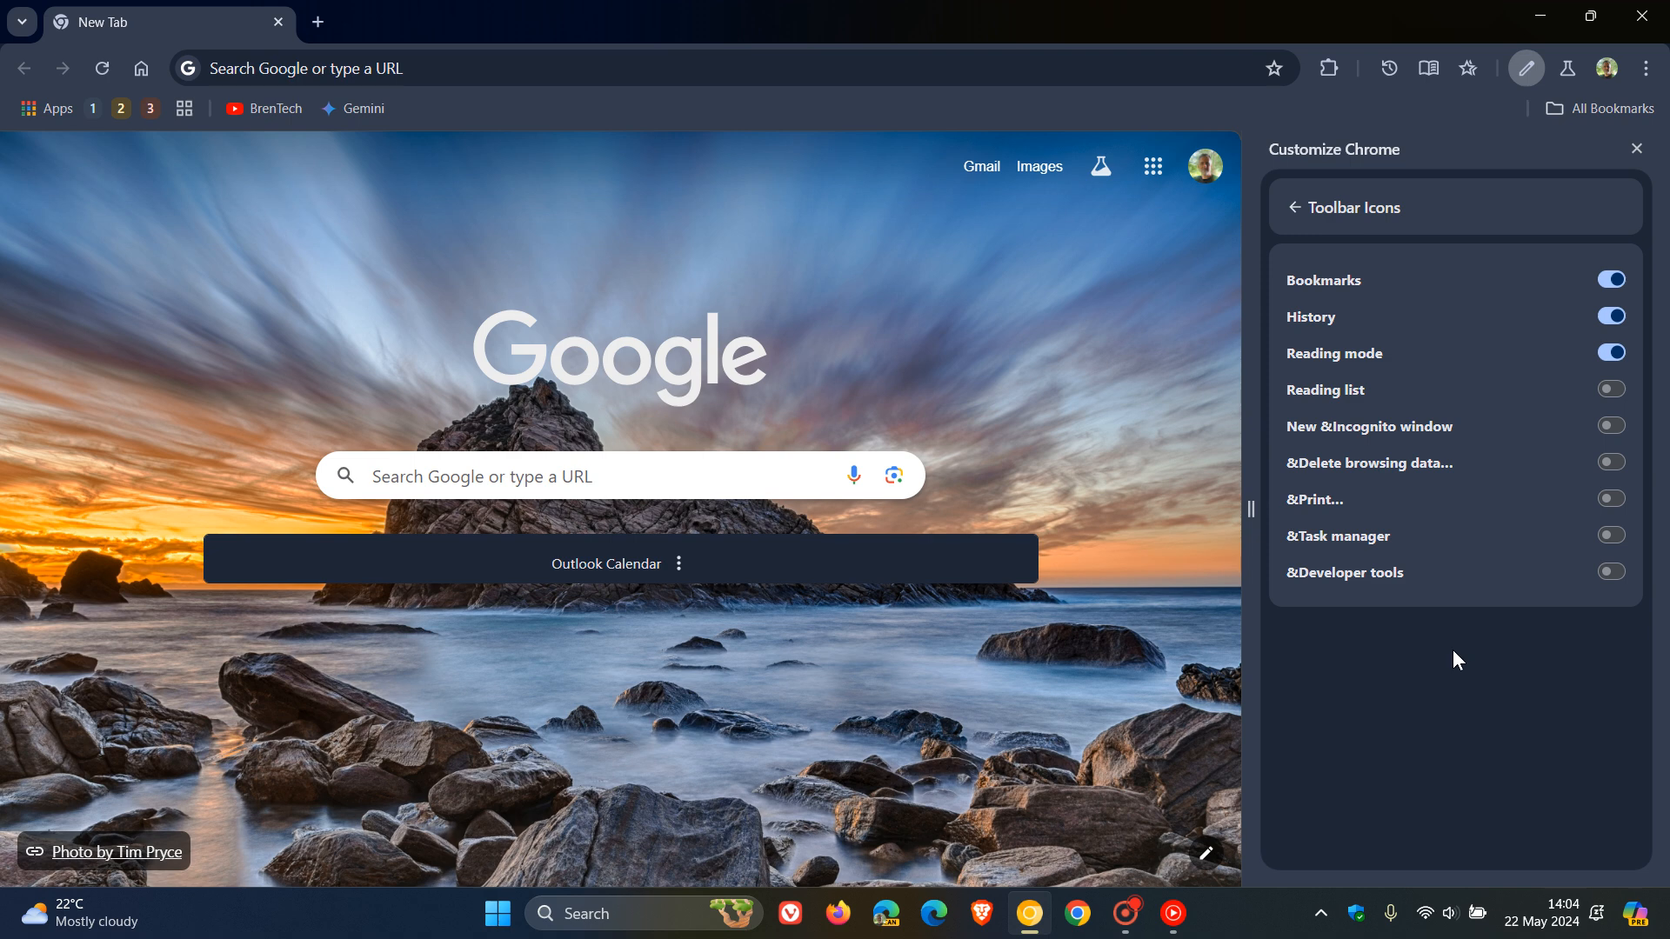
mouse_move(1574, 290)
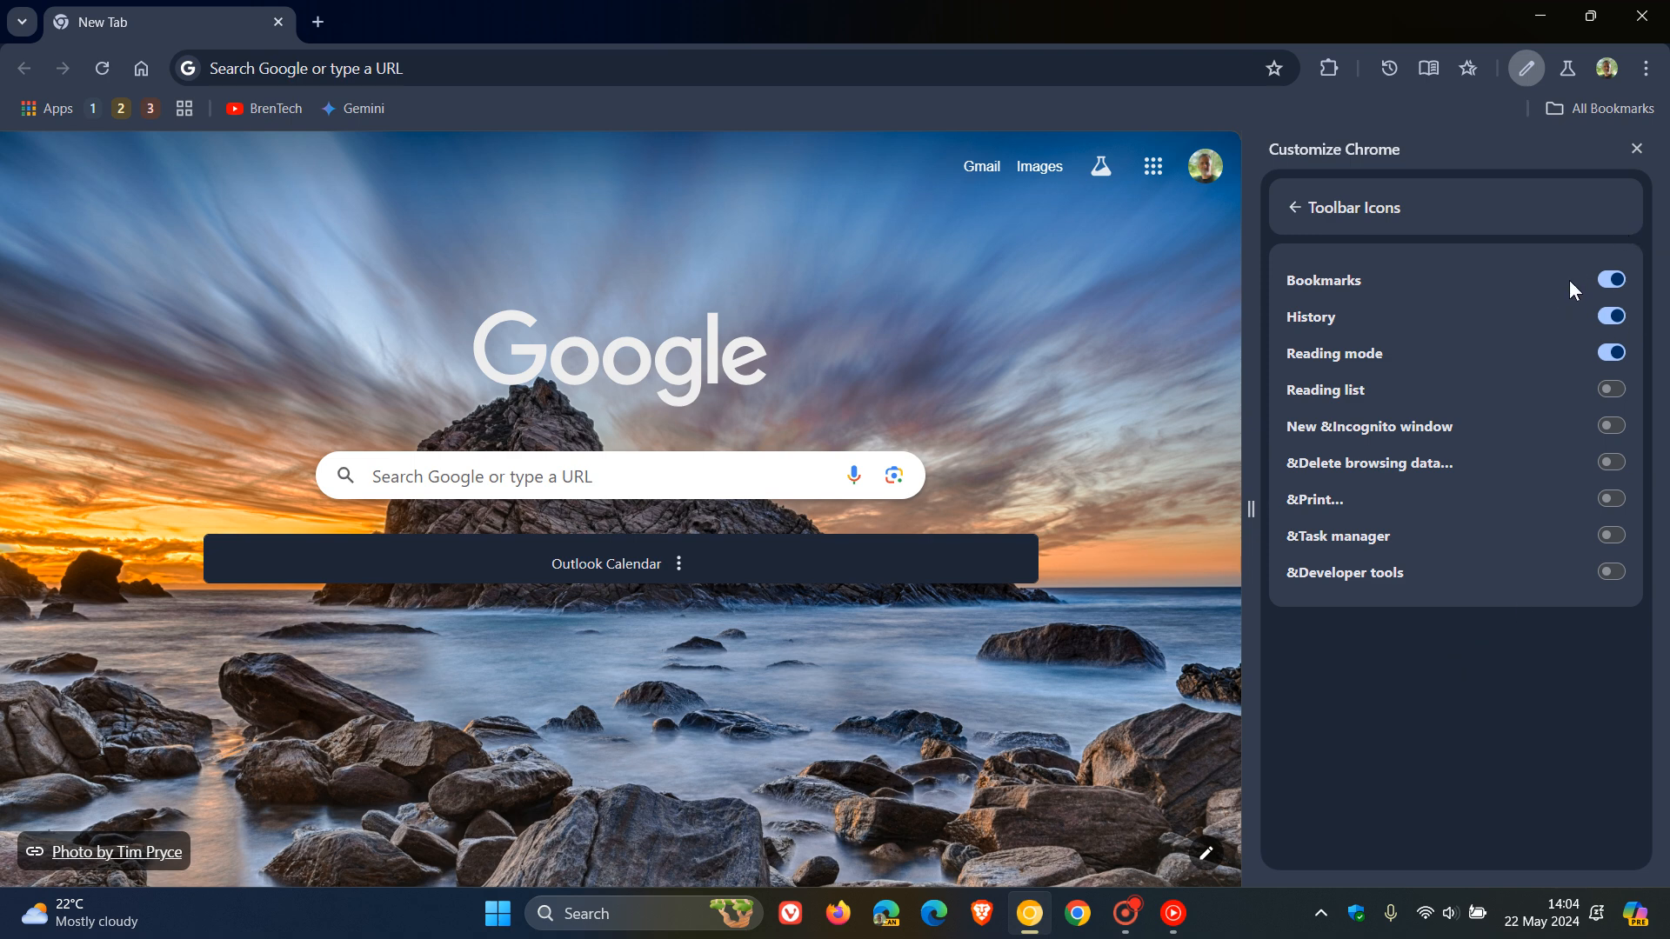
left_click(1611, 387)
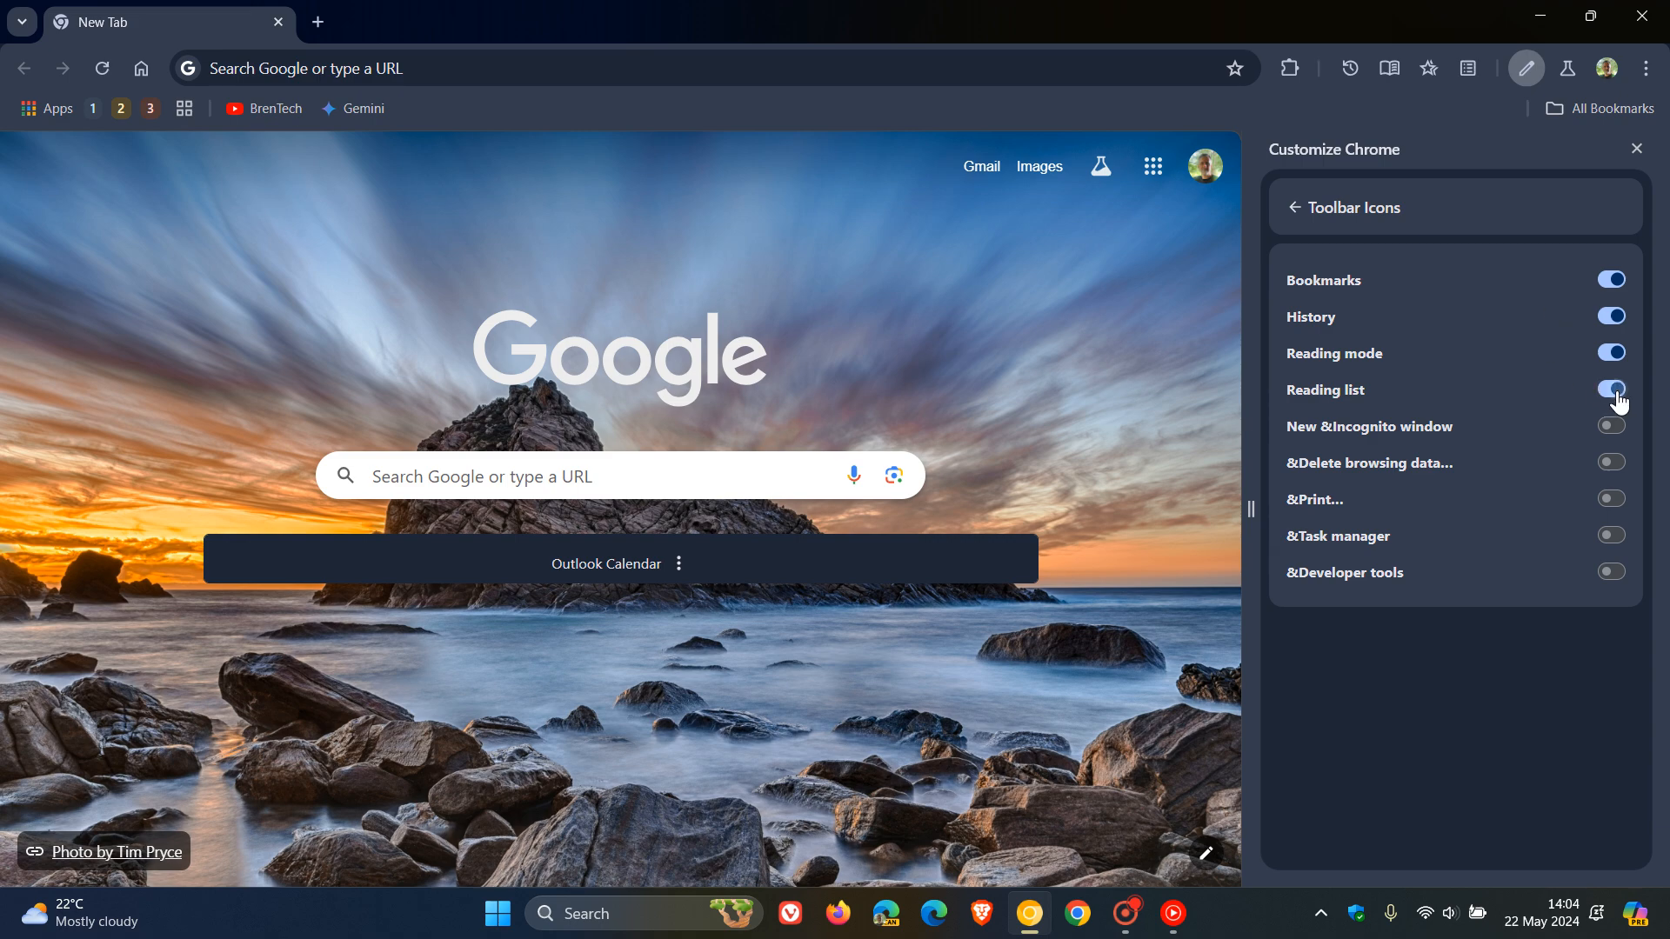
left_click(1609, 388)
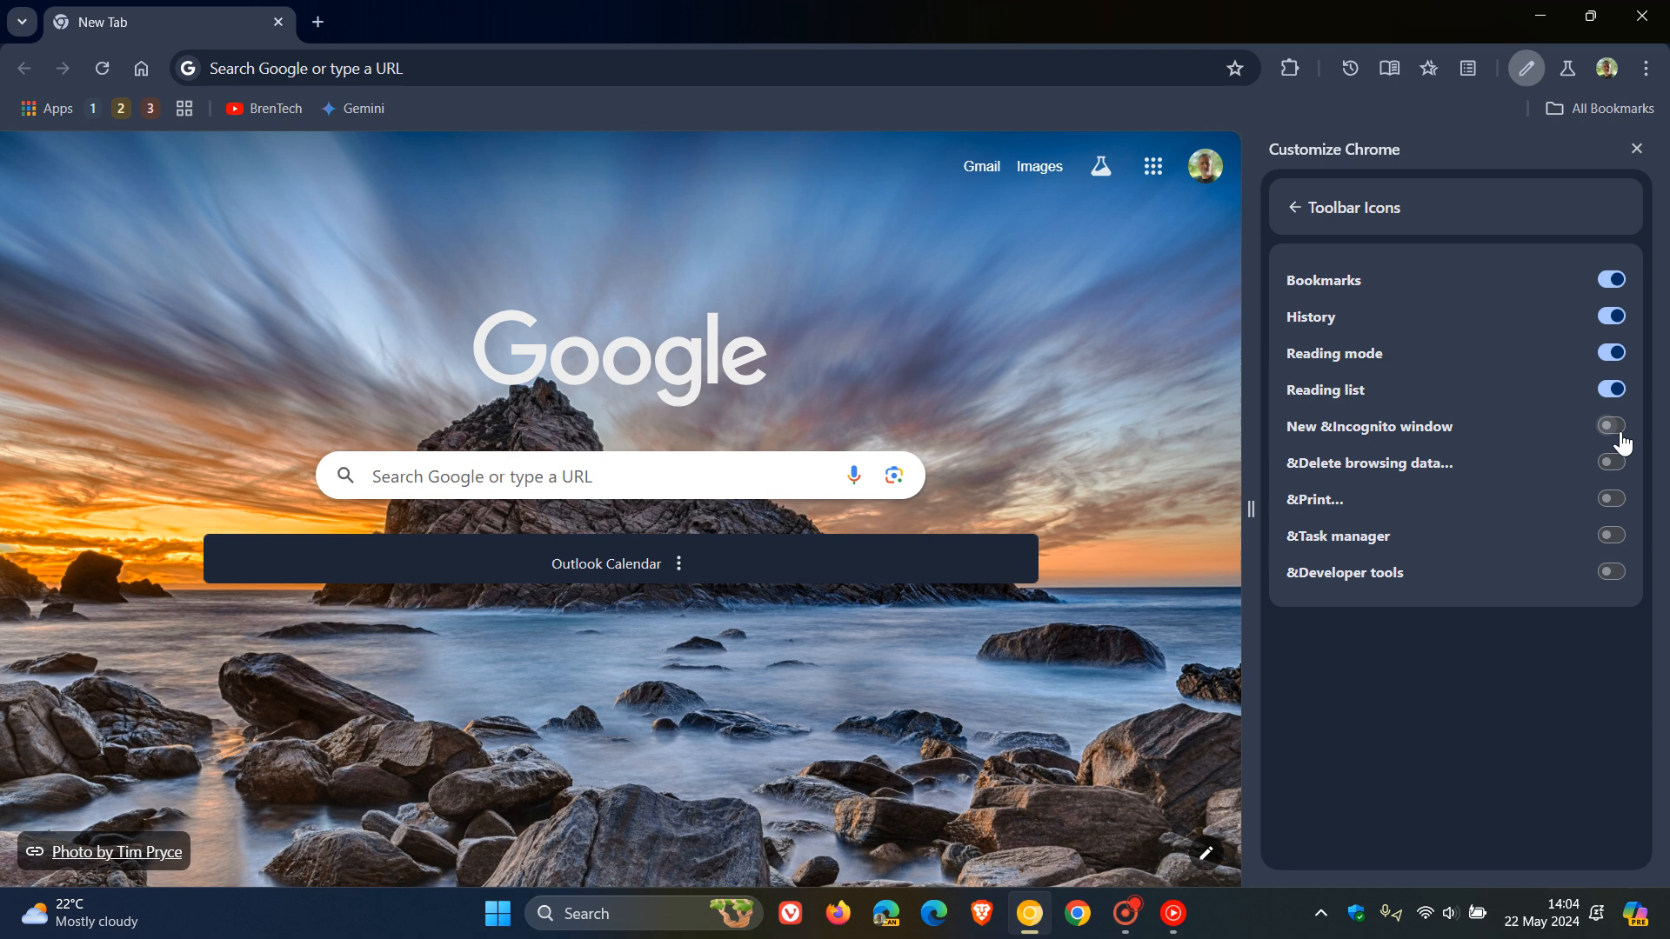
left_click(1609, 426)
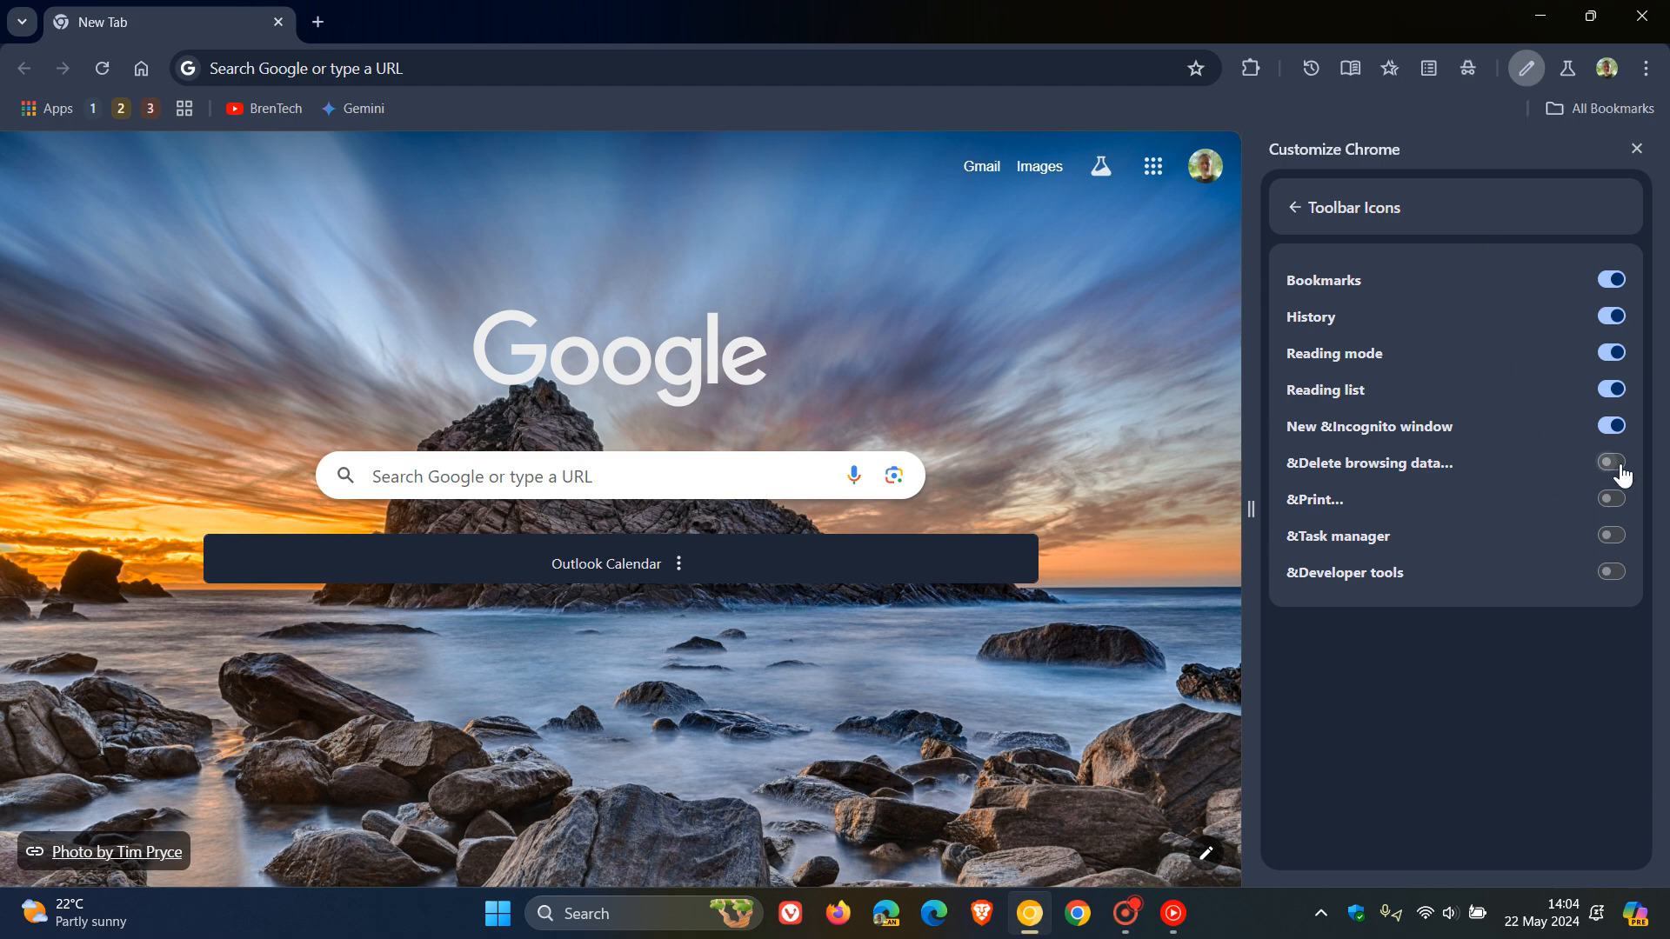
left_click(1610, 463)
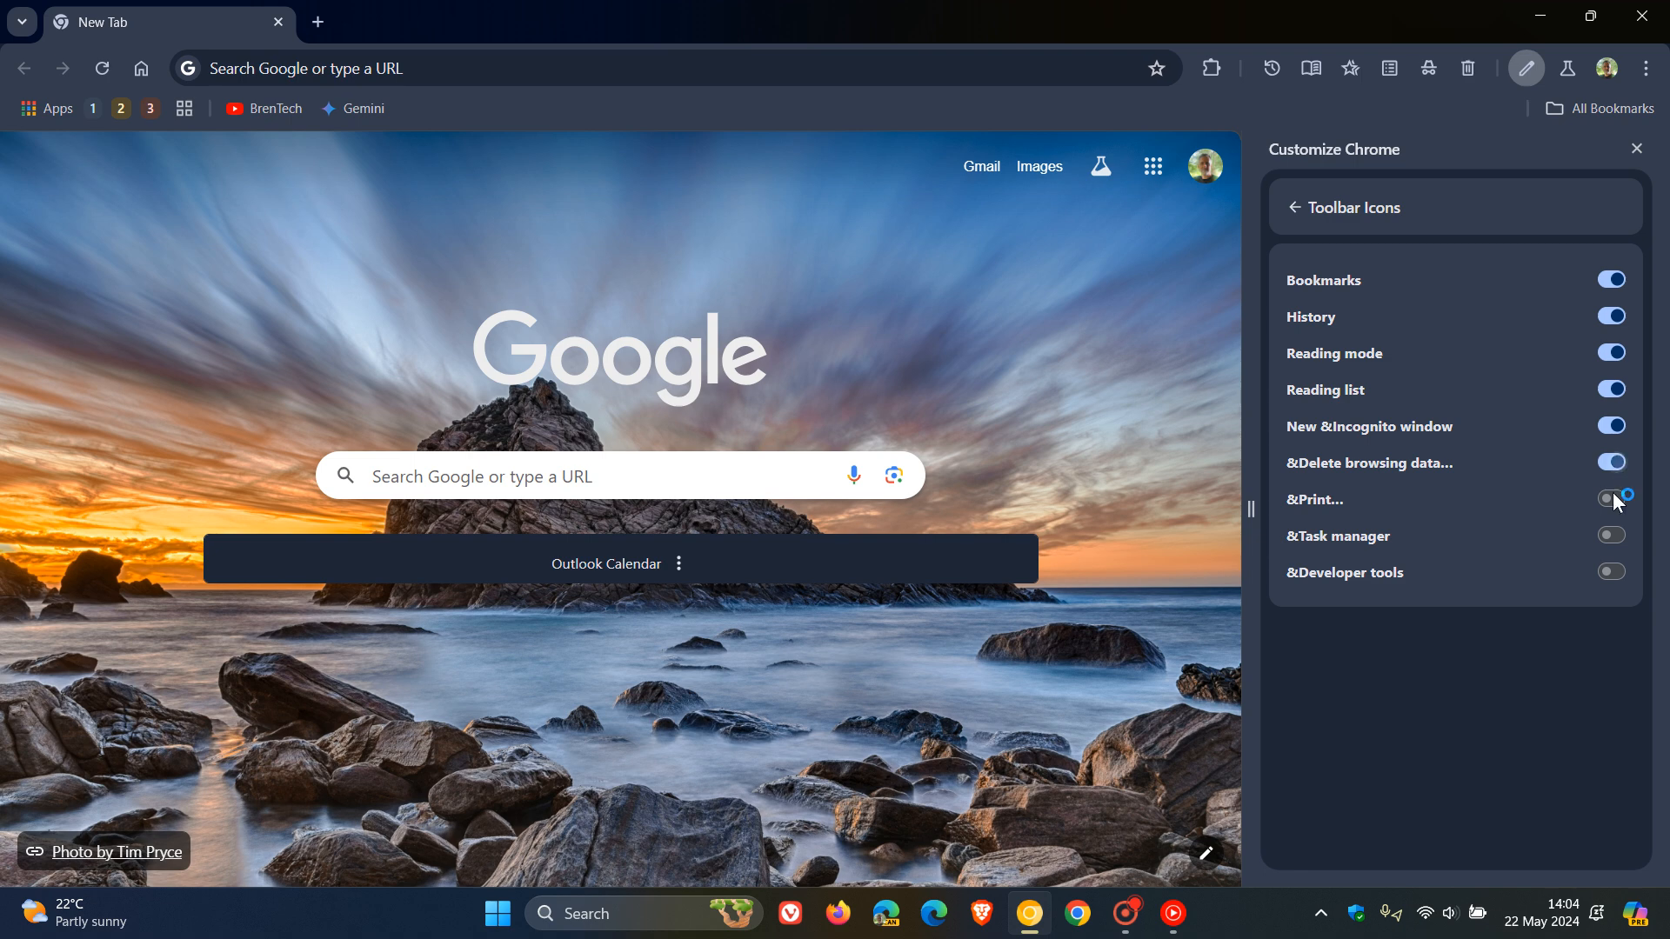
left_click(1609, 499)
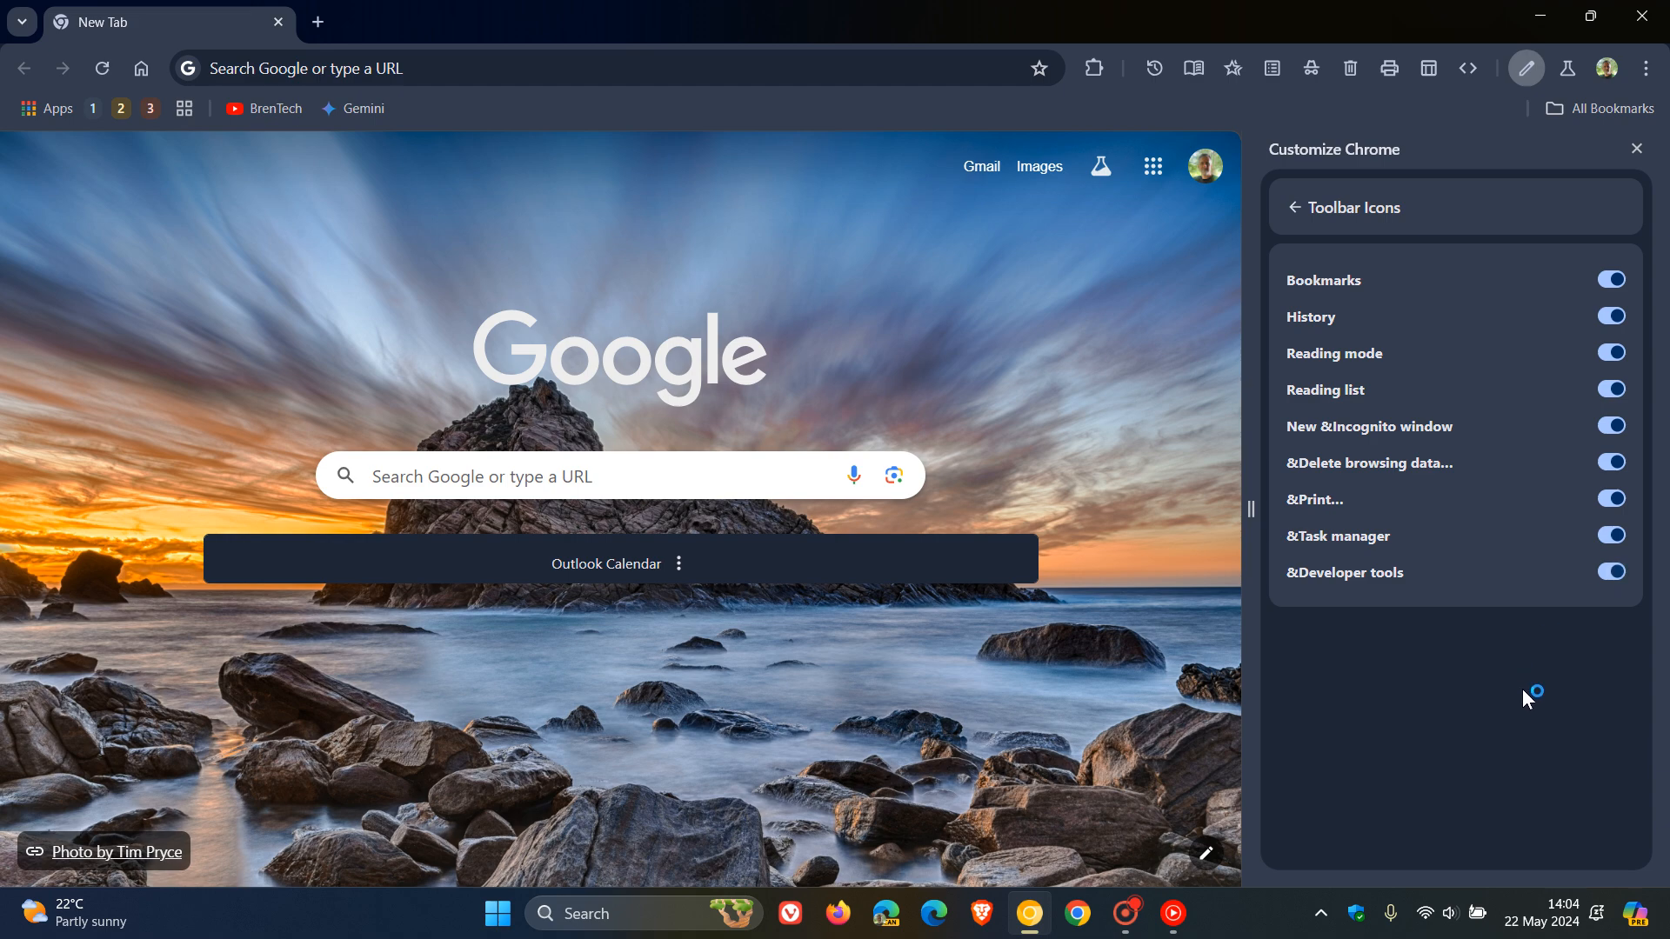
mouse_move(1492, 713)
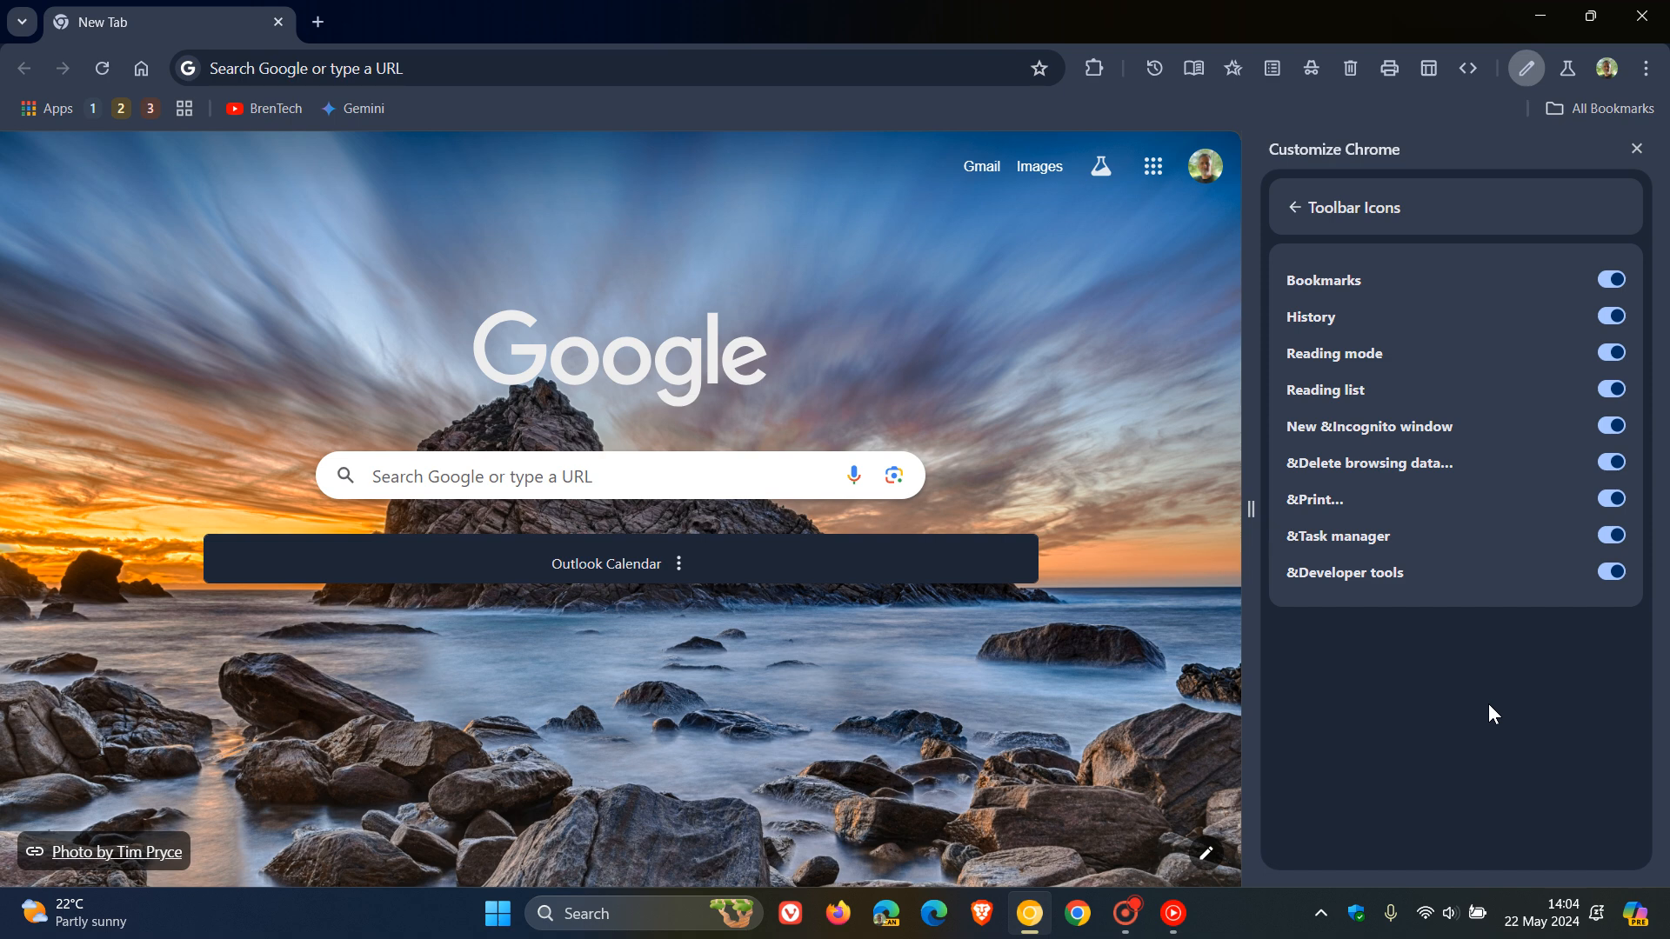
mouse_move(1625, 198)
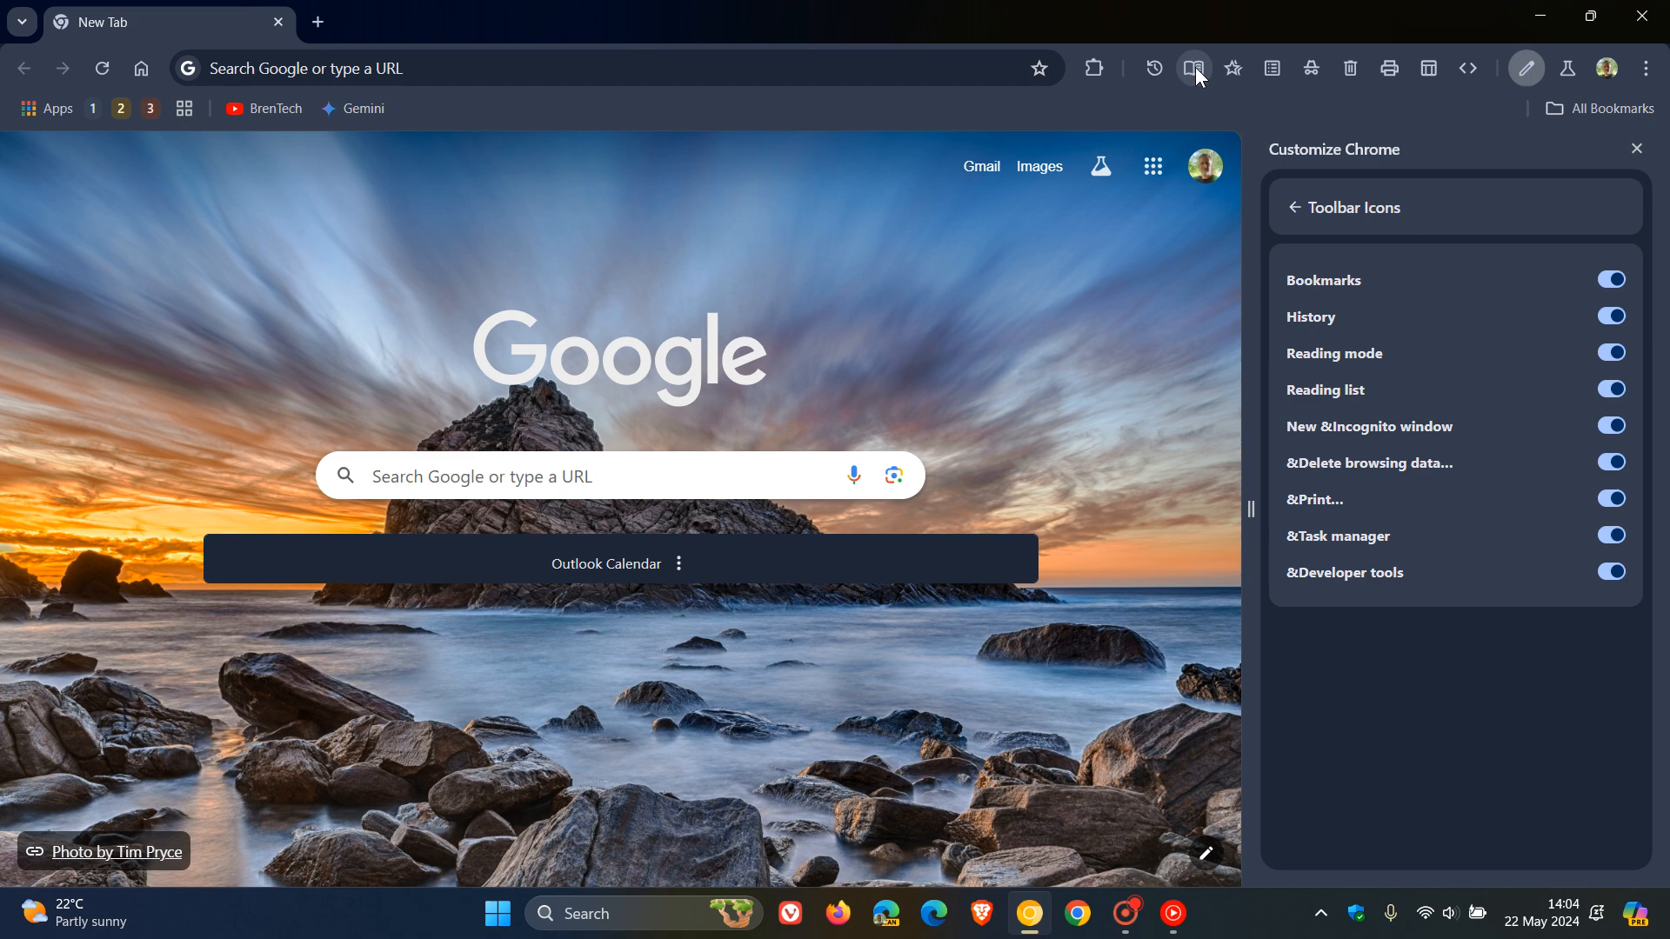
mouse_move(1270, 67)
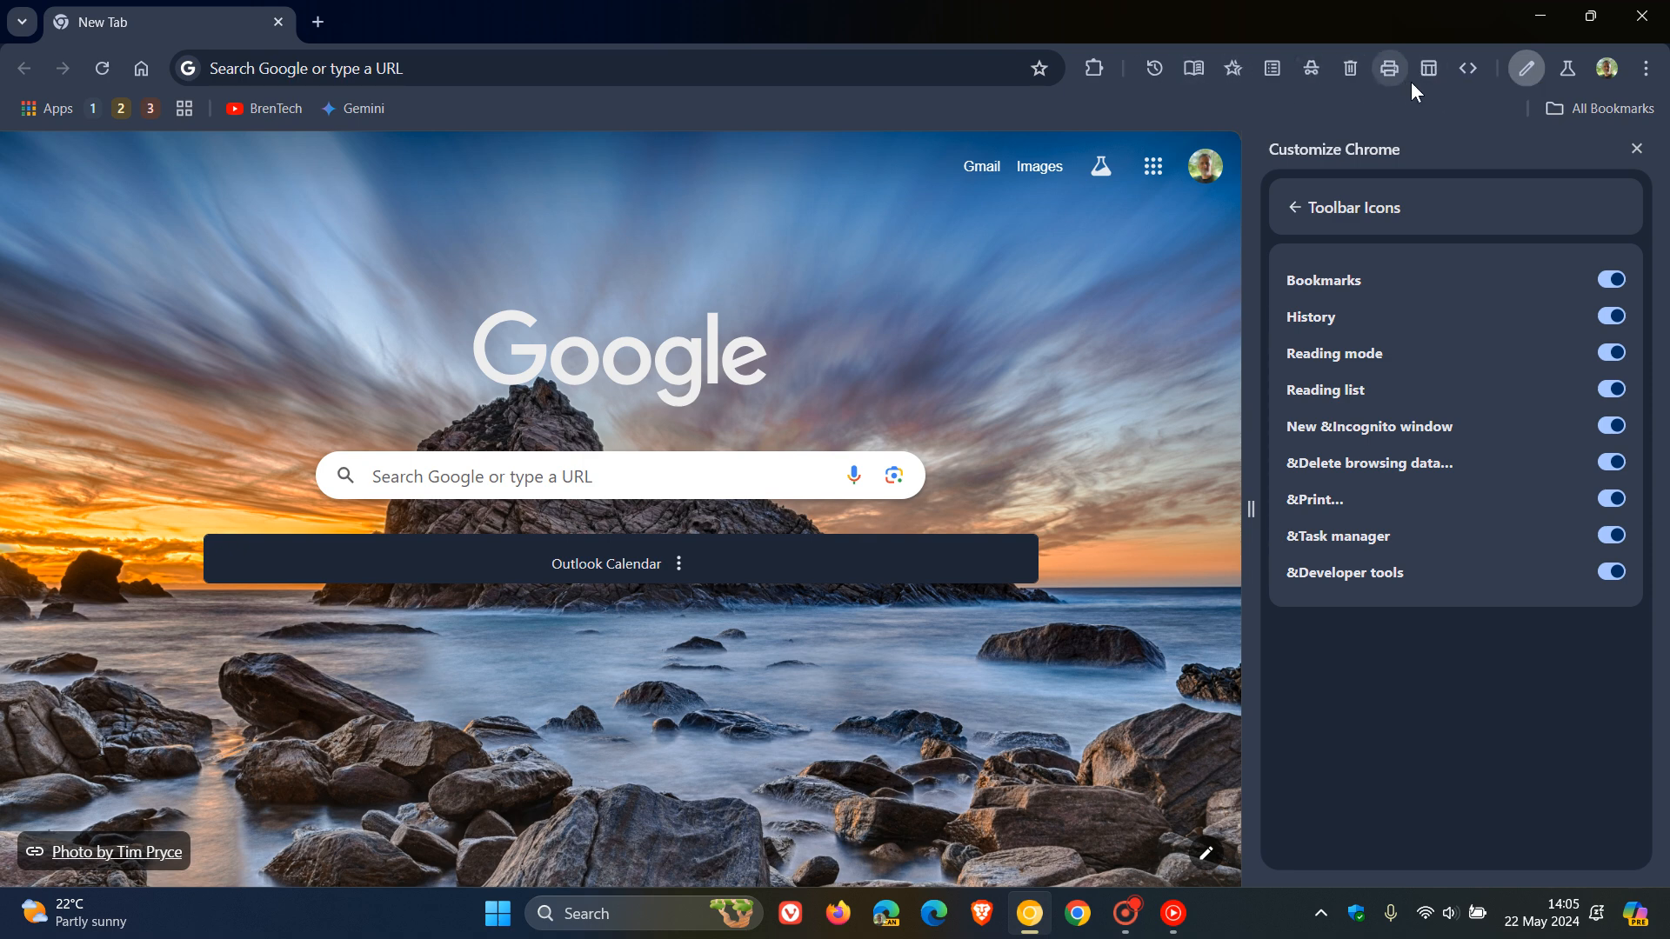
mouse_move(1426, 68)
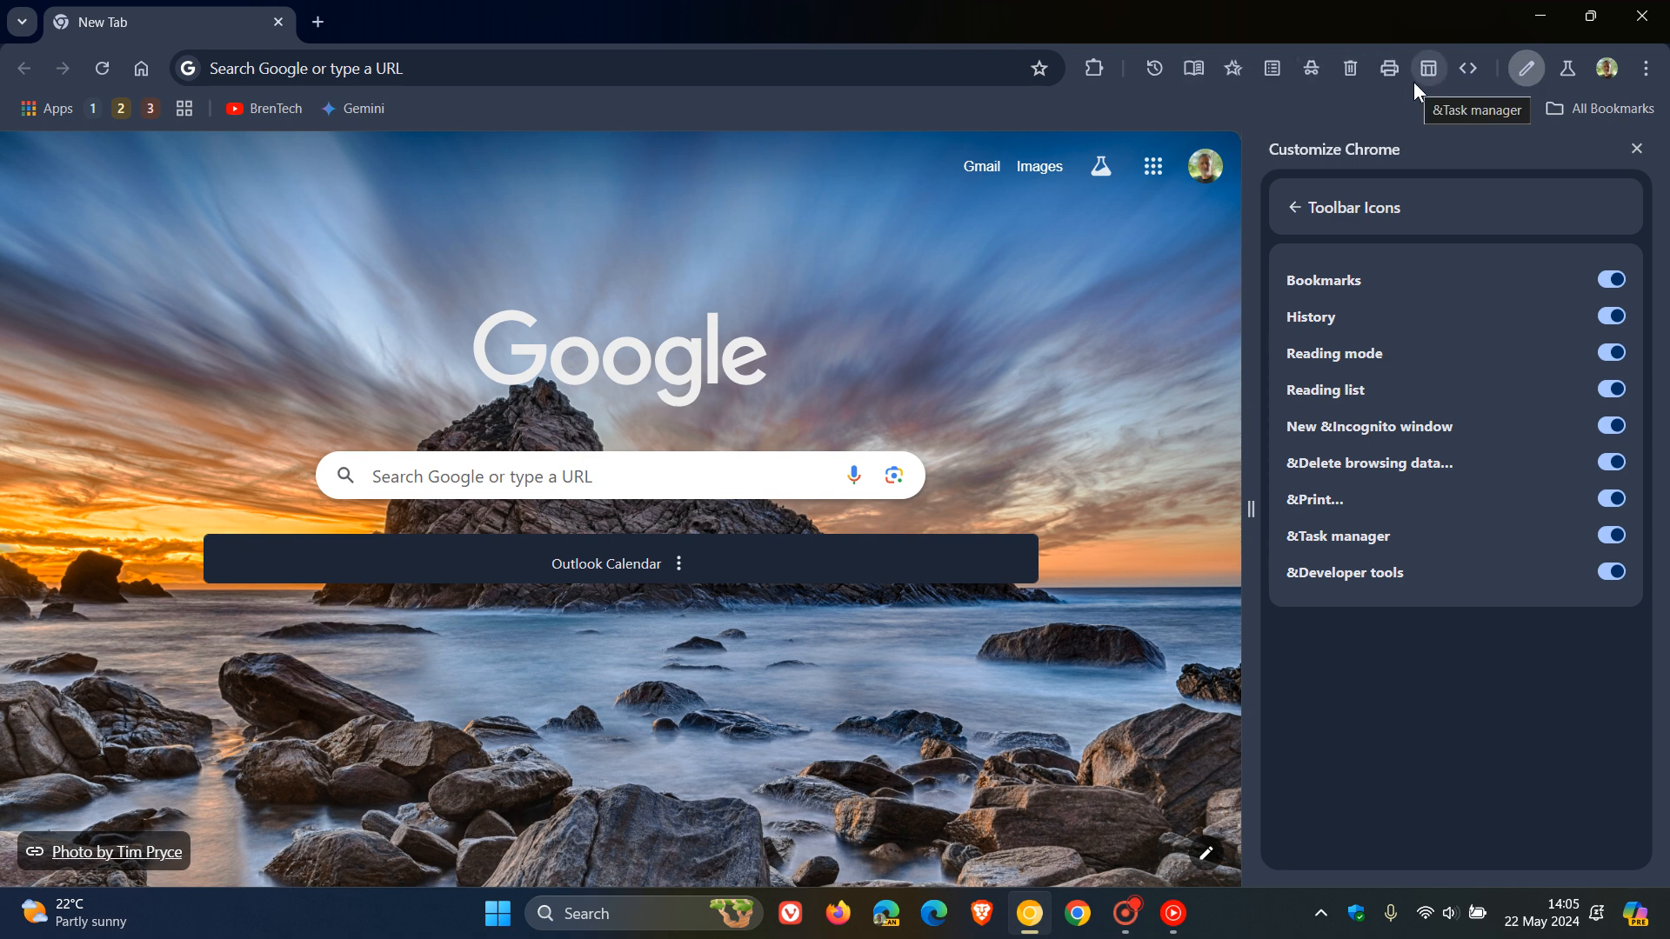
mouse_move(1394, 104)
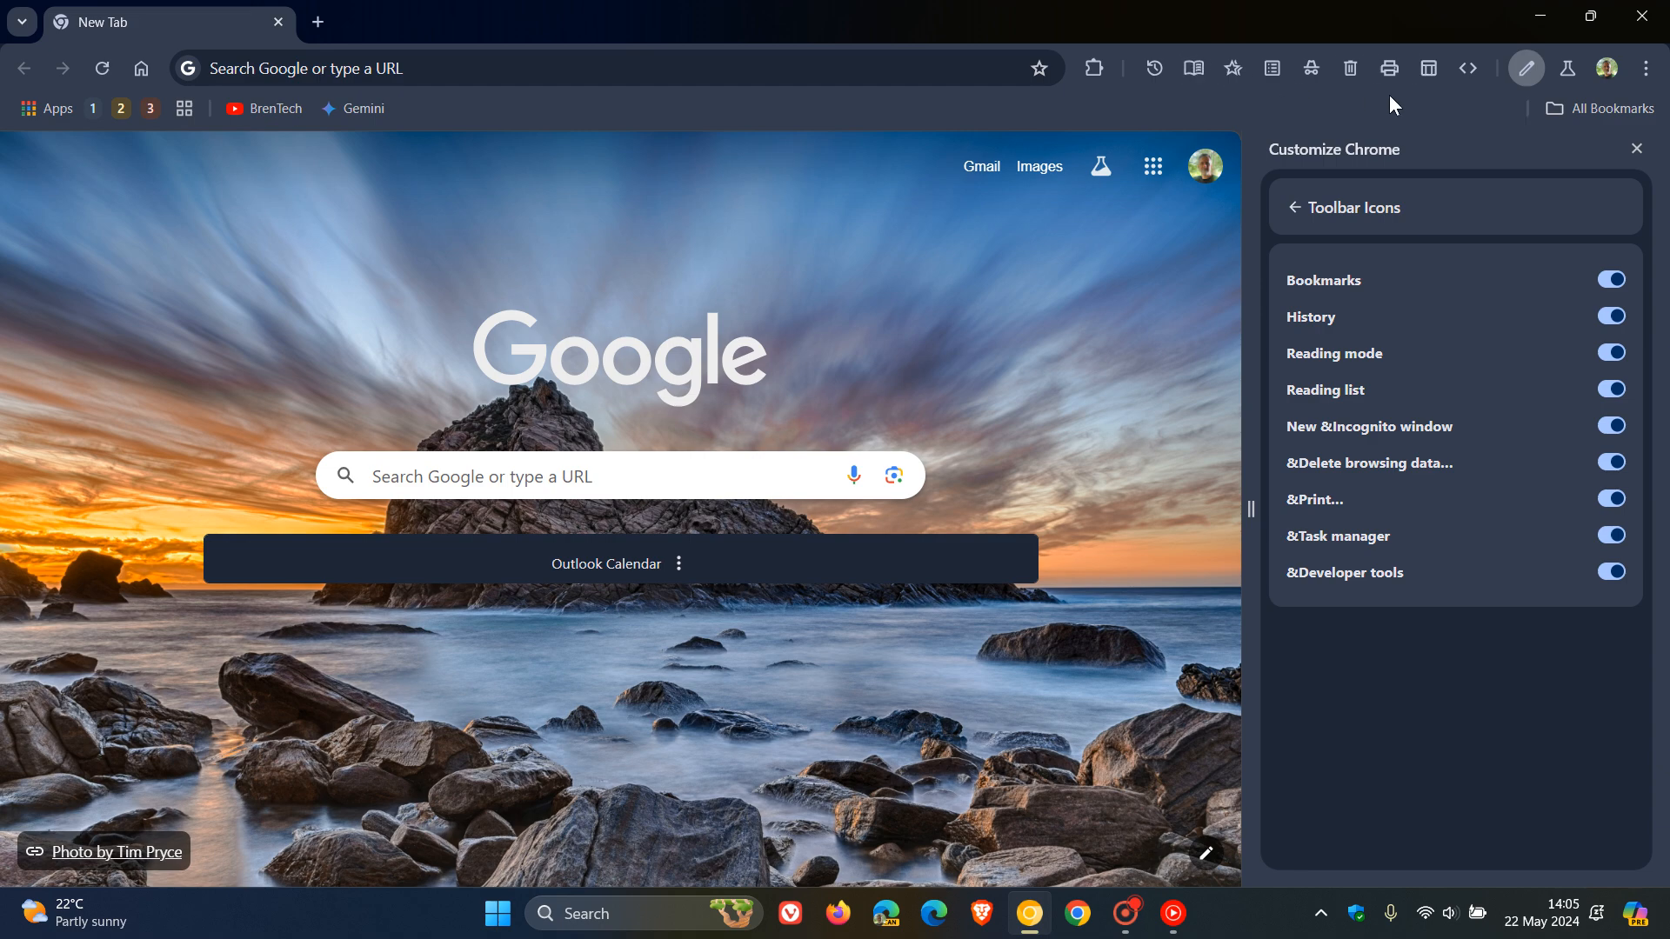
mouse_move(1437, 697)
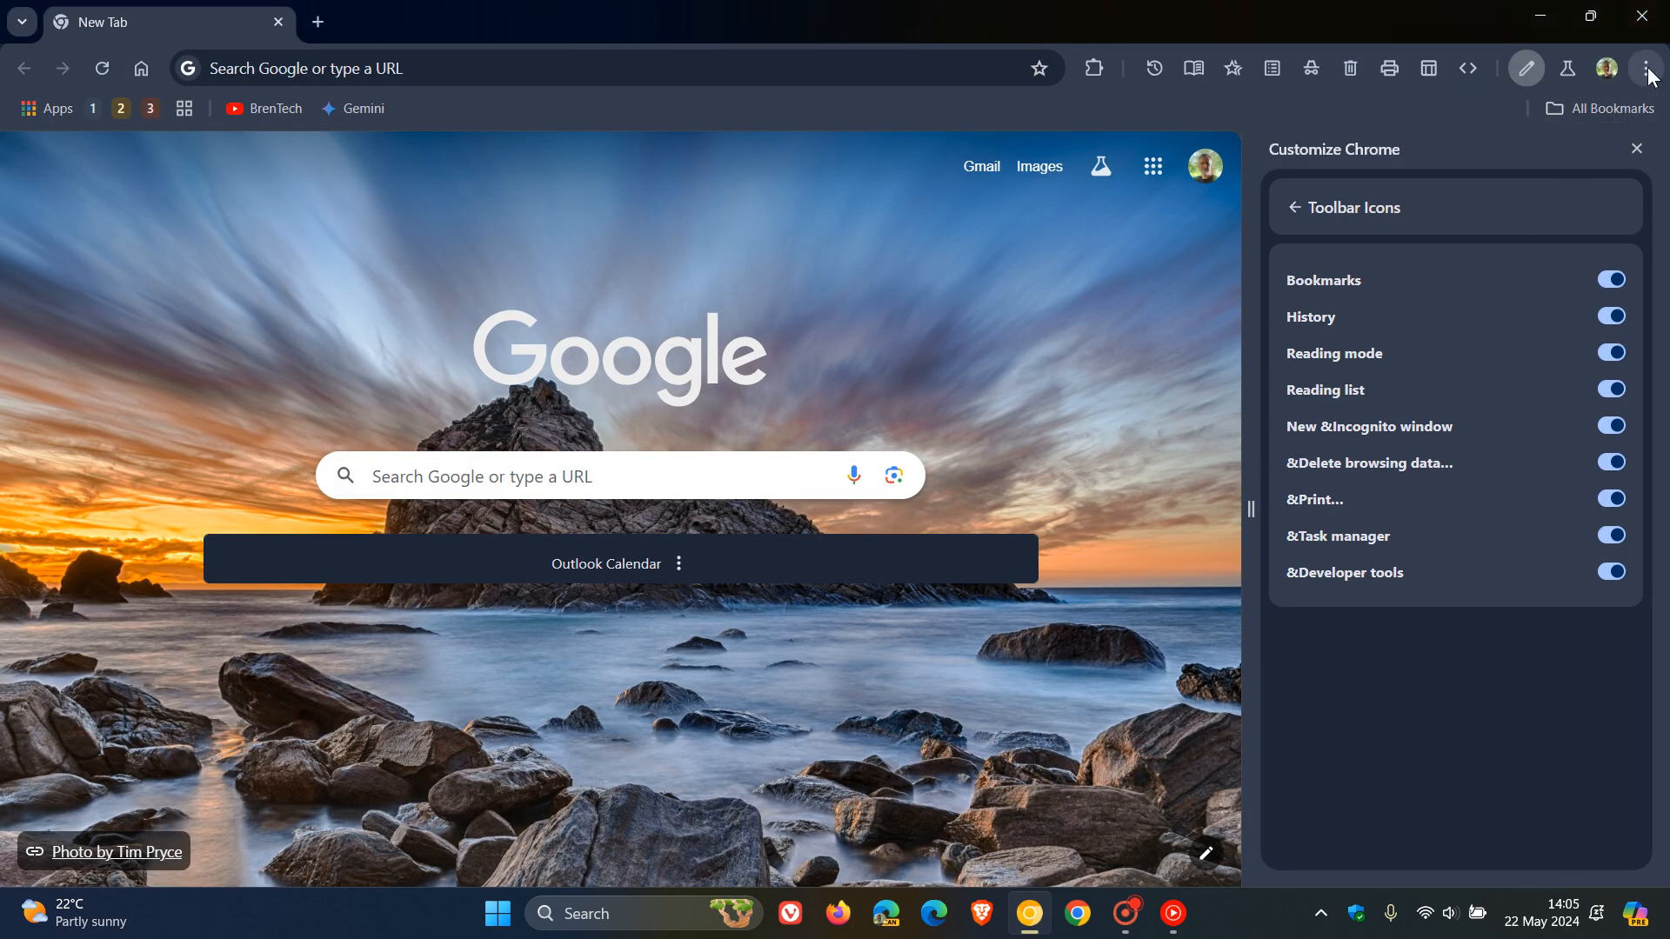
left_click(1648, 68)
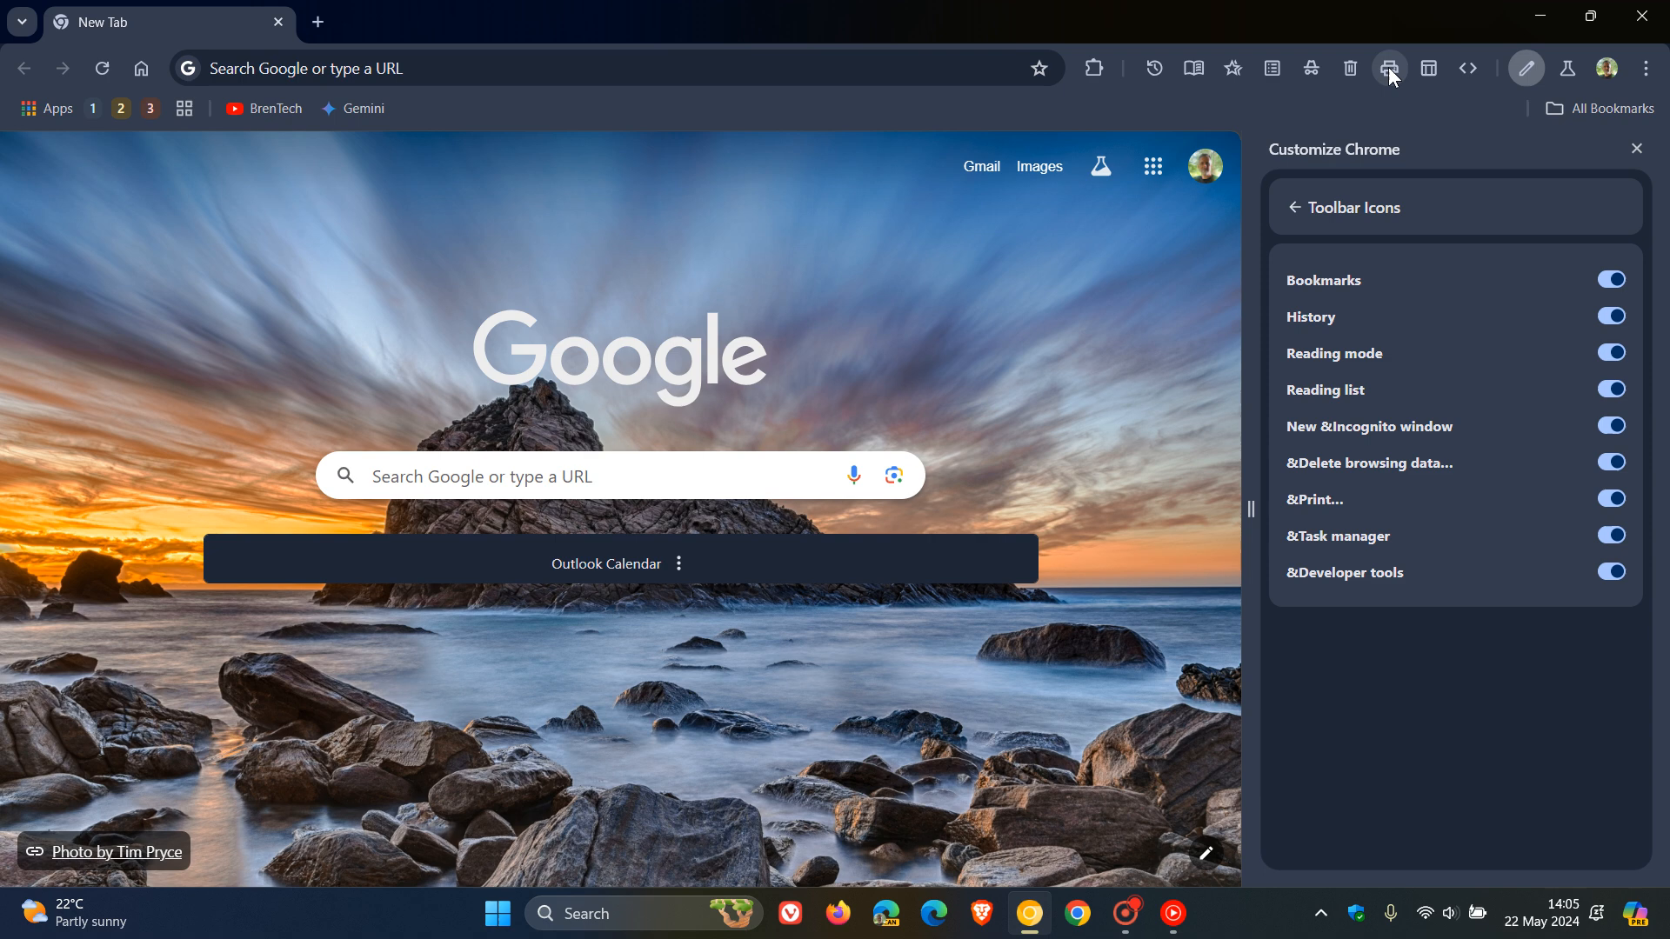
mouse_move(1429, 68)
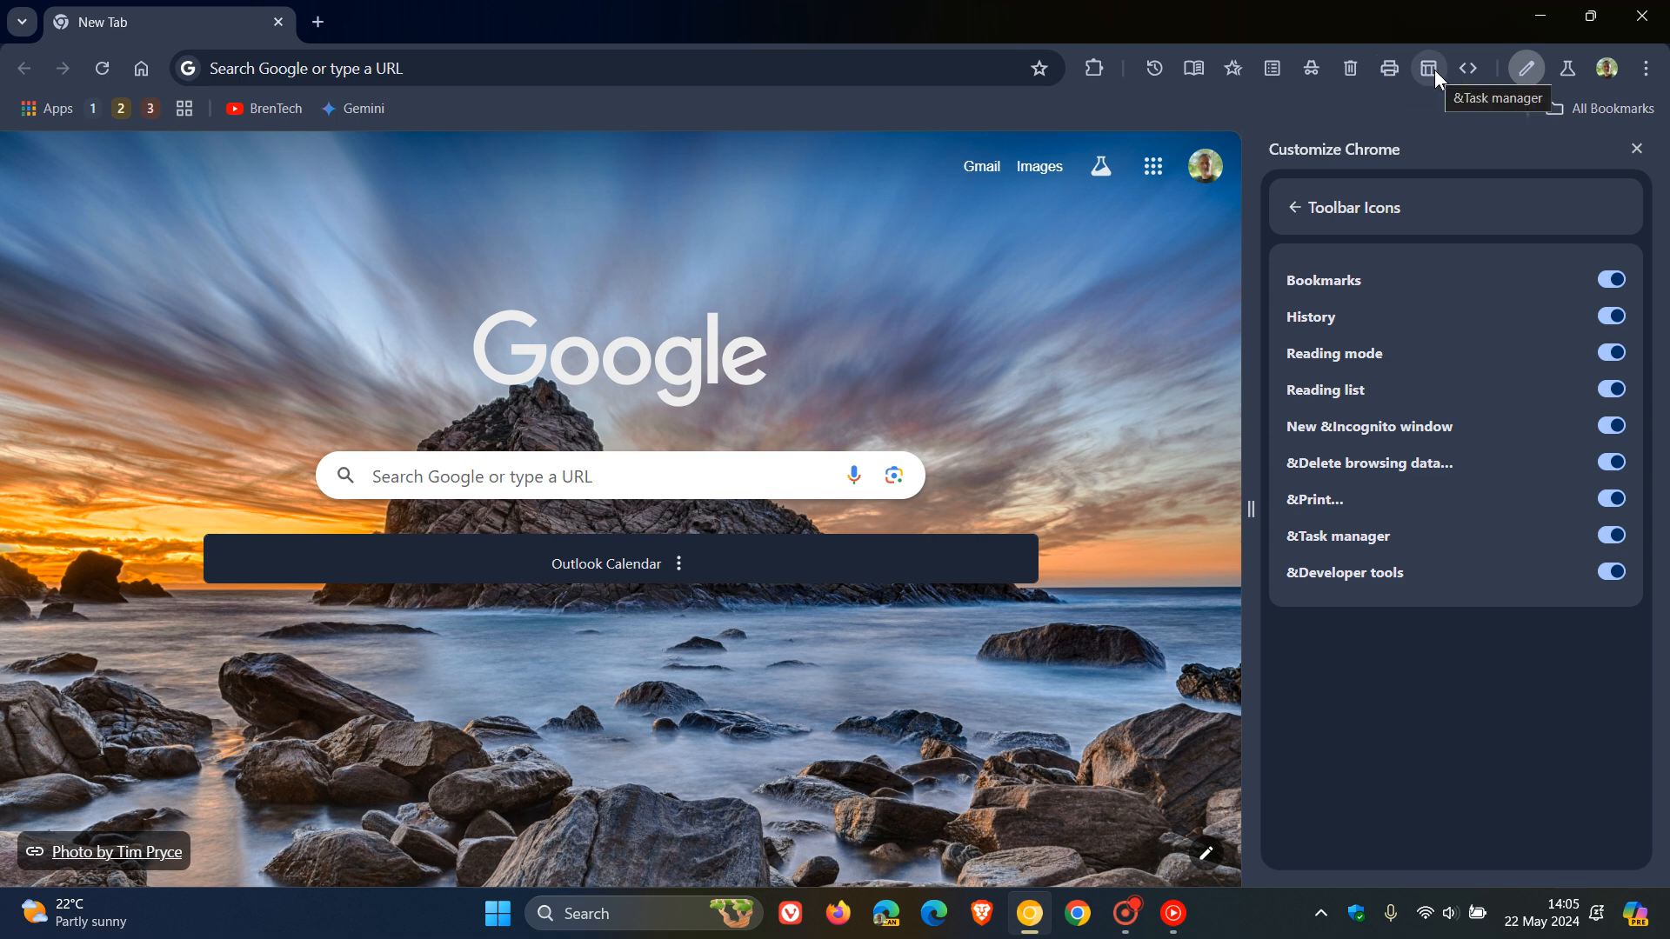
mouse_move(1637, 177)
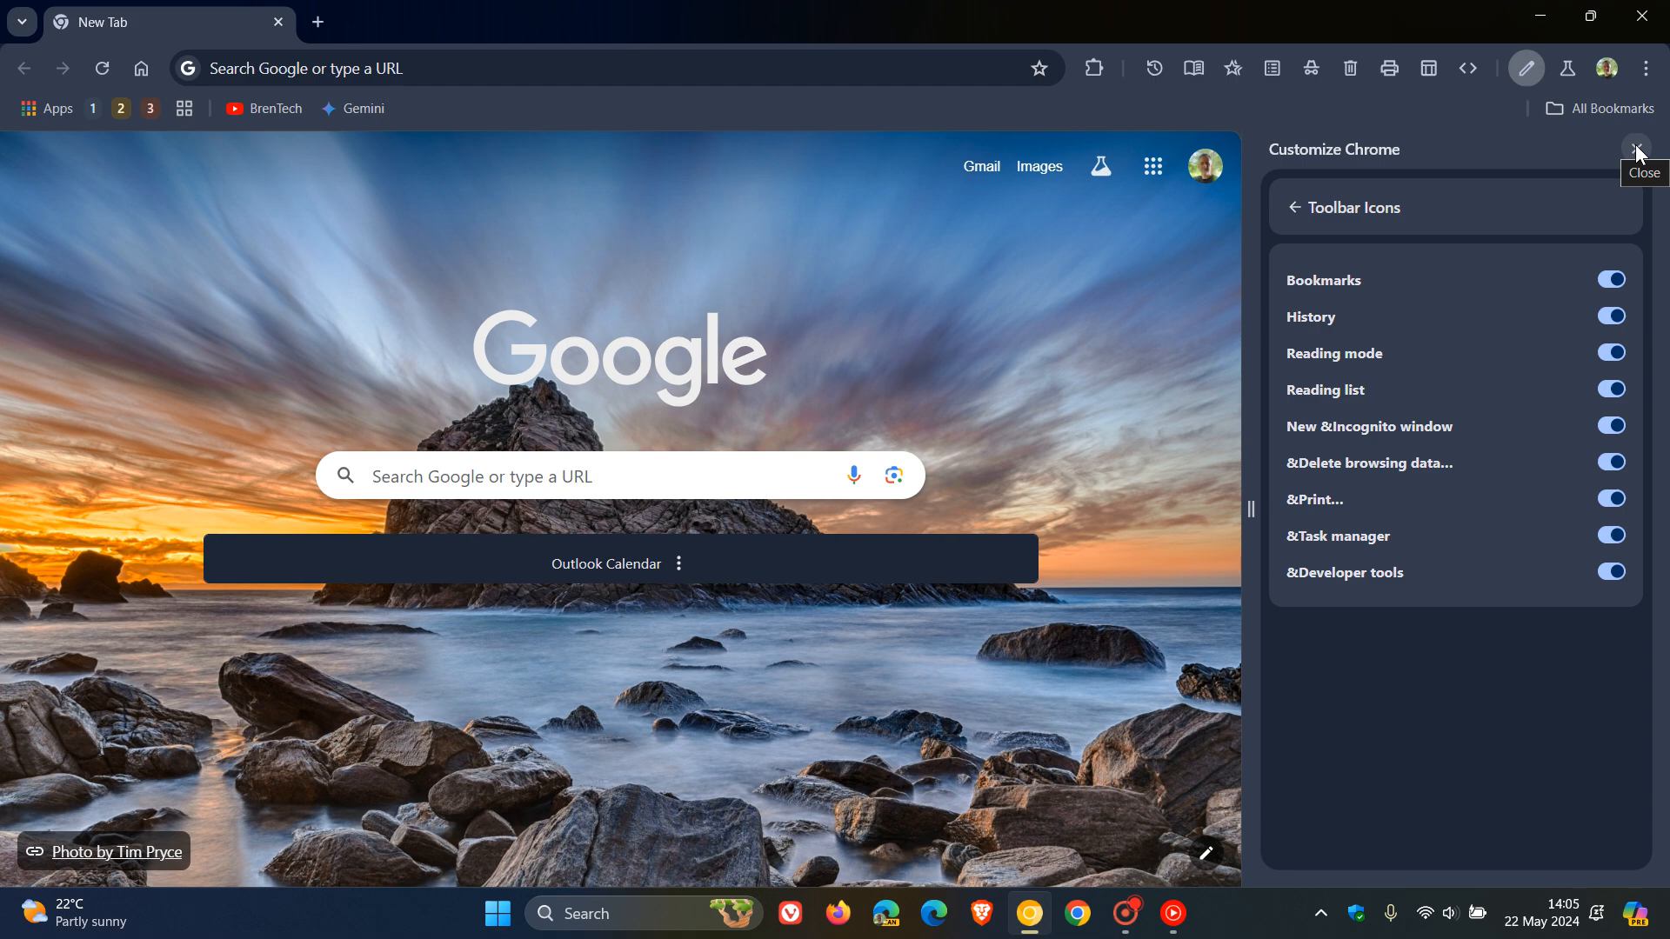
left_click(1635, 149)
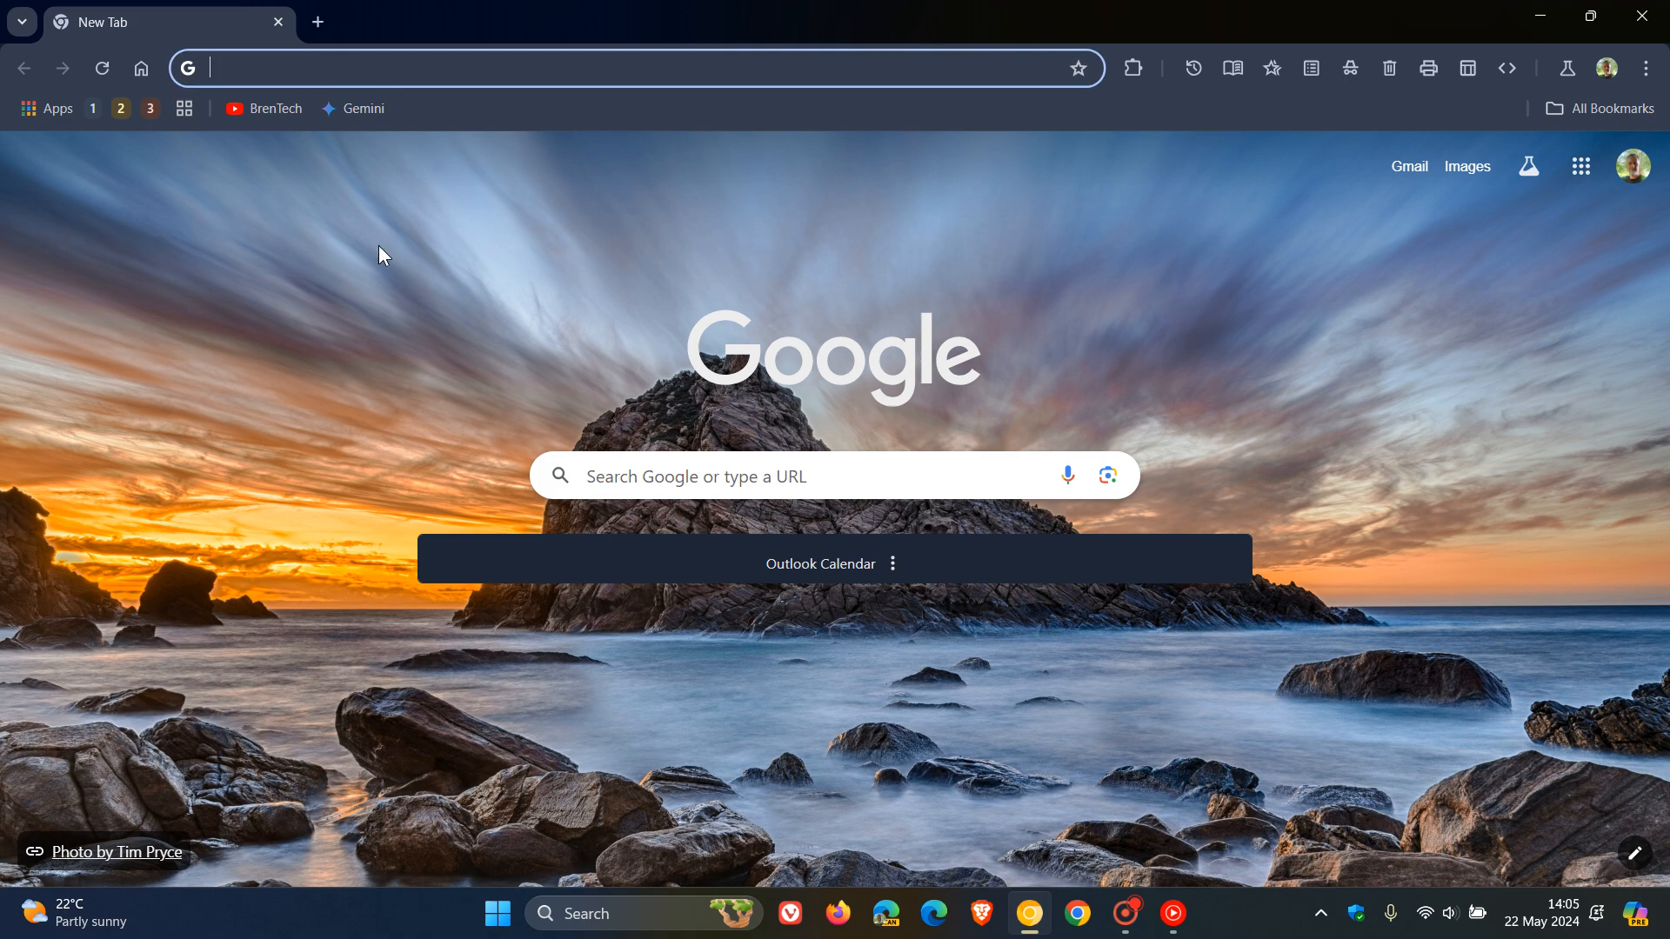
type("cf")
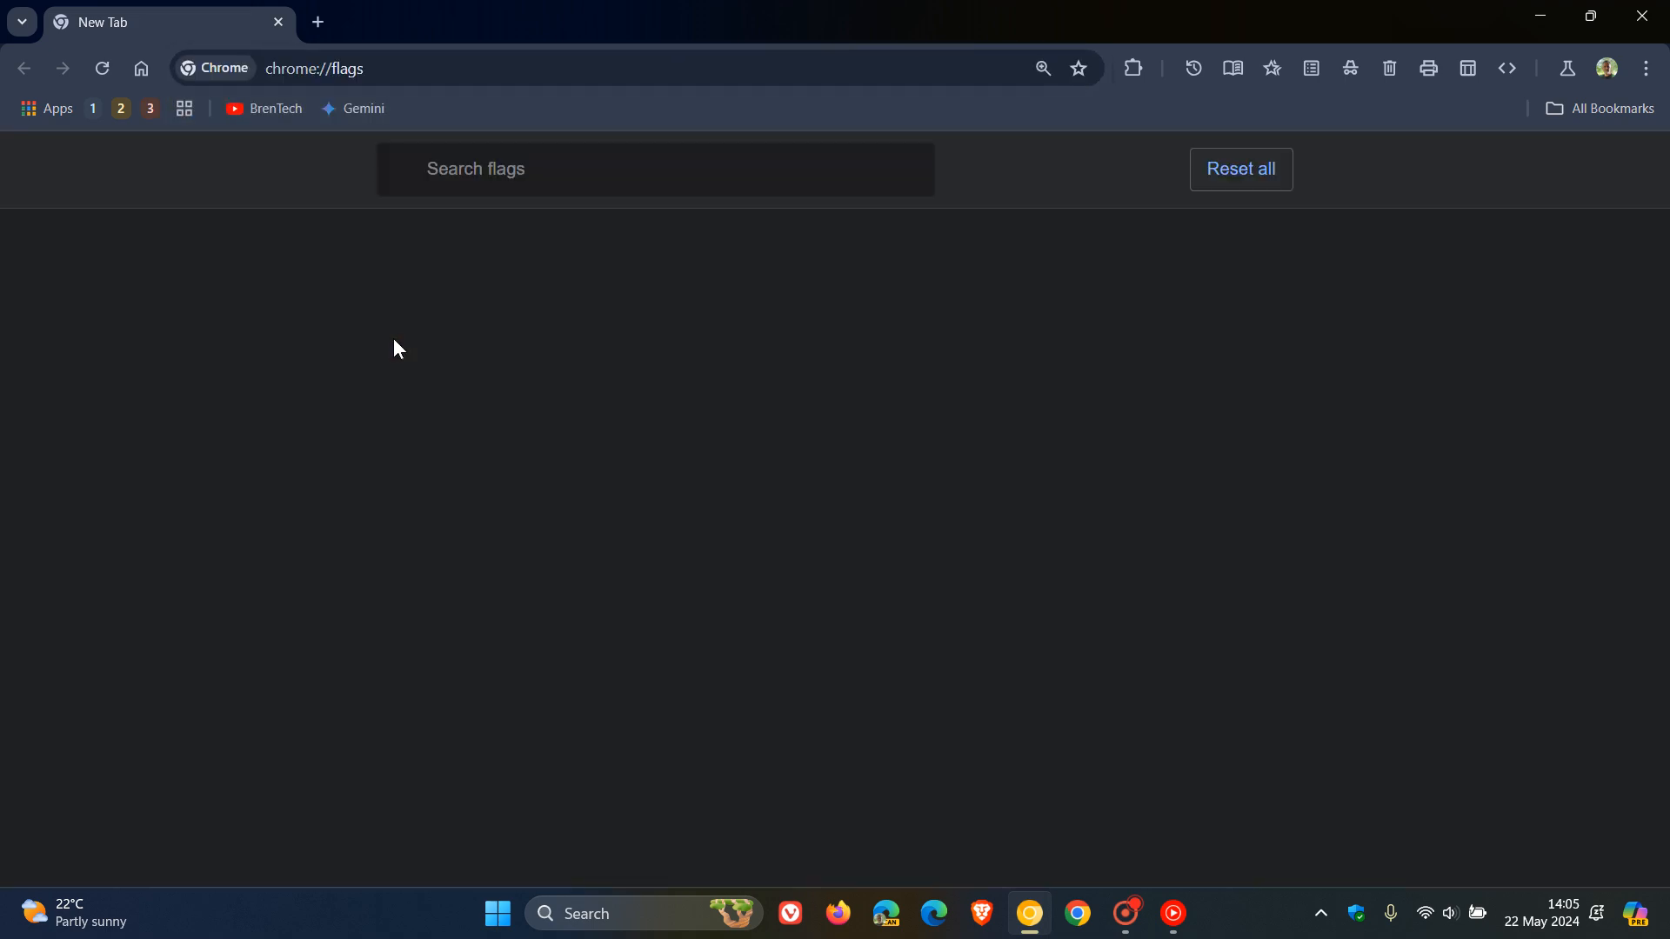
left_click(656, 169)
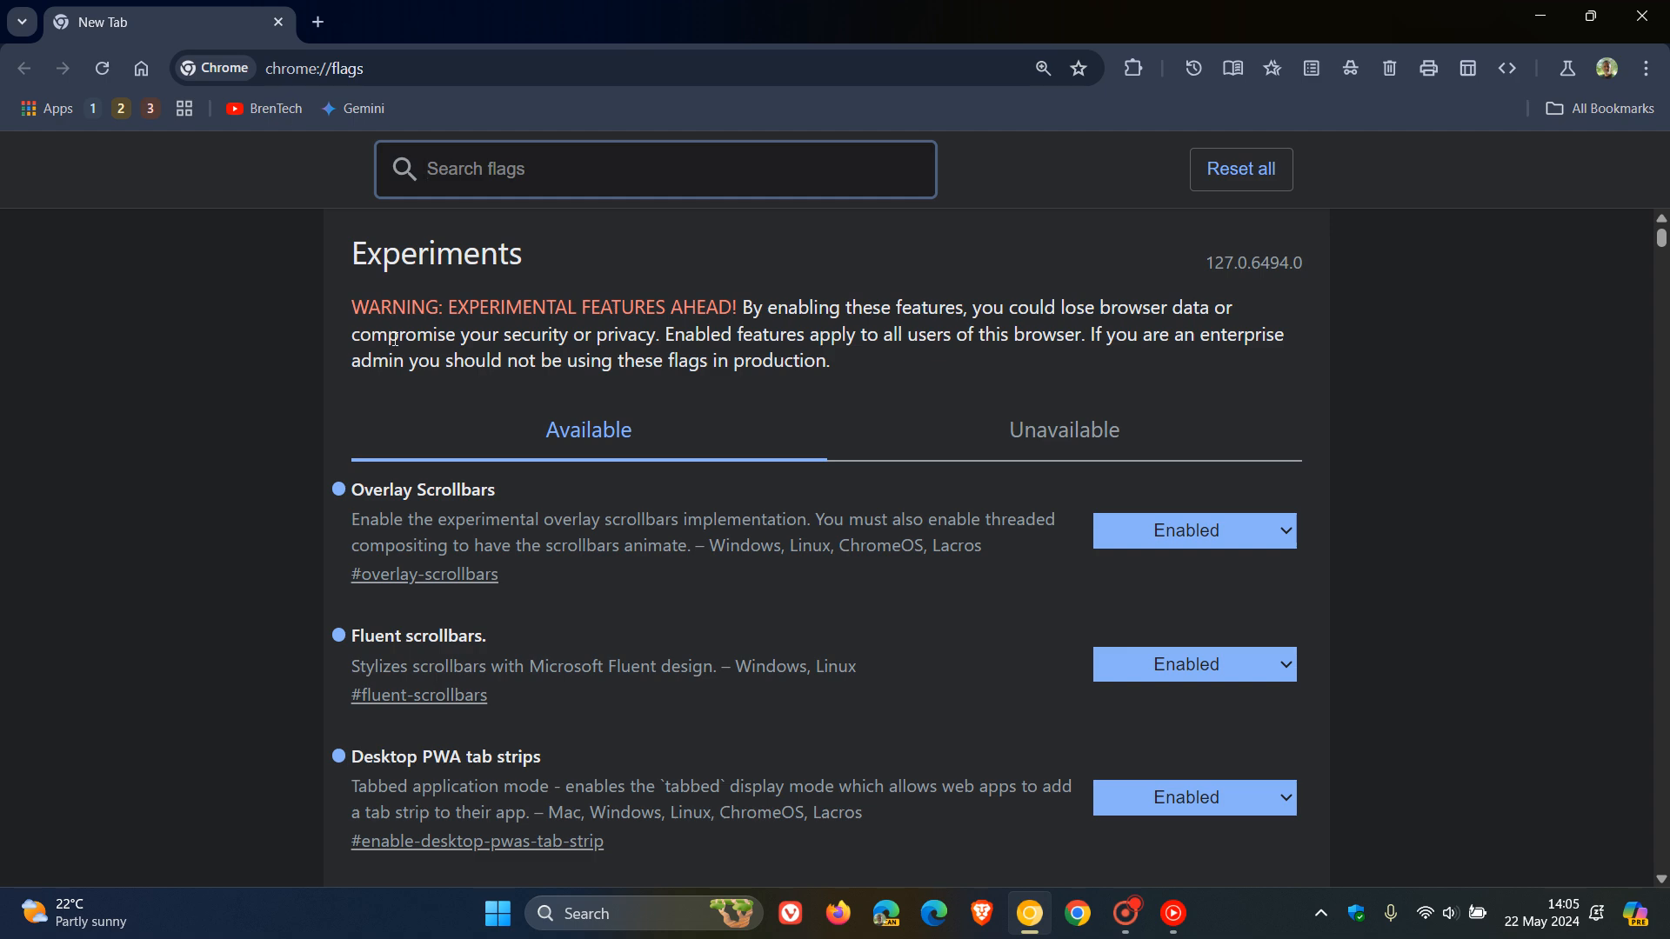
type("toolbar")
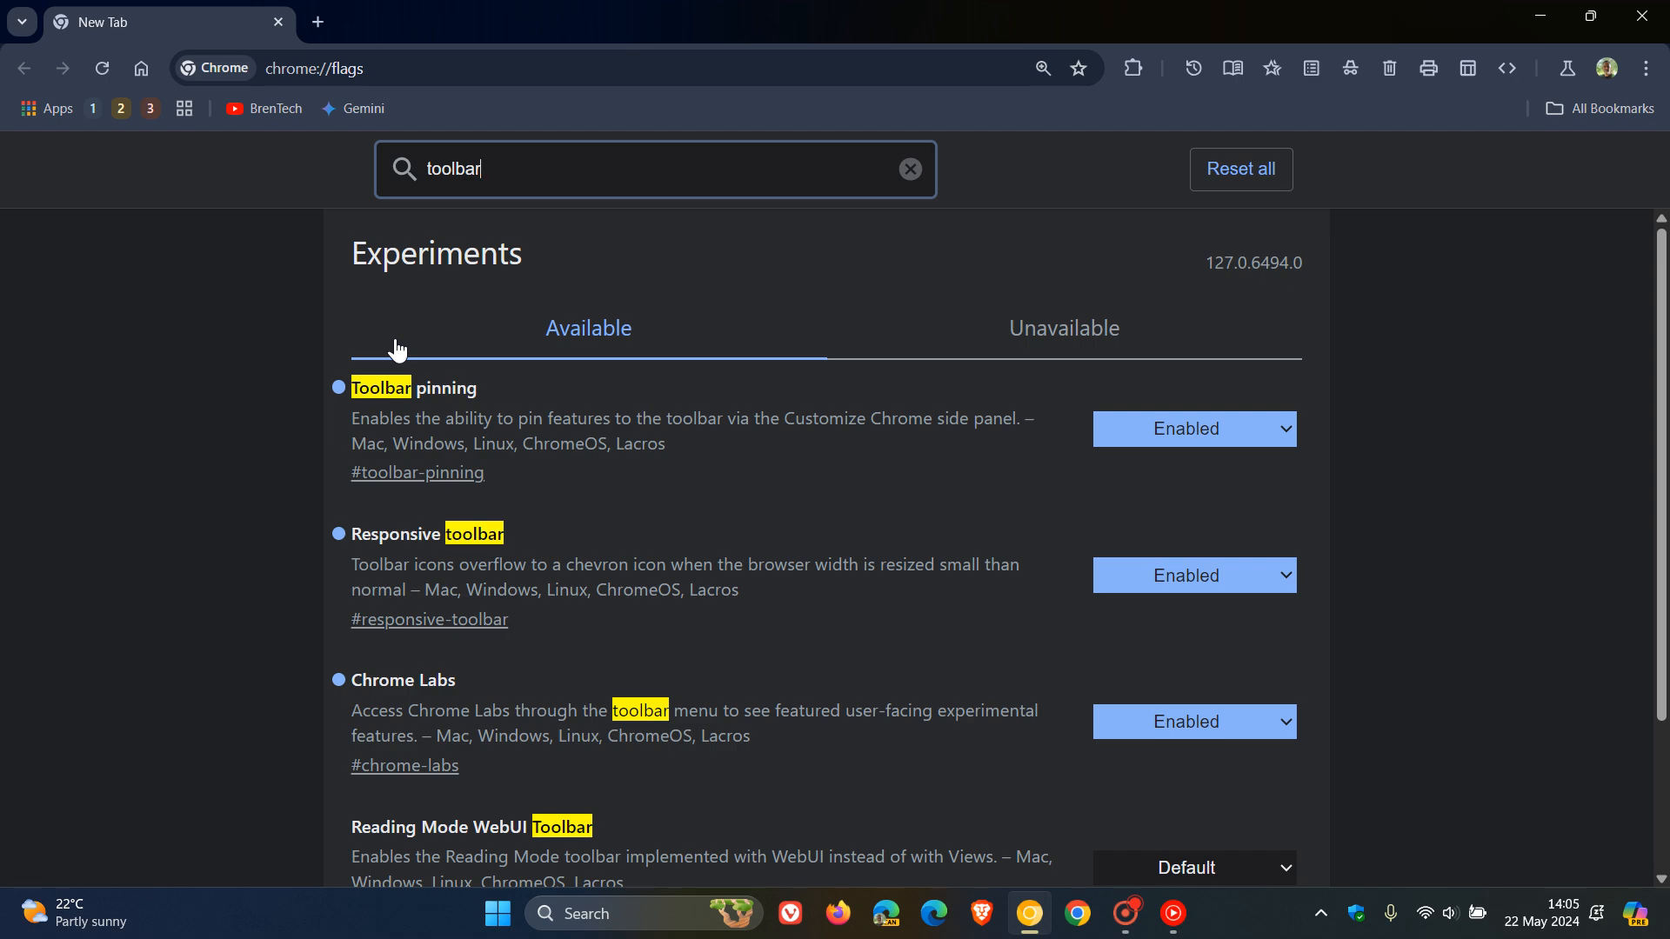
mouse_move(540, 396)
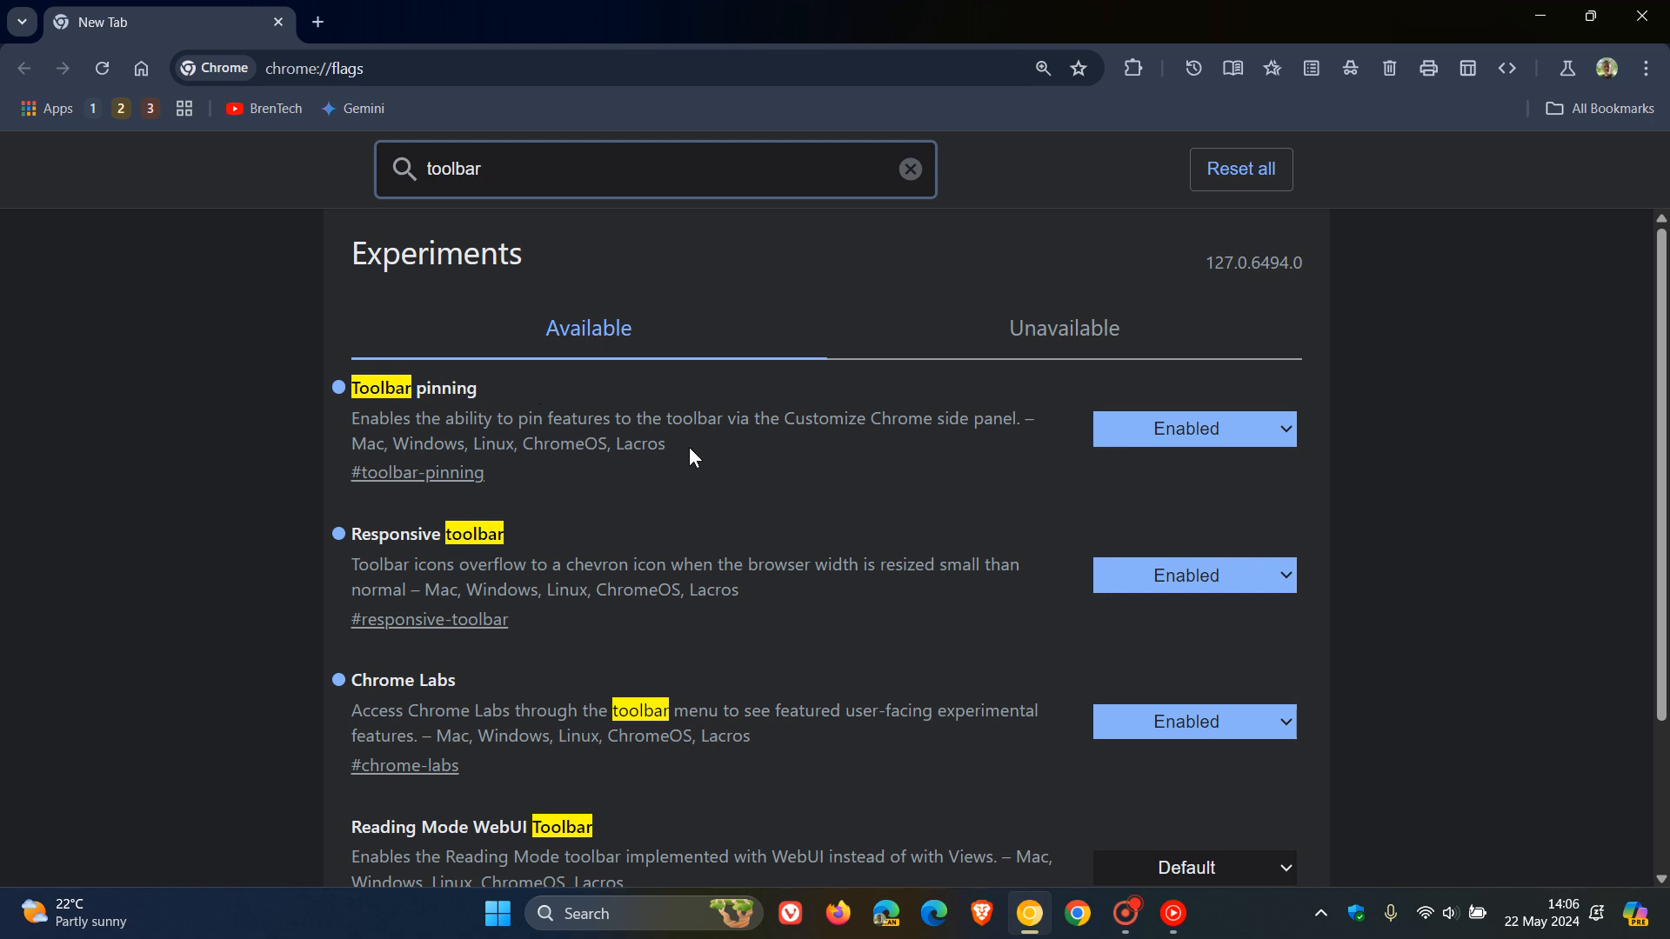
mouse_move(687, 456)
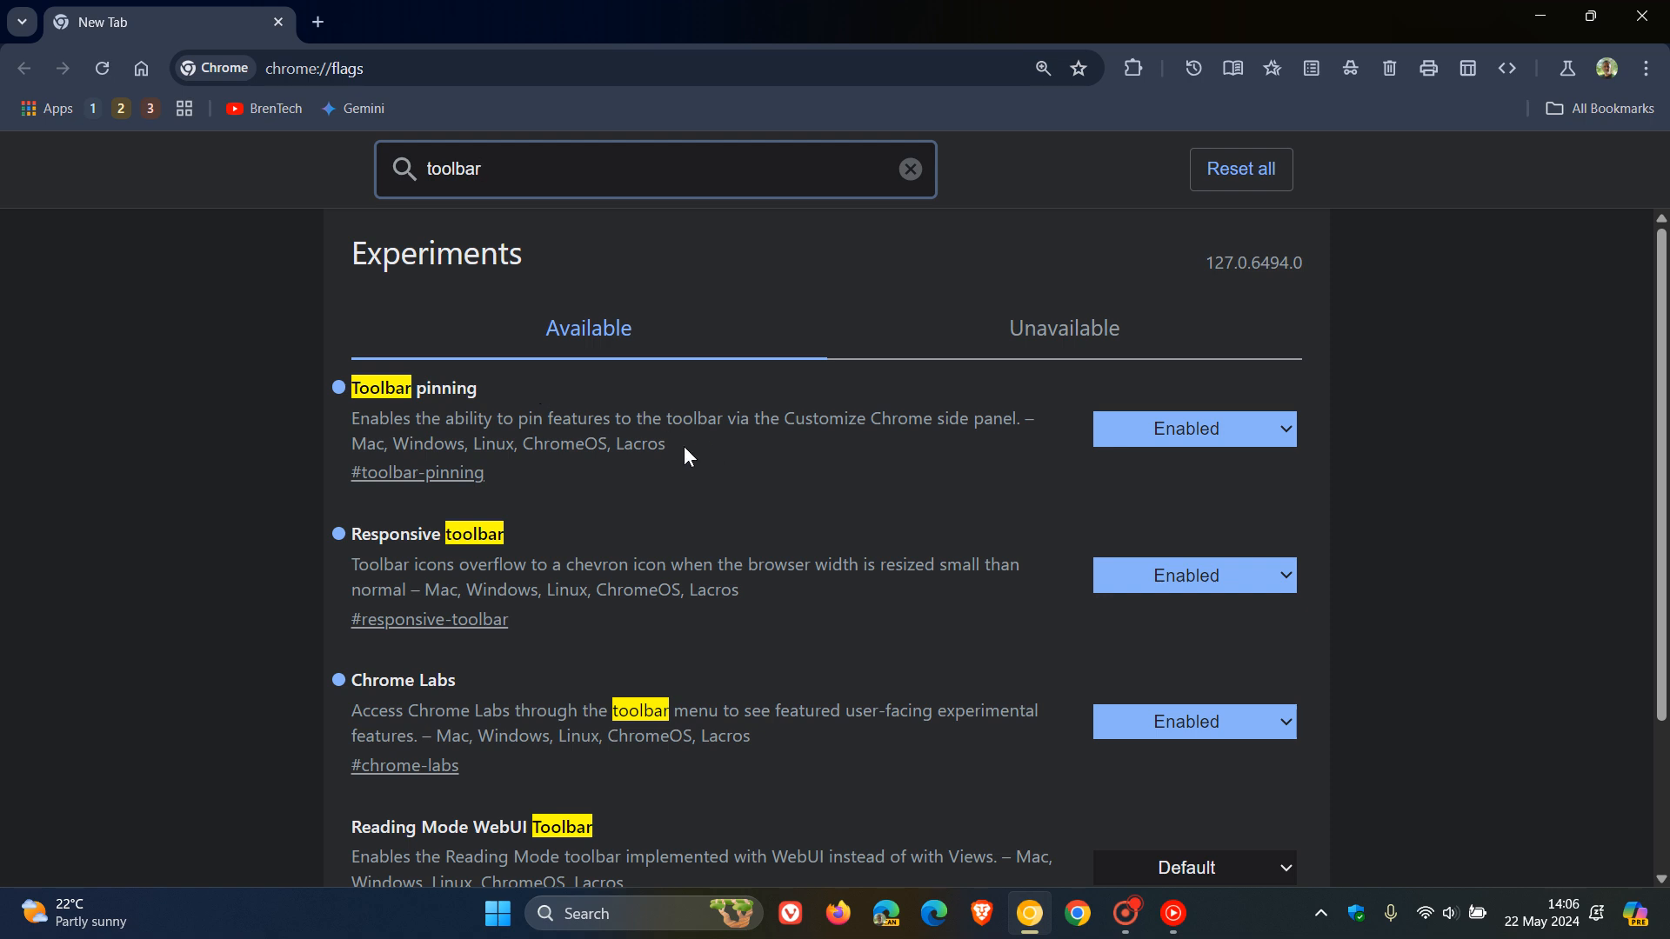
mouse_move(730, 450)
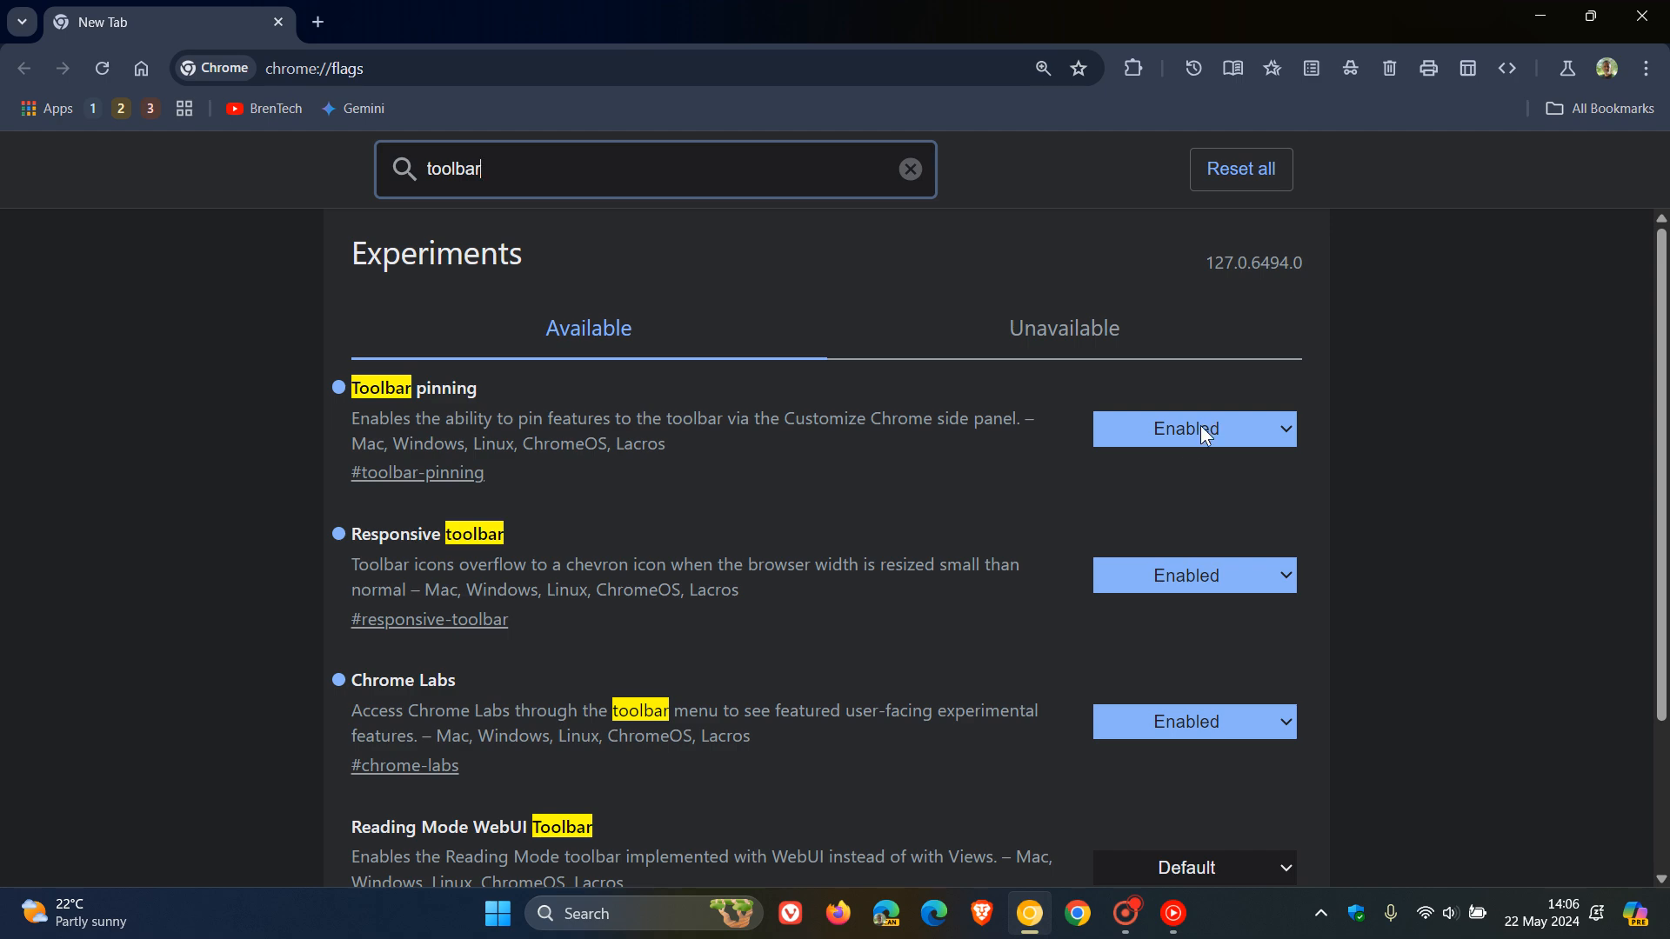
mouse_move(120, 108)
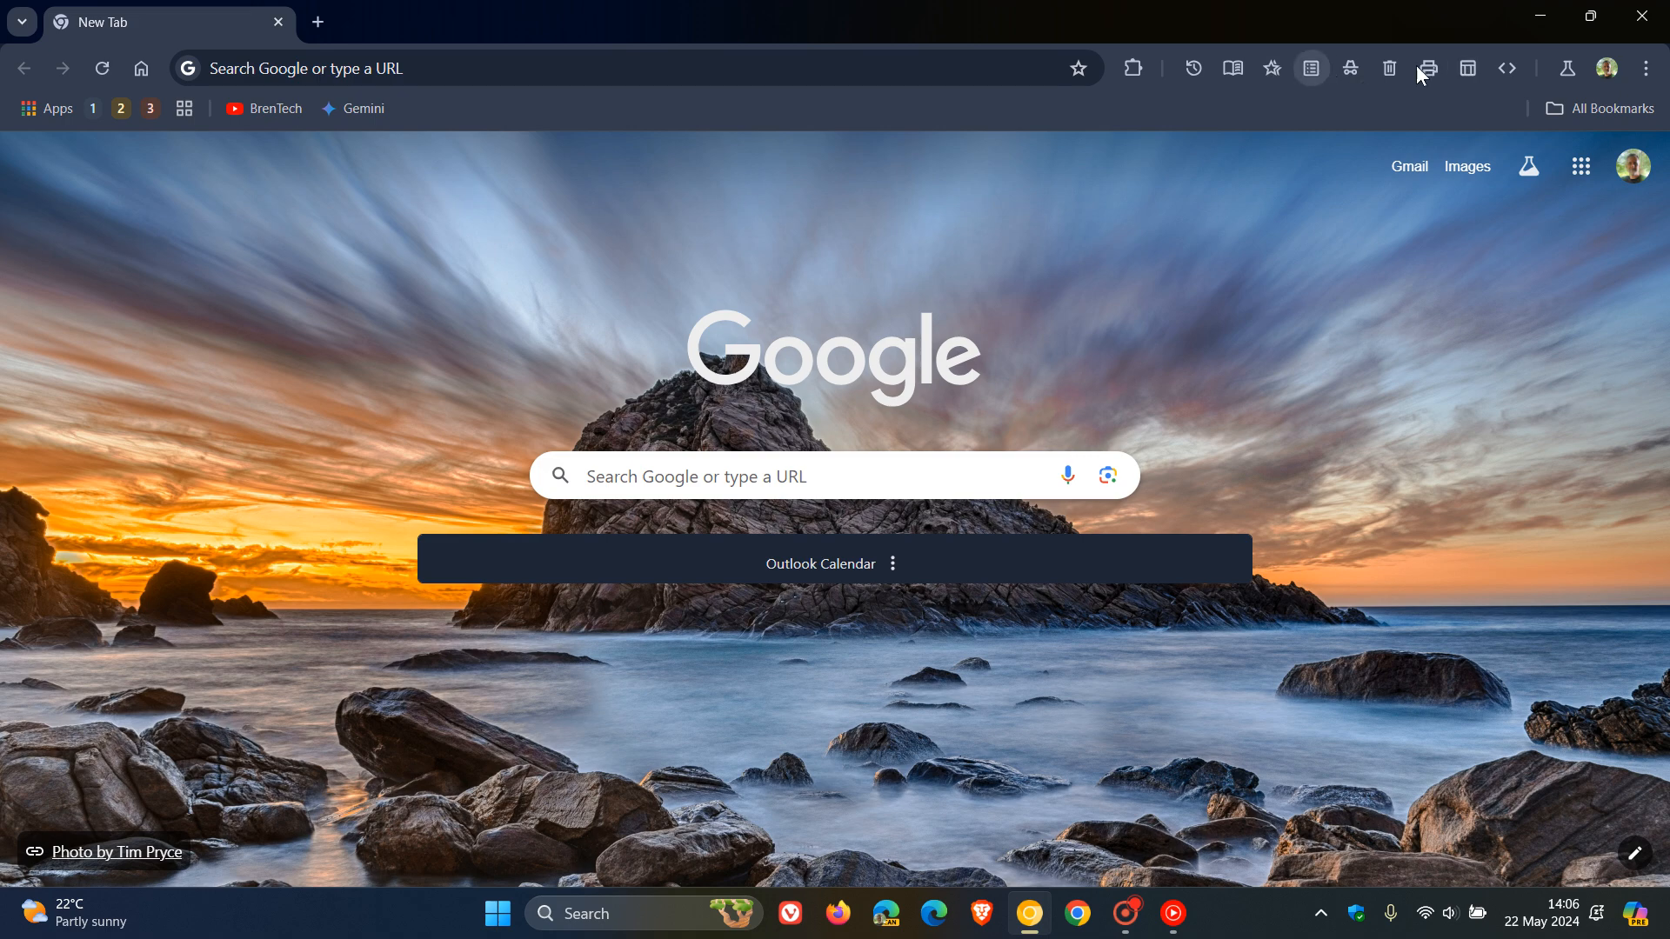
mouse_move(1644, 860)
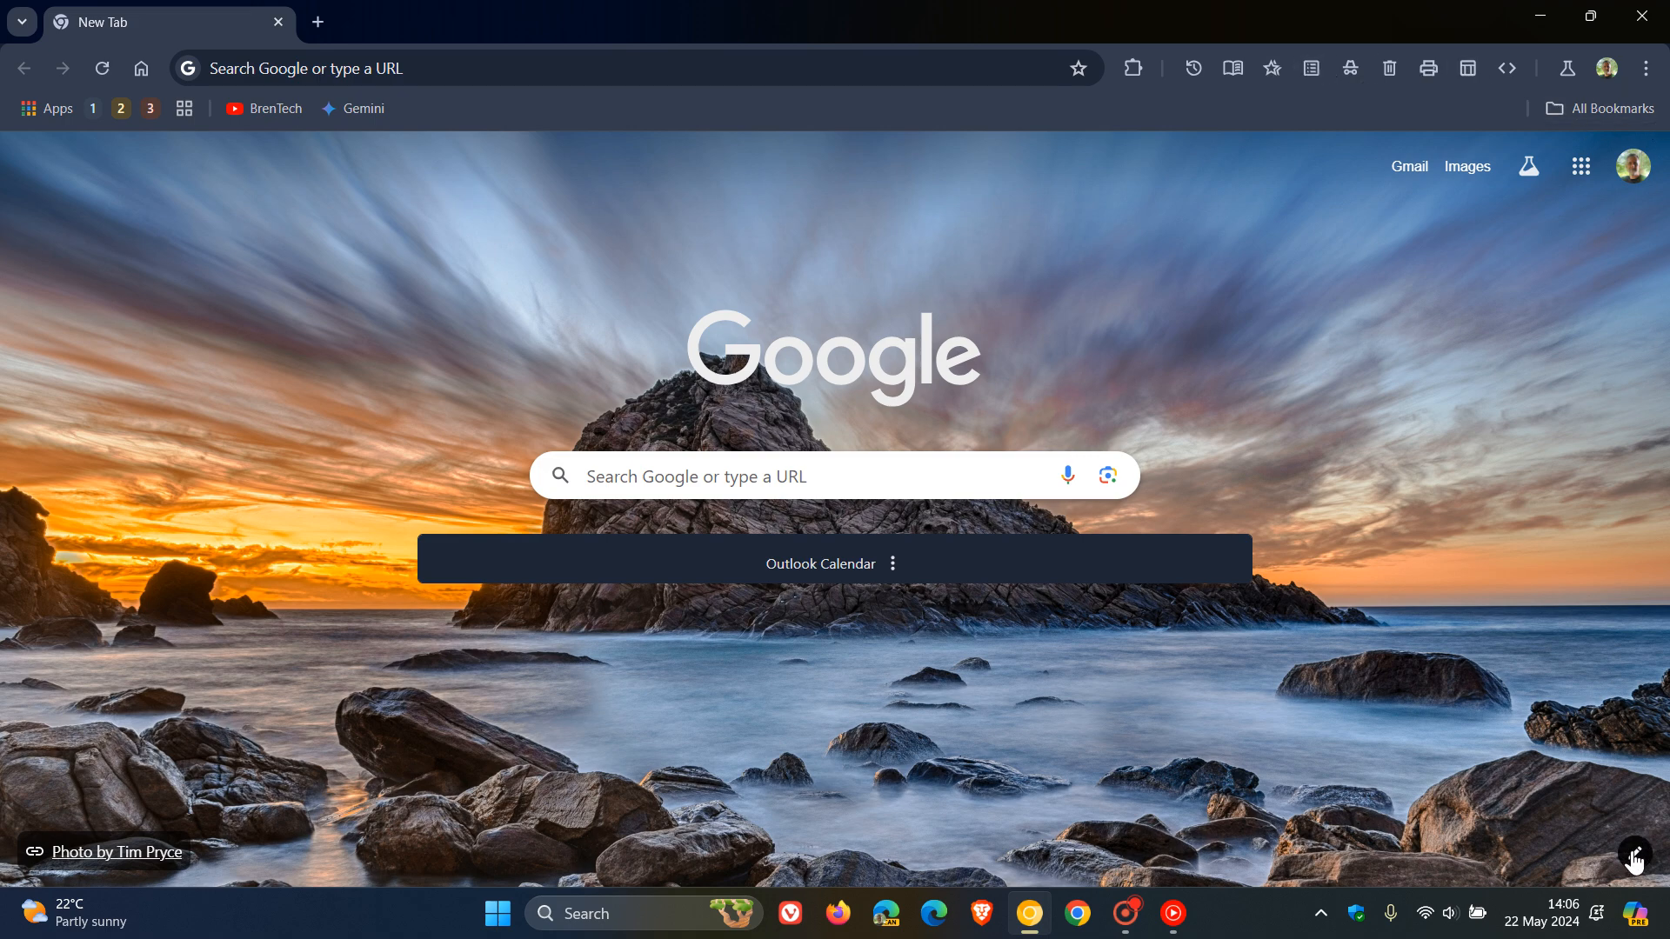
- In Toolbar Icons, switch off Task manager, Delete browsing data and New Incognito window, then close customization
left_click(1633, 859)
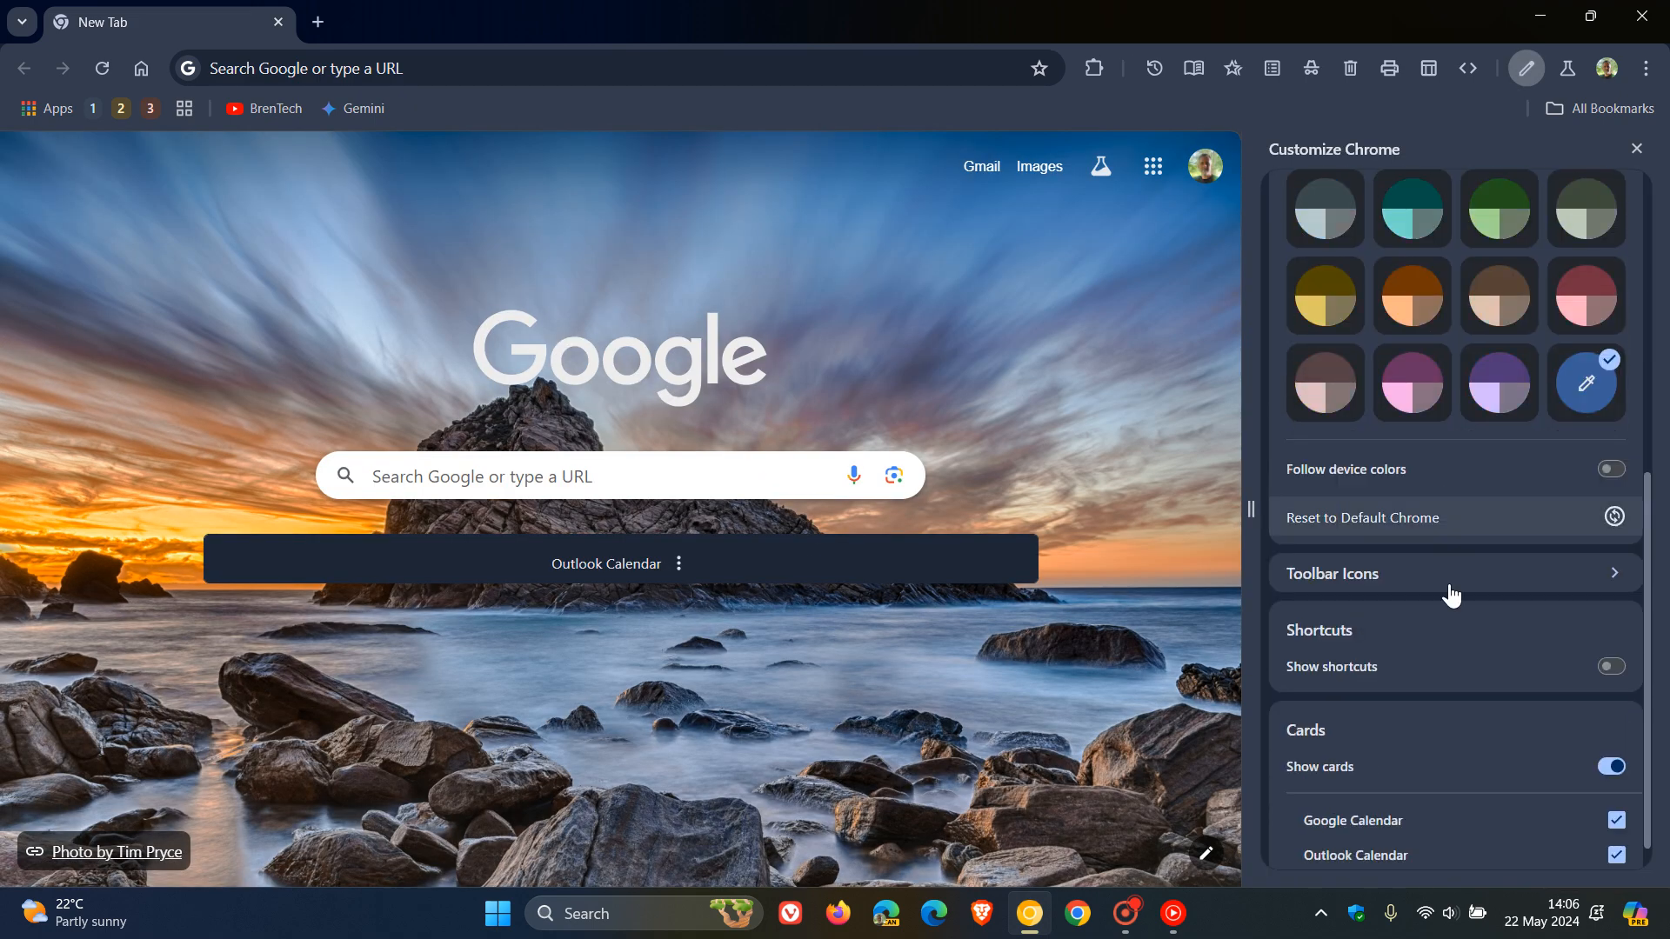
left_click(1331, 573)
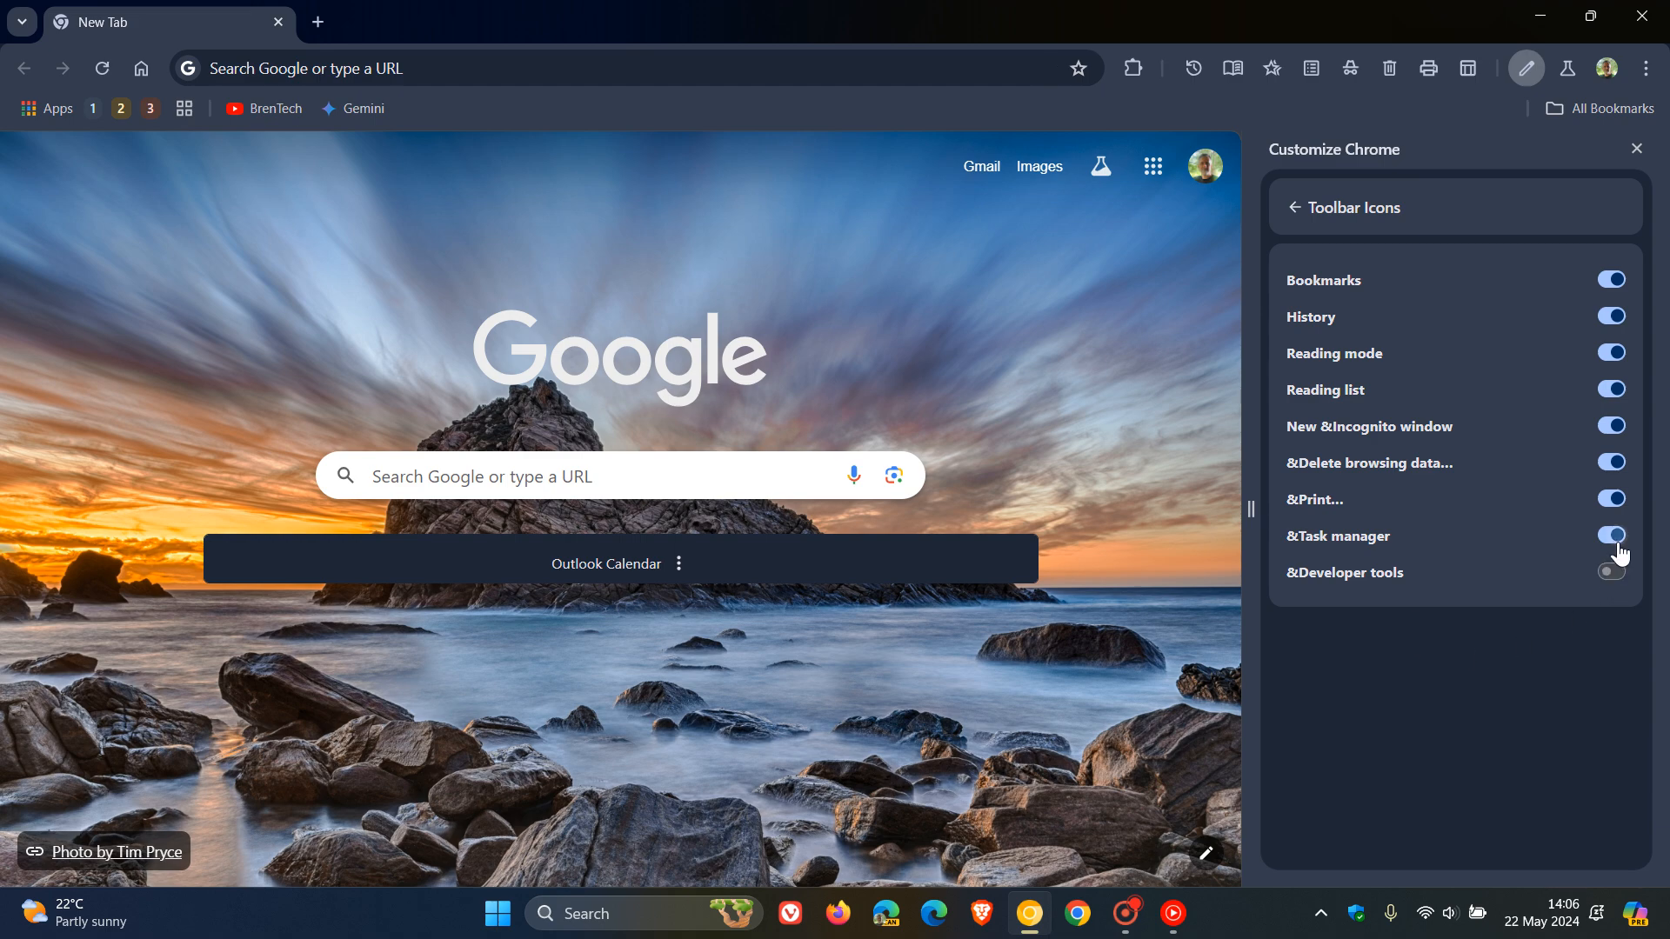
left_click(1609, 535)
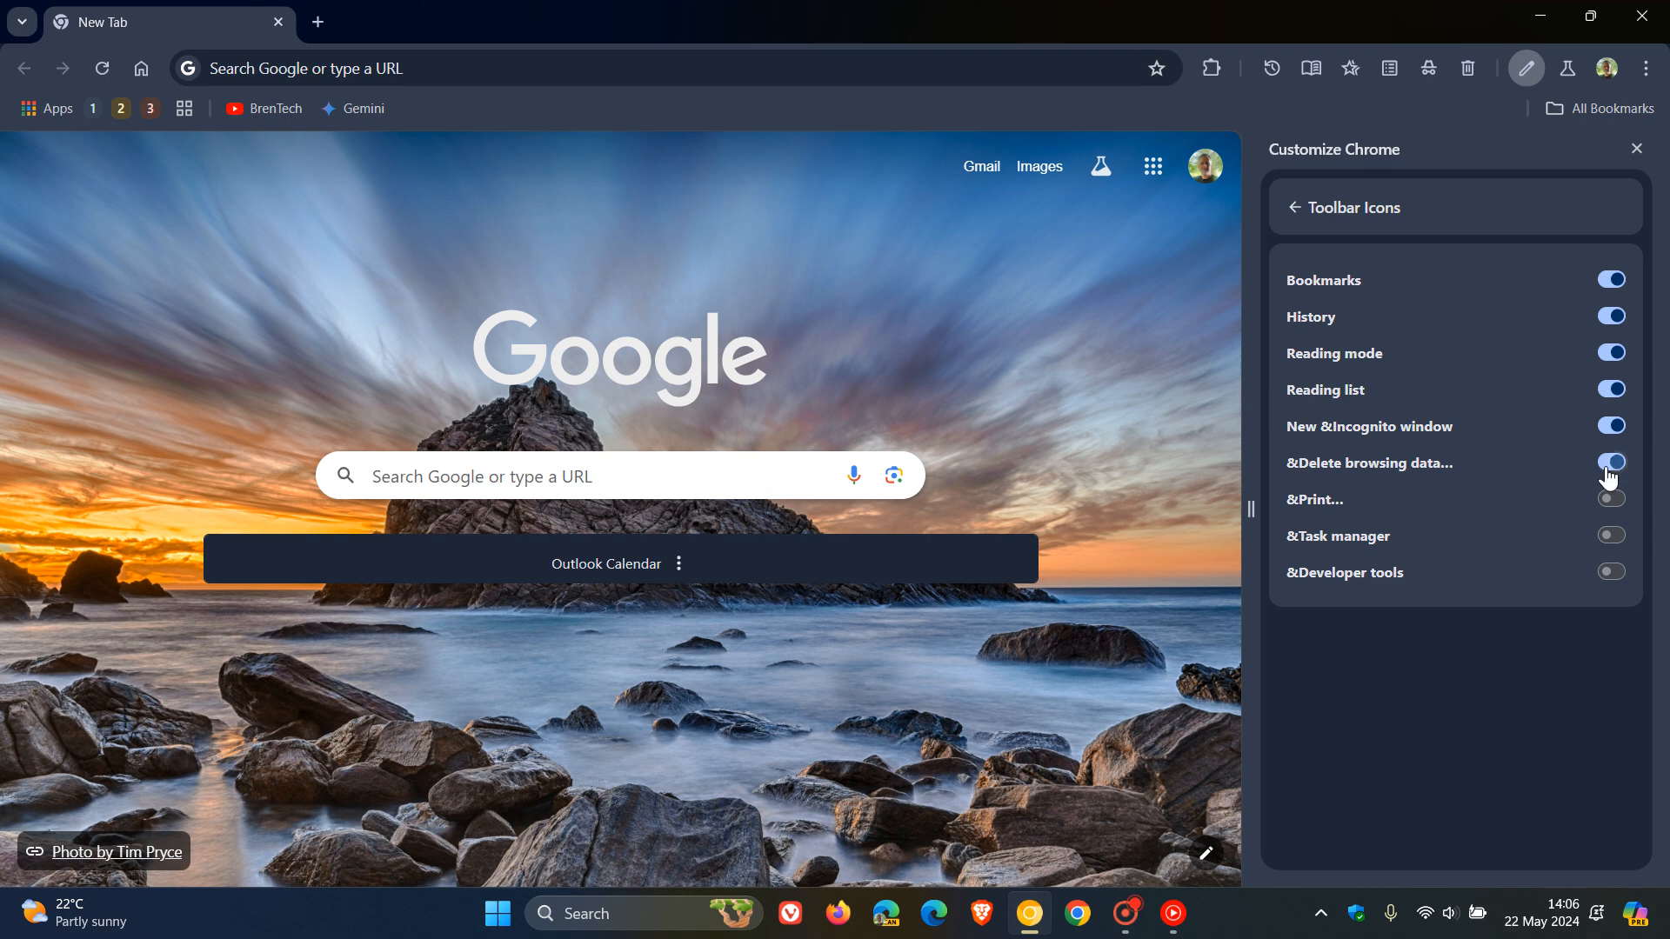
left_click(1611, 463)
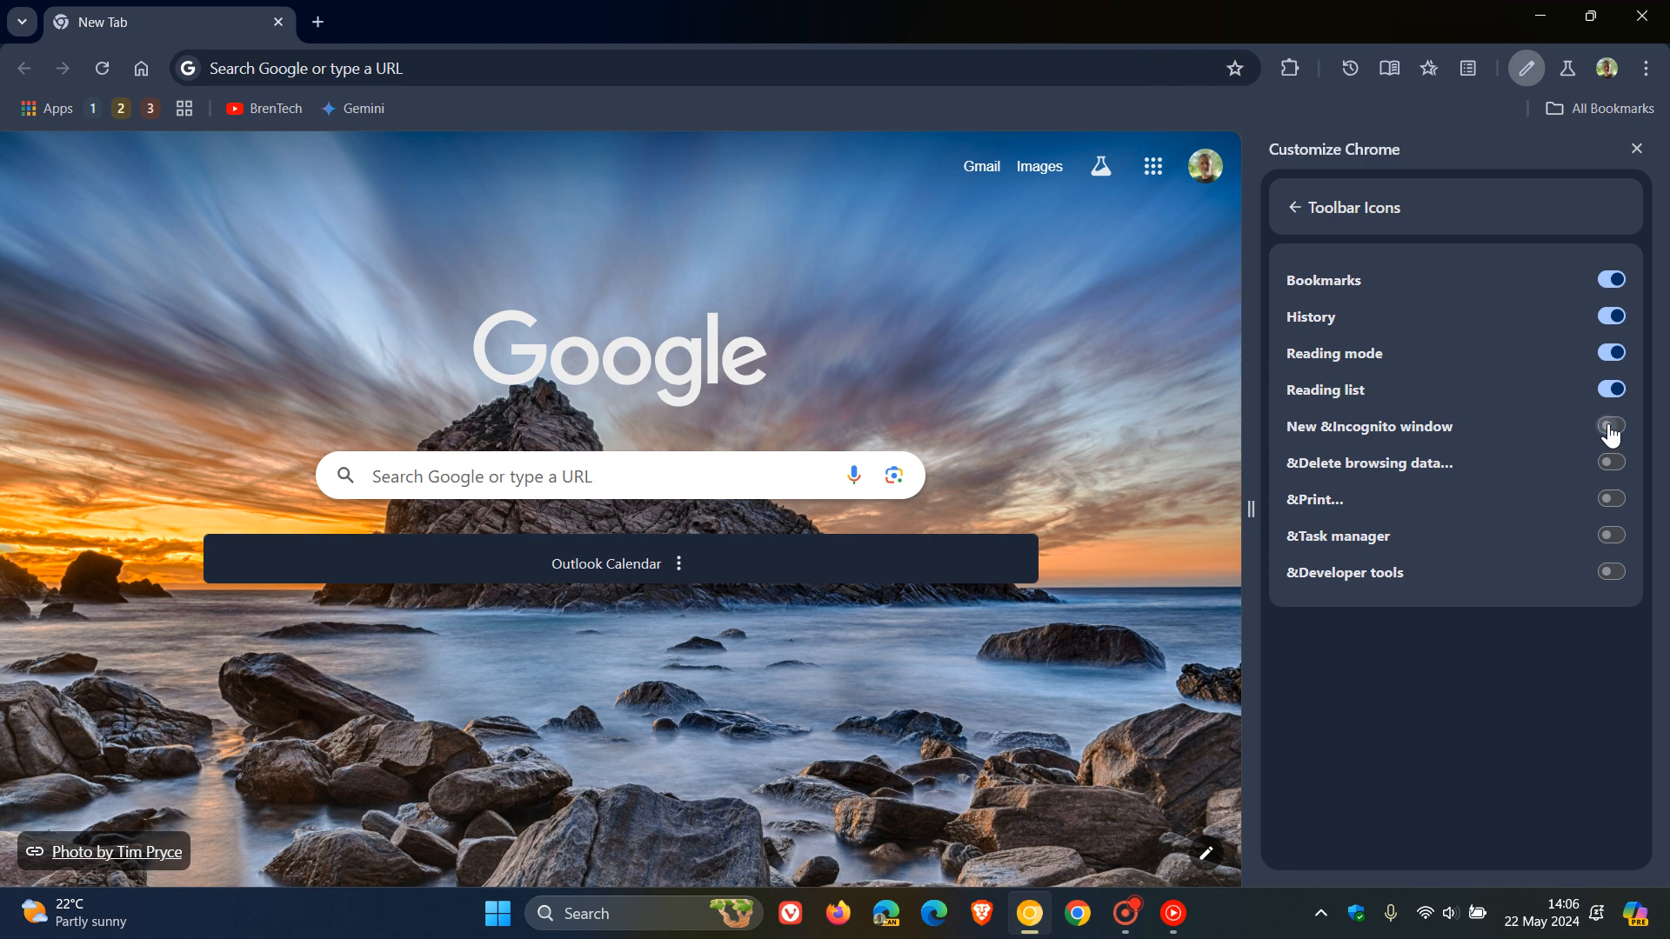
left_click(1611, 426)
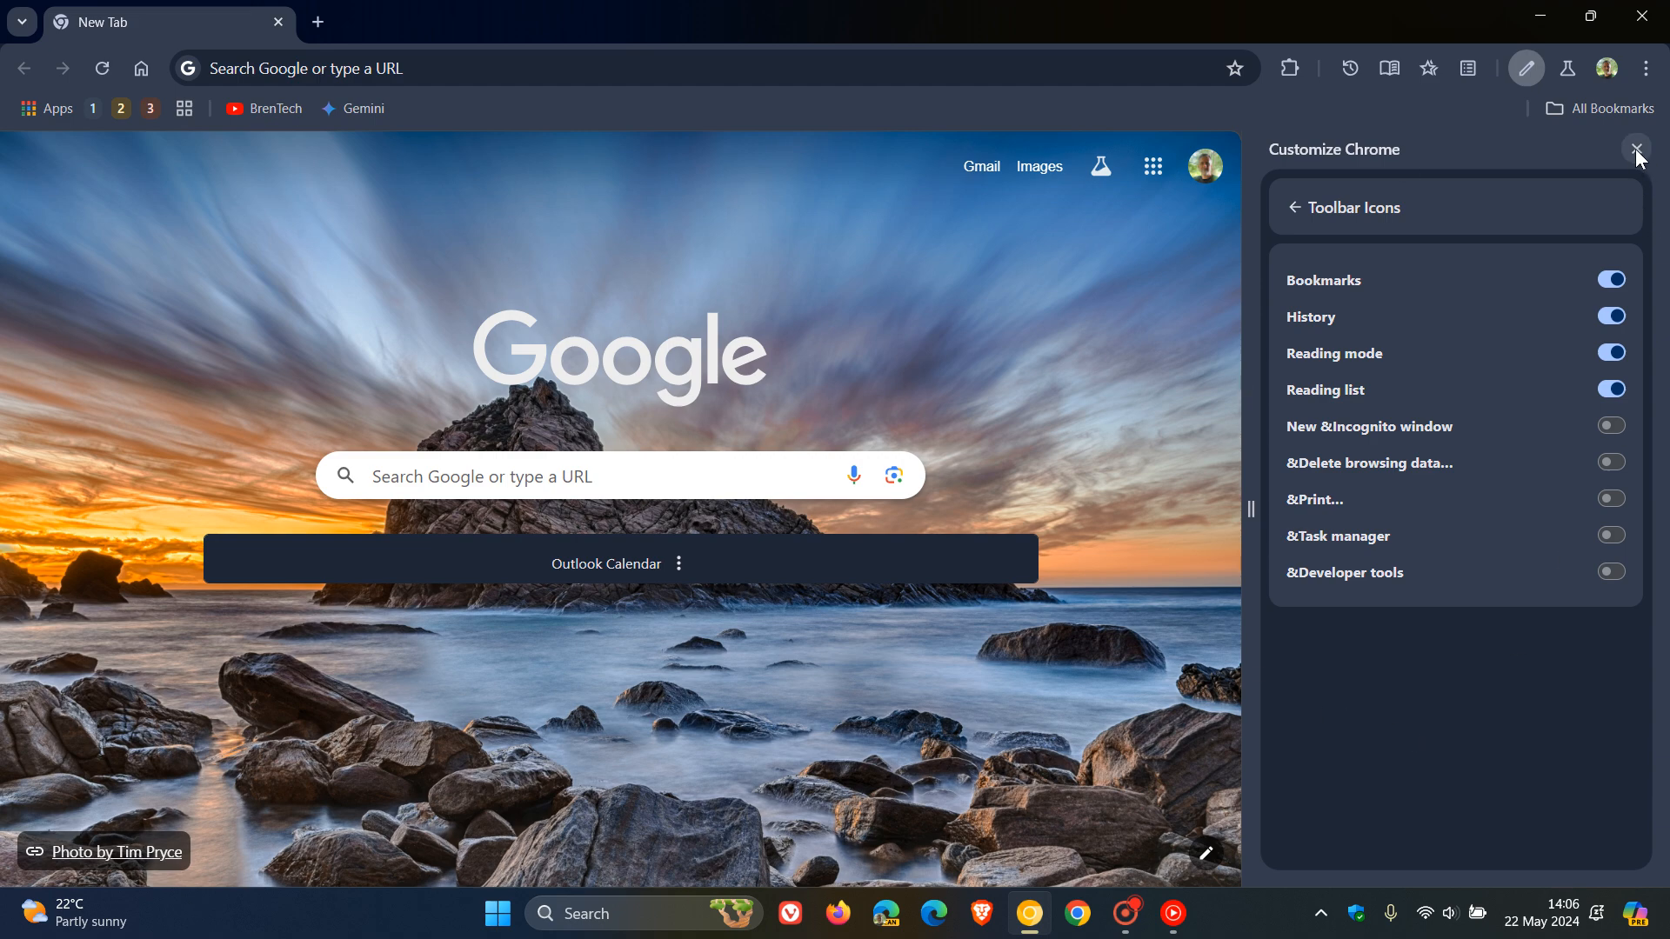
left_click(1637, 149)
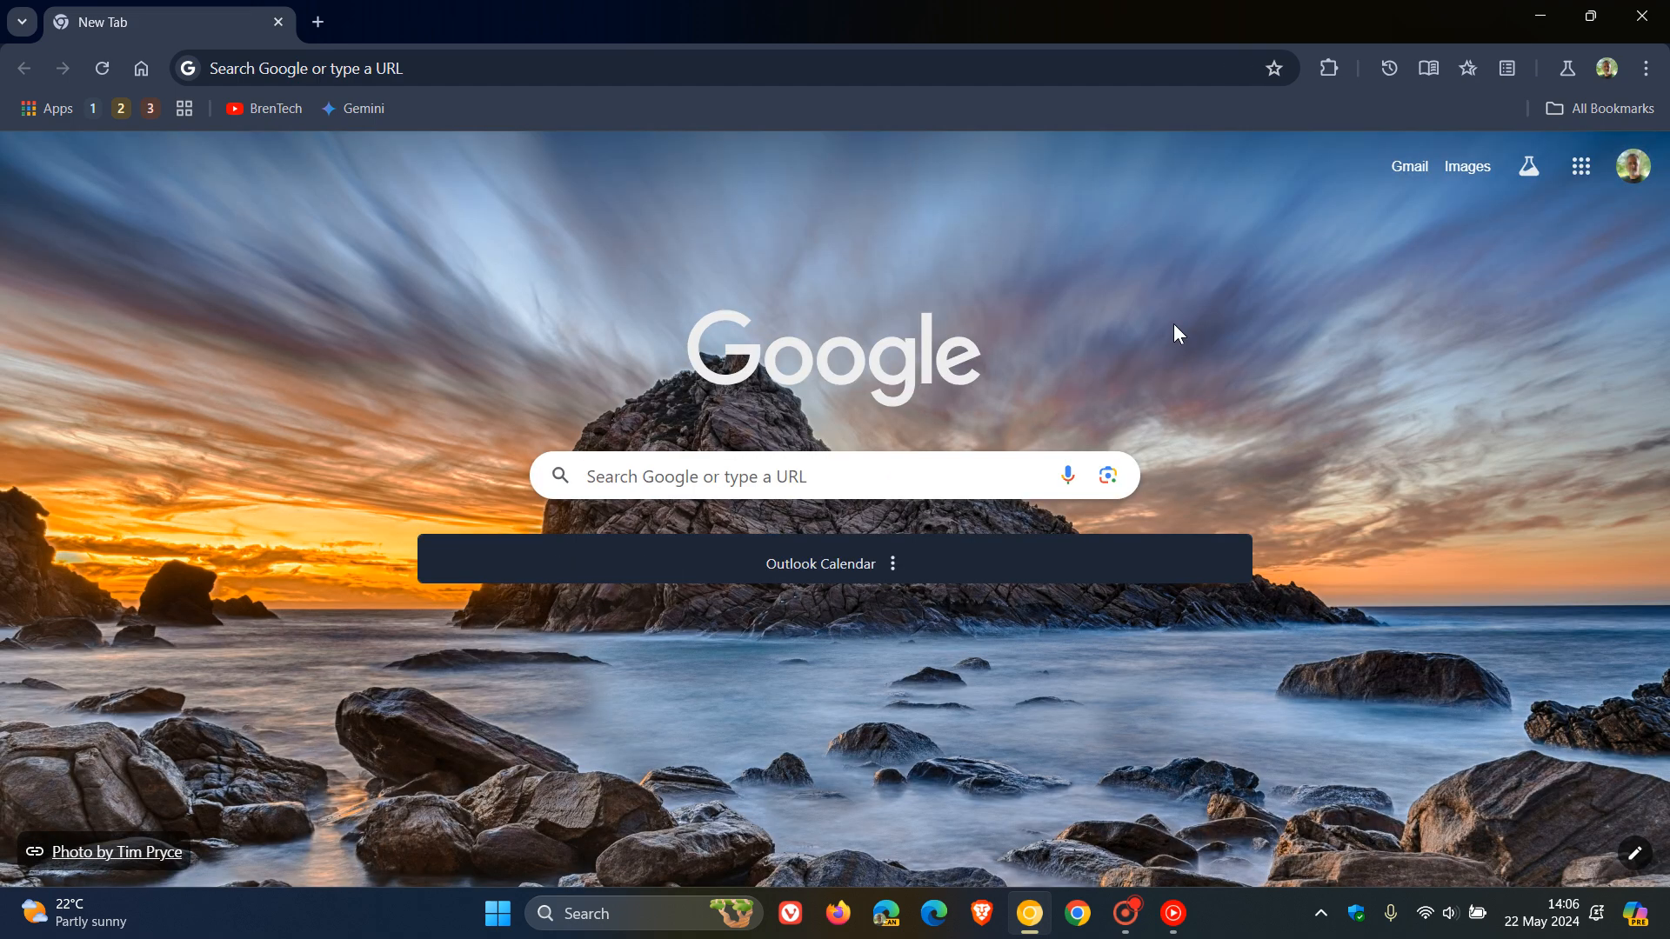
mouse_move(1164, 339)
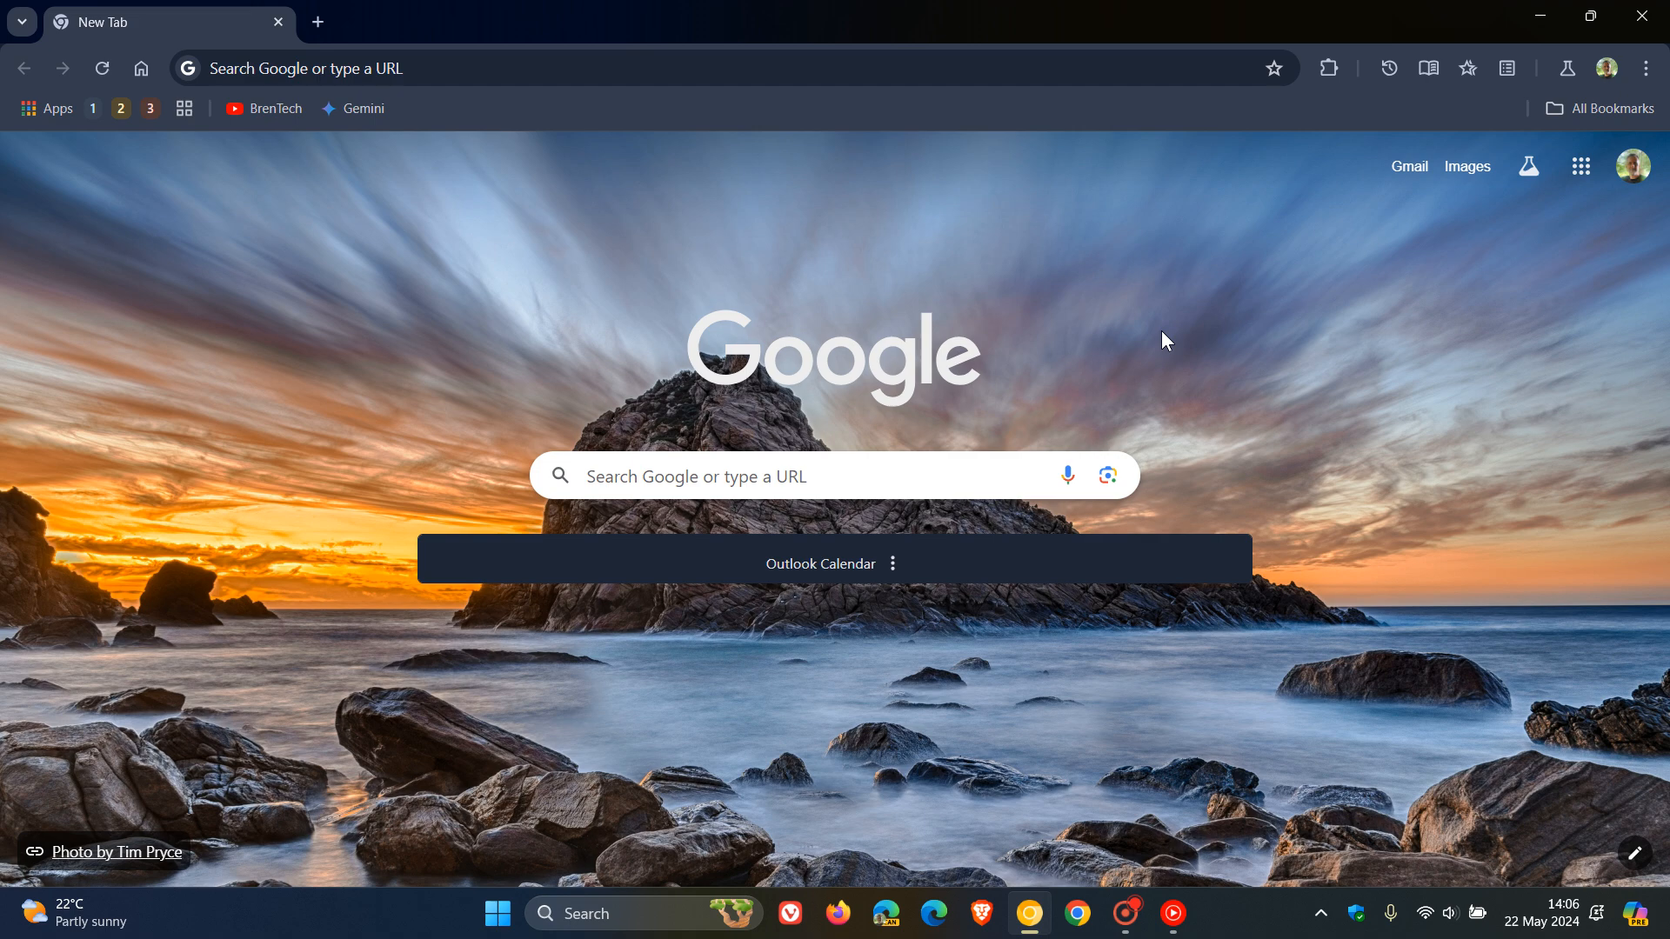